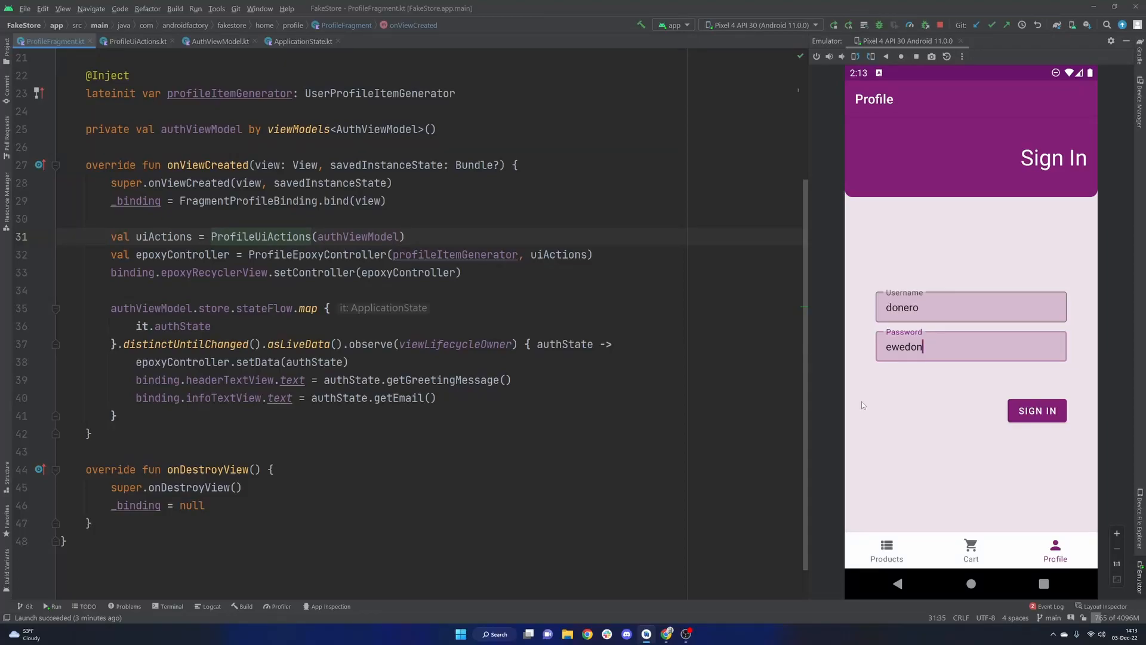
mouse_move(936, 437)
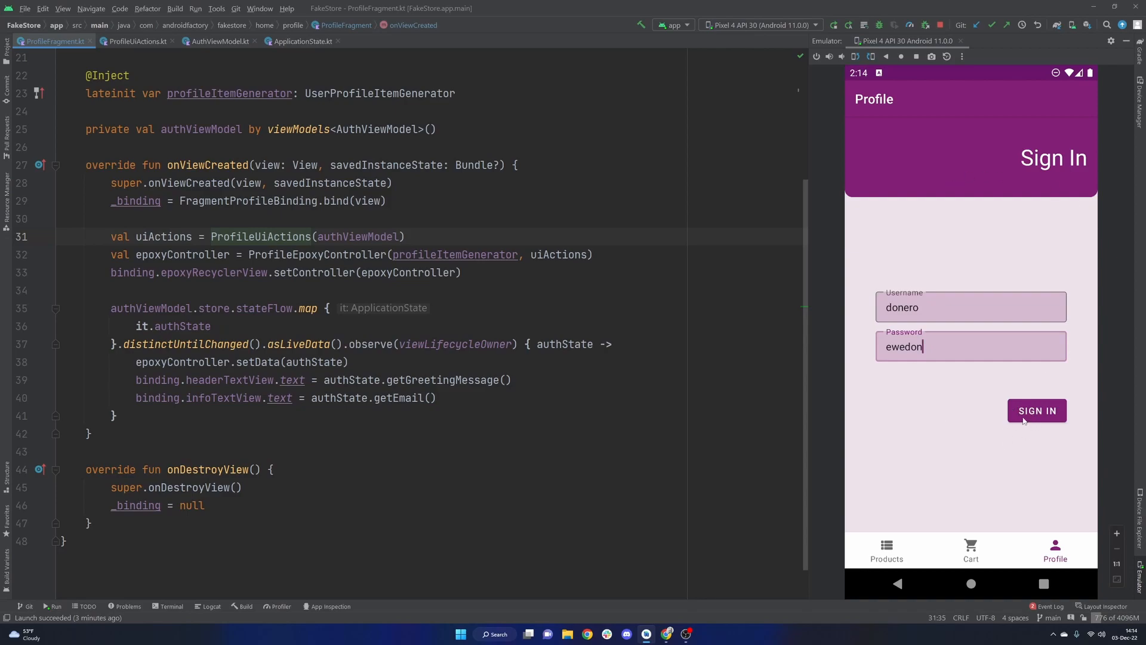
mouse_move(946, 342)
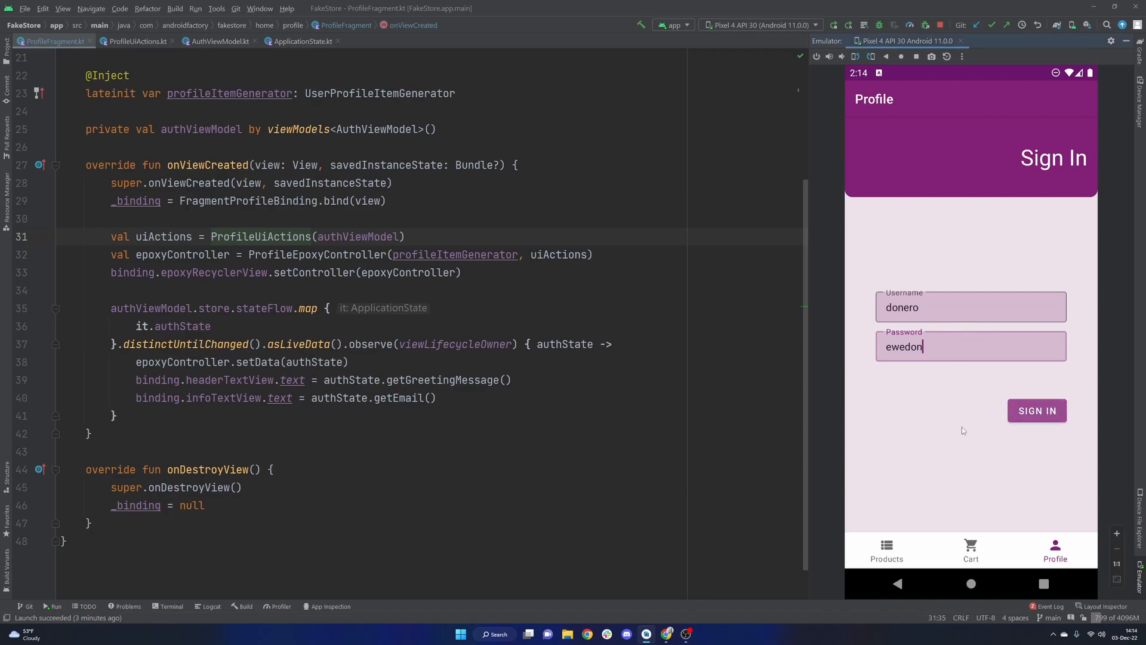
Sign in to the FakeStore app in the emulator and wait for the Profile screen.
left_click(1036, 410)
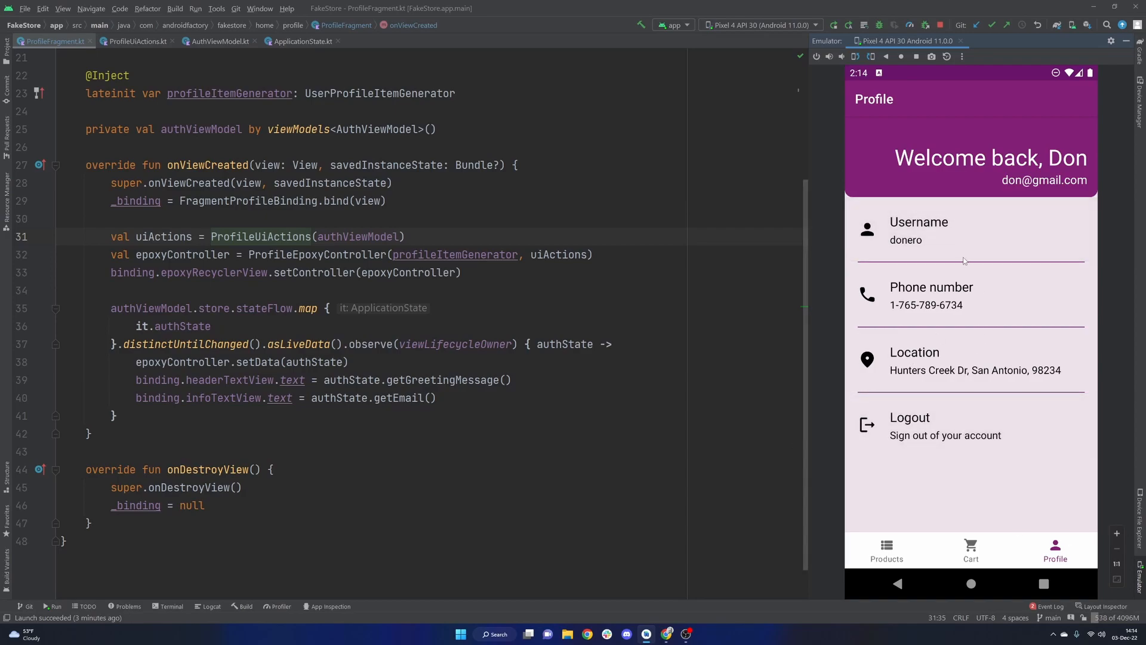
mouse_move(802, 332)
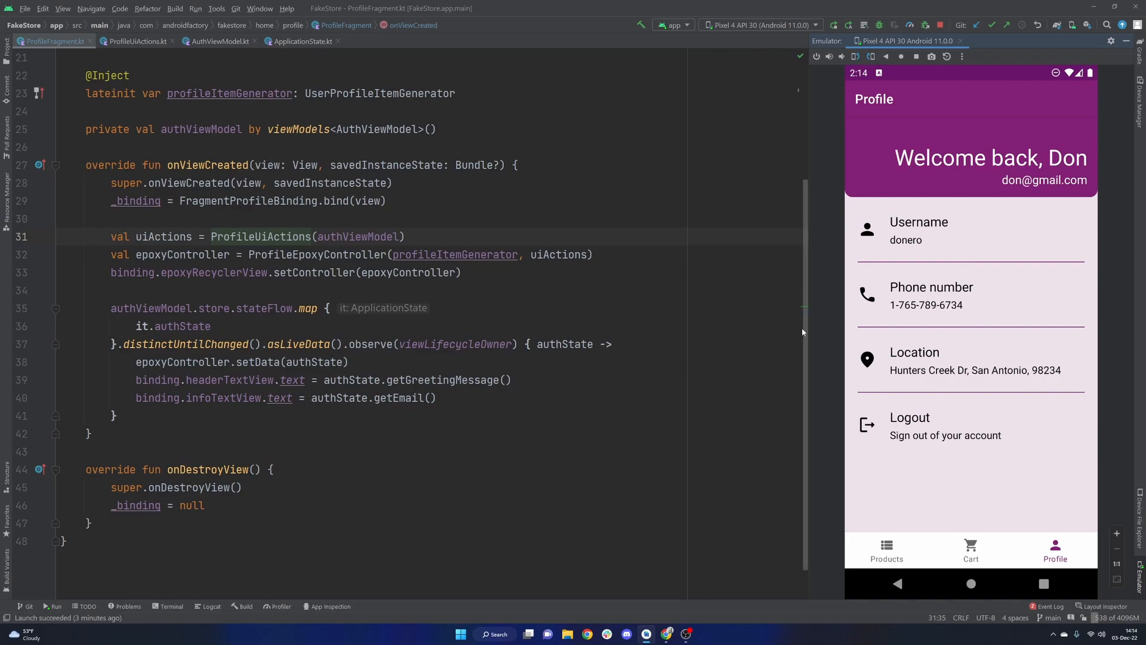
mouse_move(887, 310)
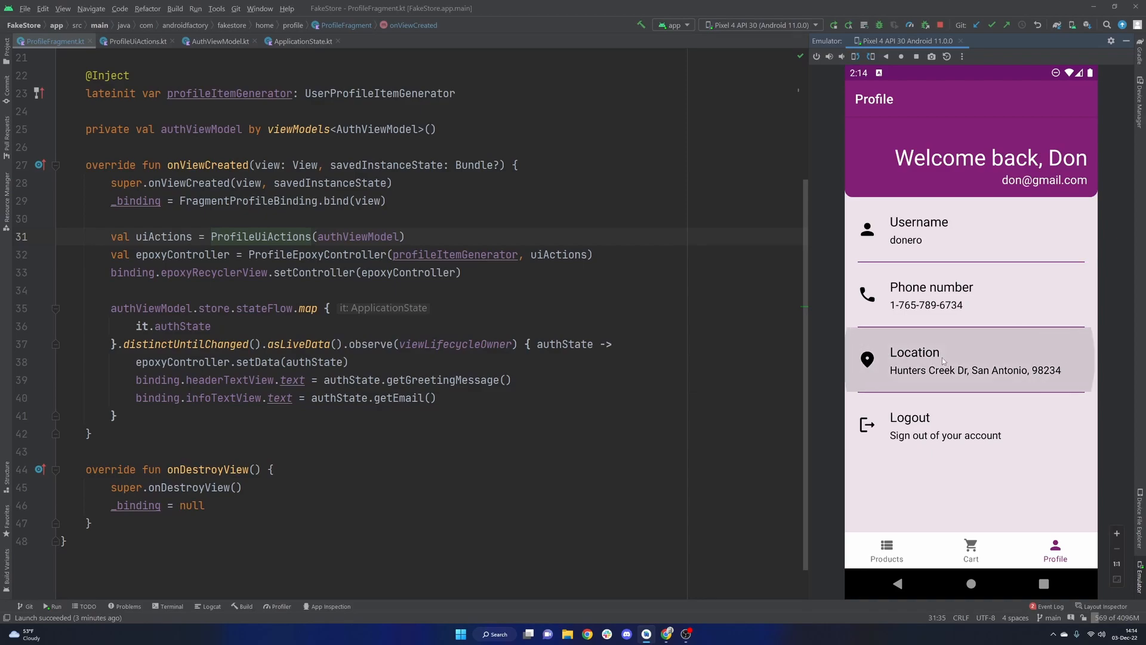
mouse_move(961, 414)
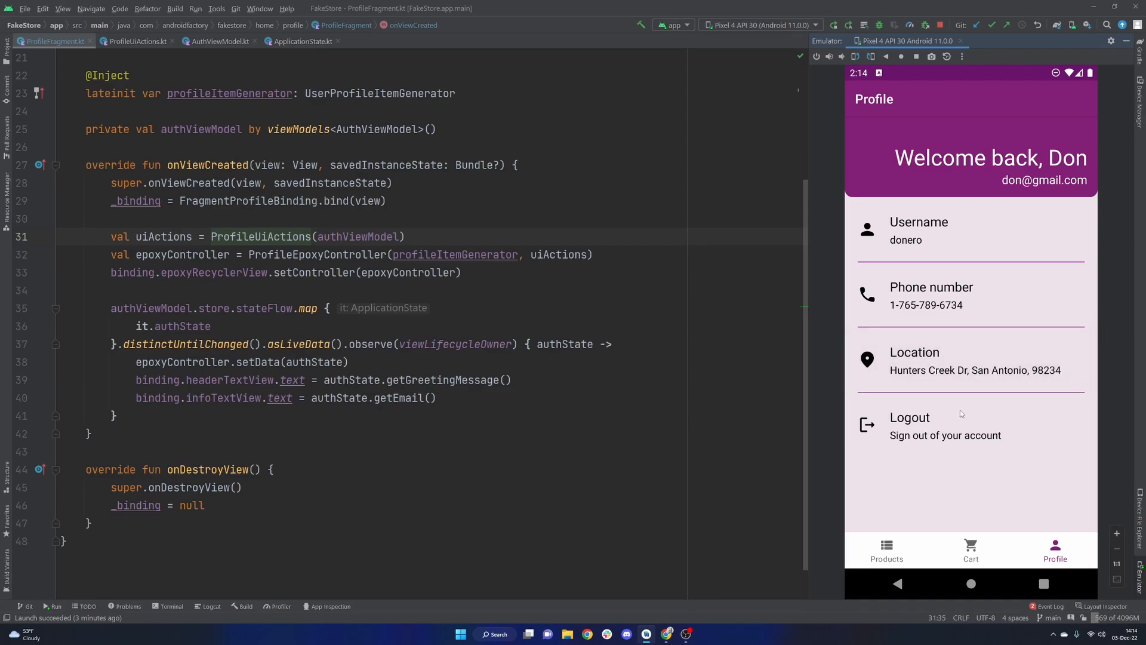
mouse_move(957, 411)
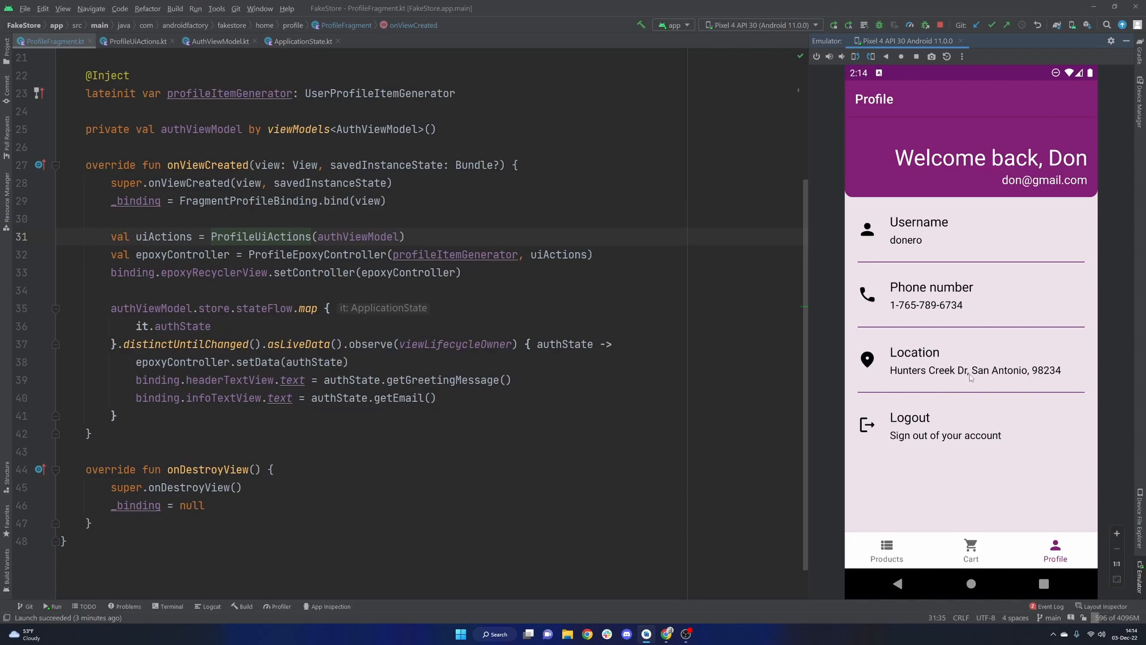
mouse_move(981, 325)
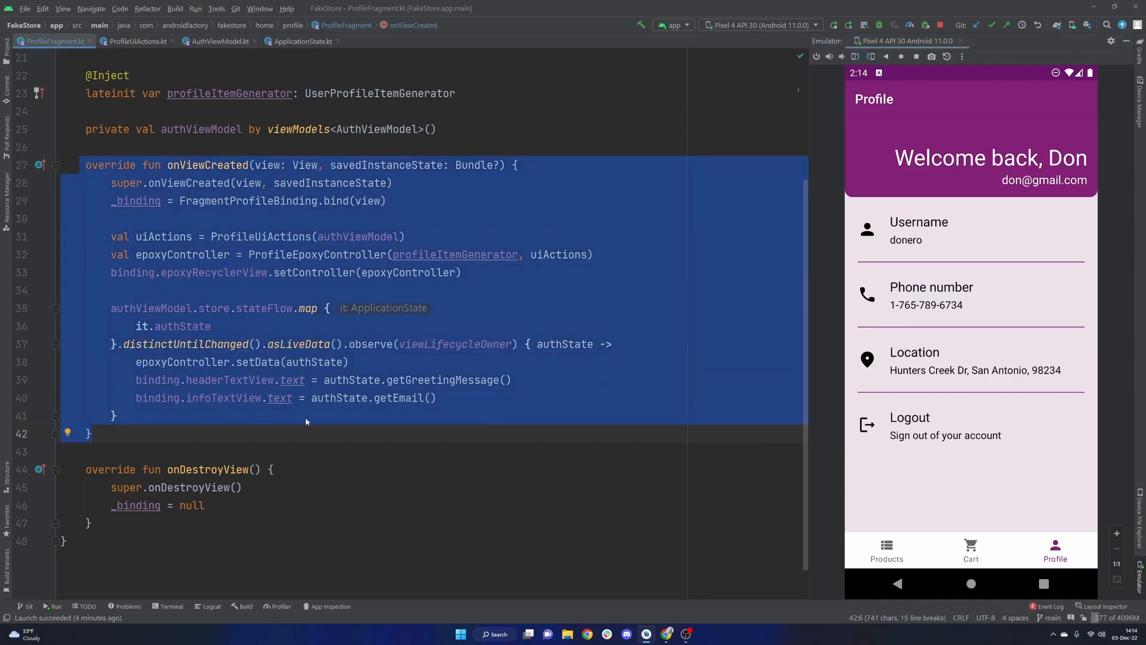
Open onProfileItemSelected in ProfileUiActions.kt, showing the placeholder call intent comment.
left_click(114, 416)
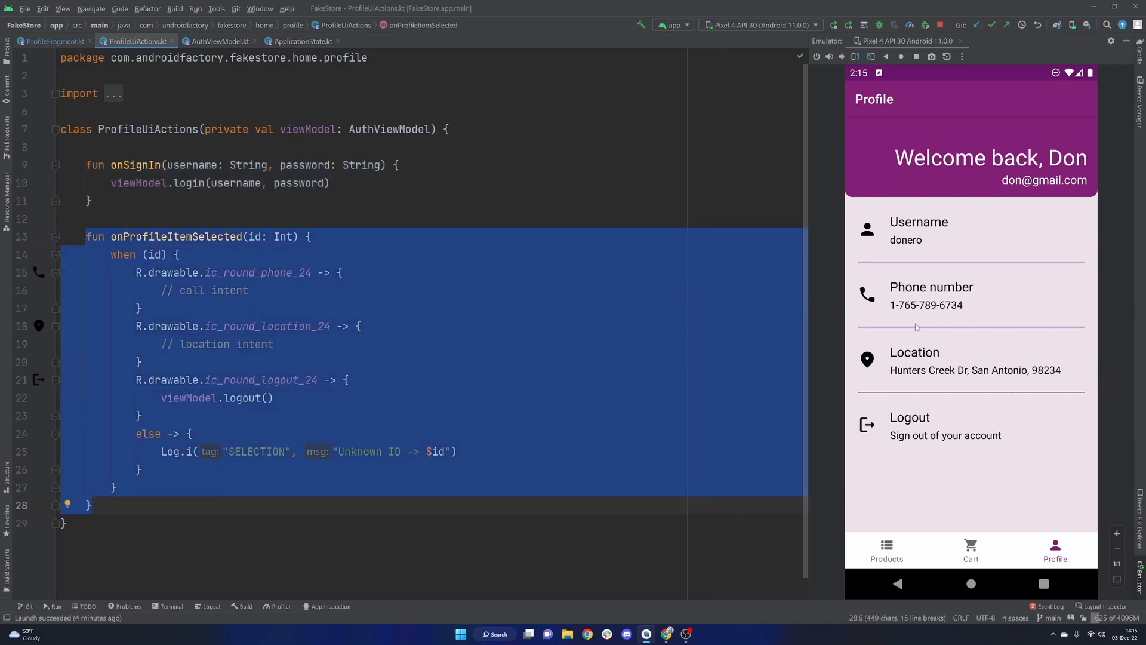
Highlight the '// call intent' comment and ic_round_phone_24, then open AuthViewModel.kt.
left_click(139, 361)
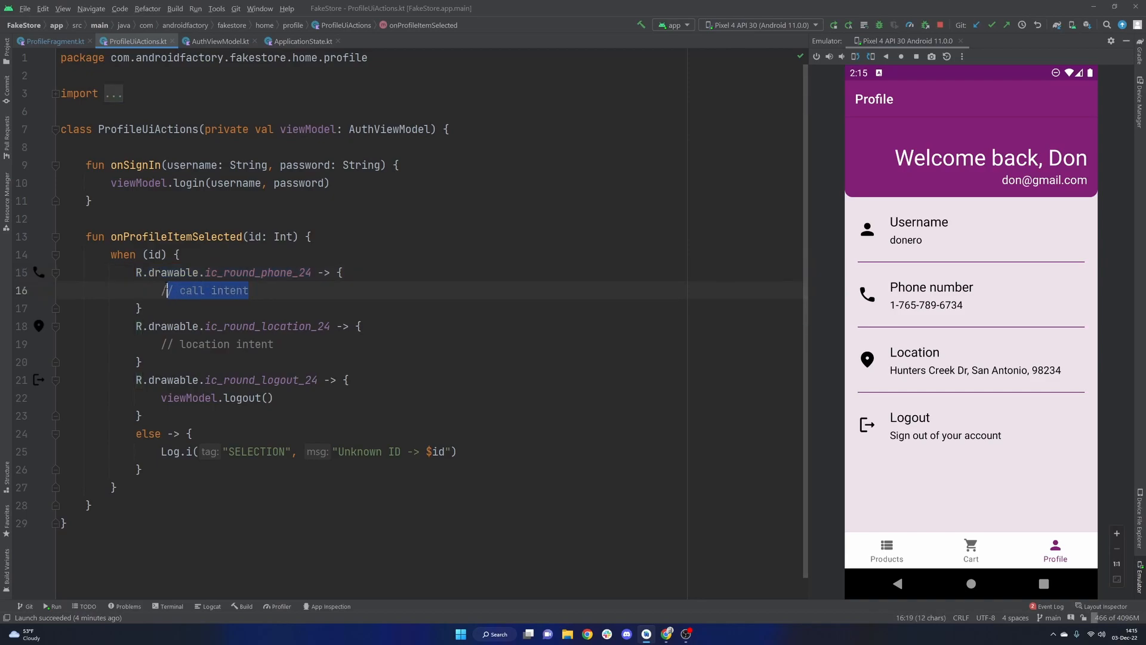
double_click(176, 236)
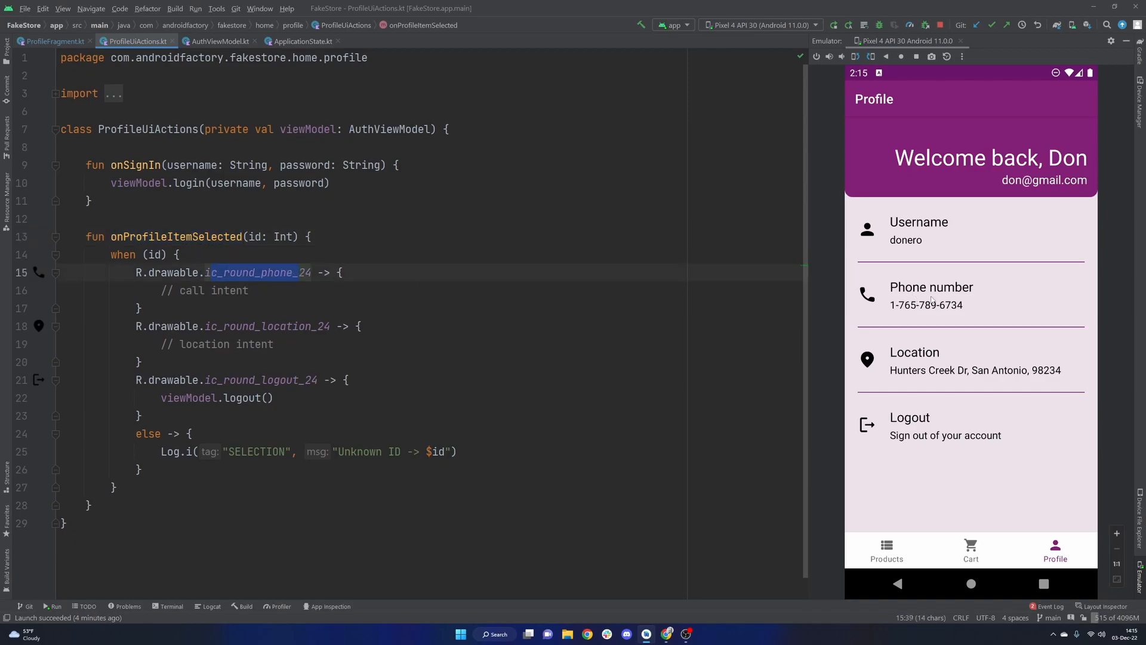
left_click(248, 290)
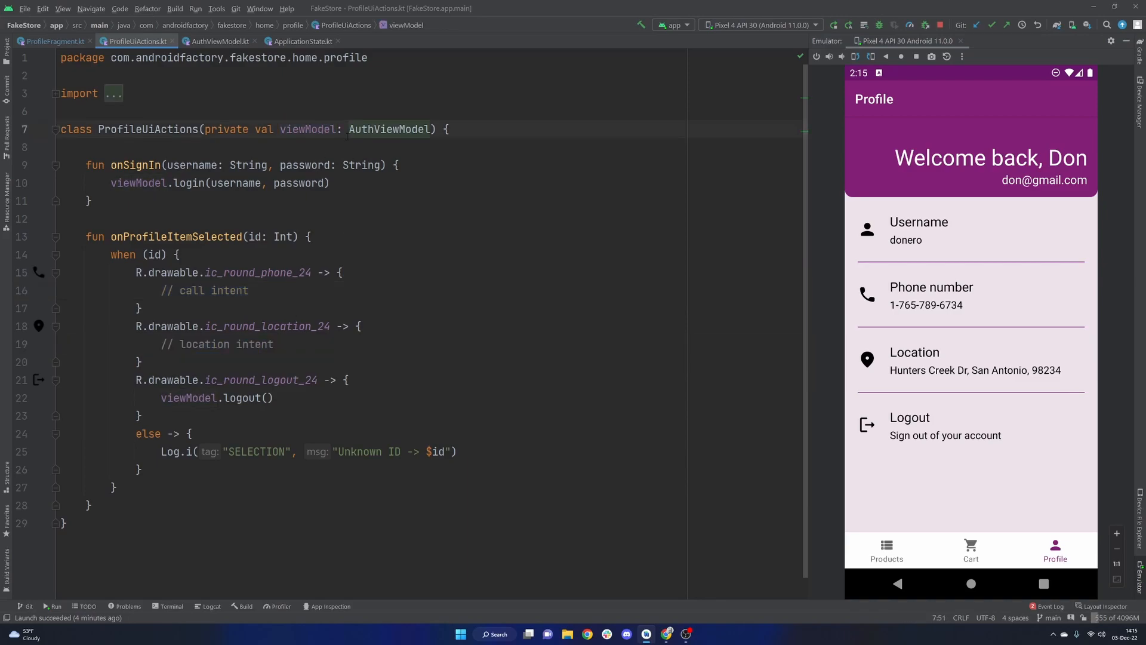
left_click(373, 130)
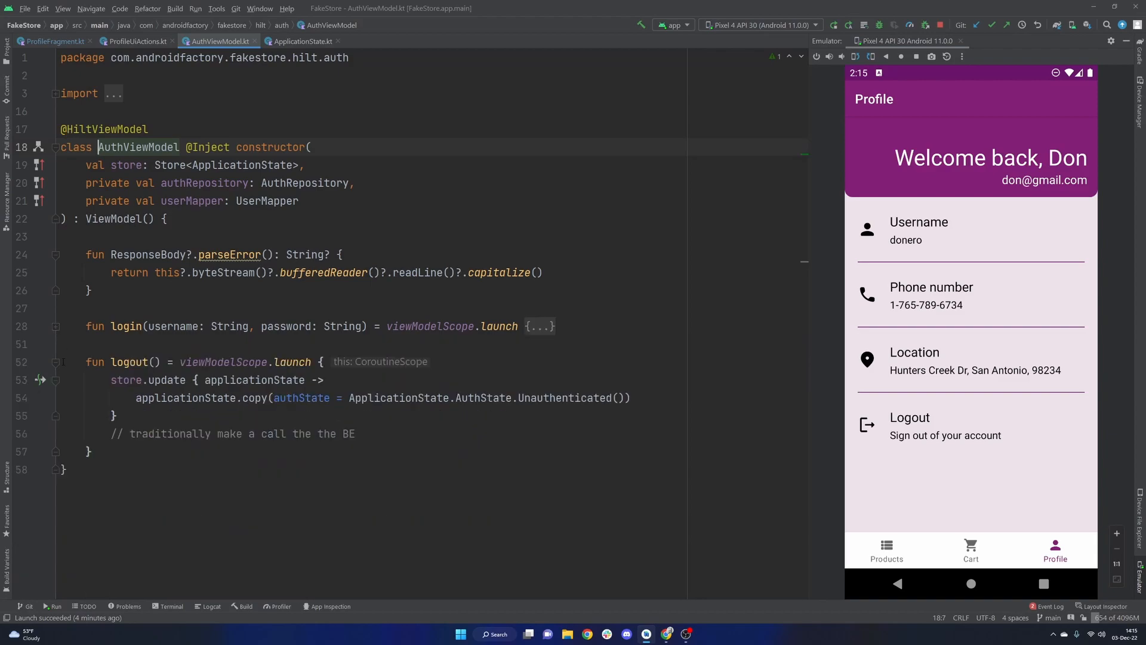
Fold the parseError, login and logout function bodies in AuthViewModel.kt.
left_click(55, 256)
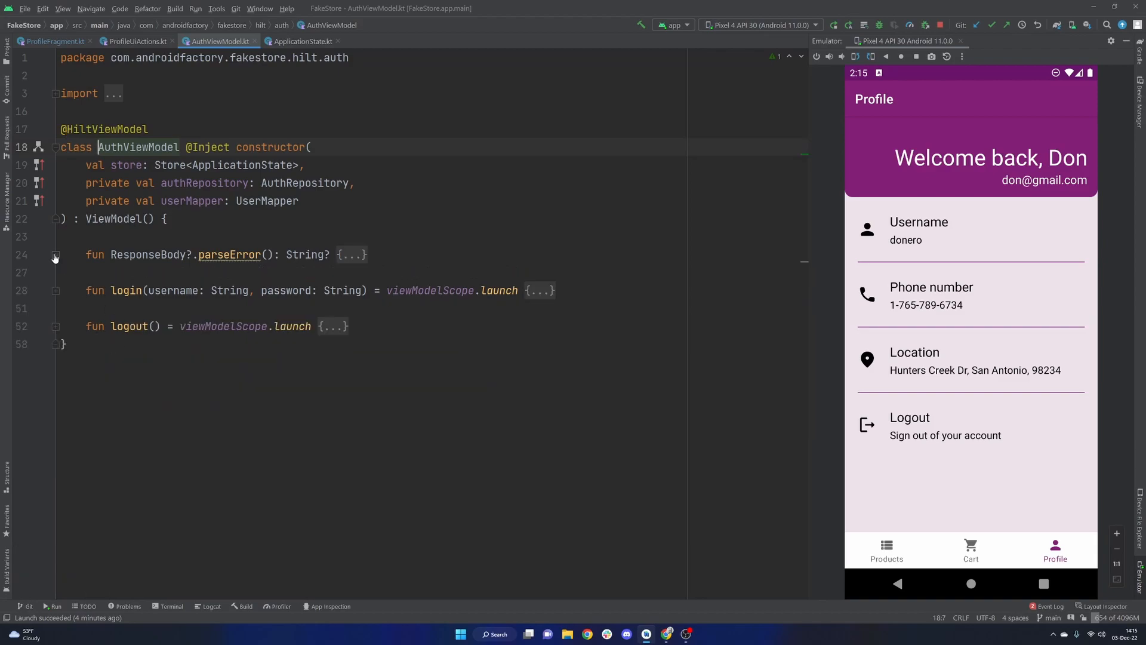
key("enter")
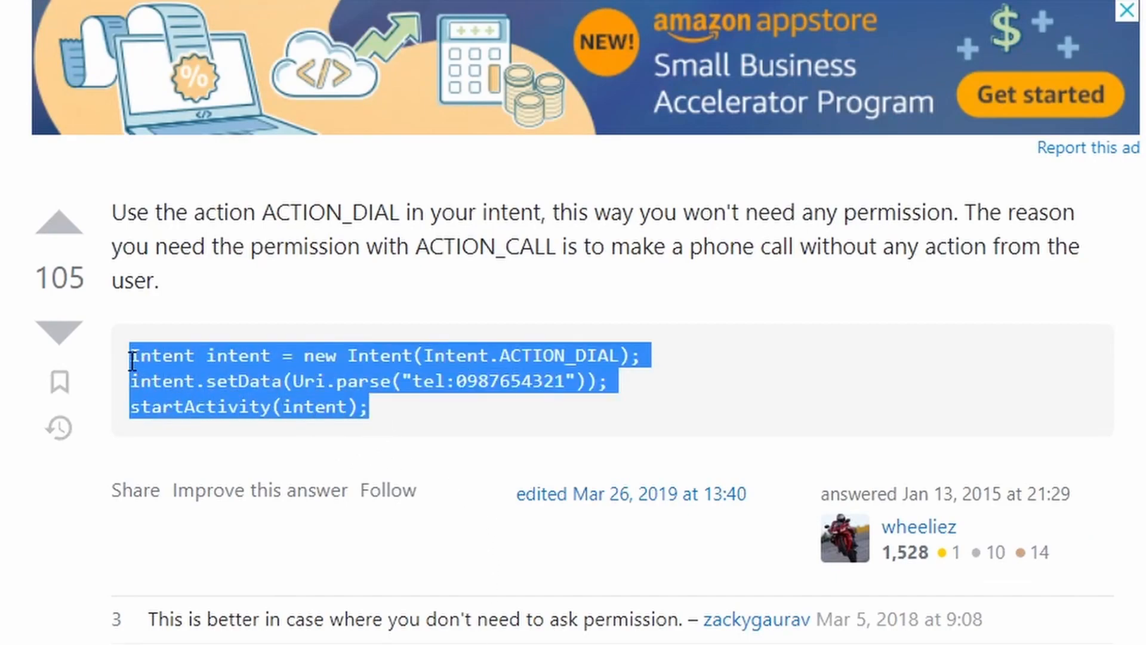
Read the Stack Overflow ACTION_DIAL snippet with a tel: Uri and deselect it.
left_click(507, 381)
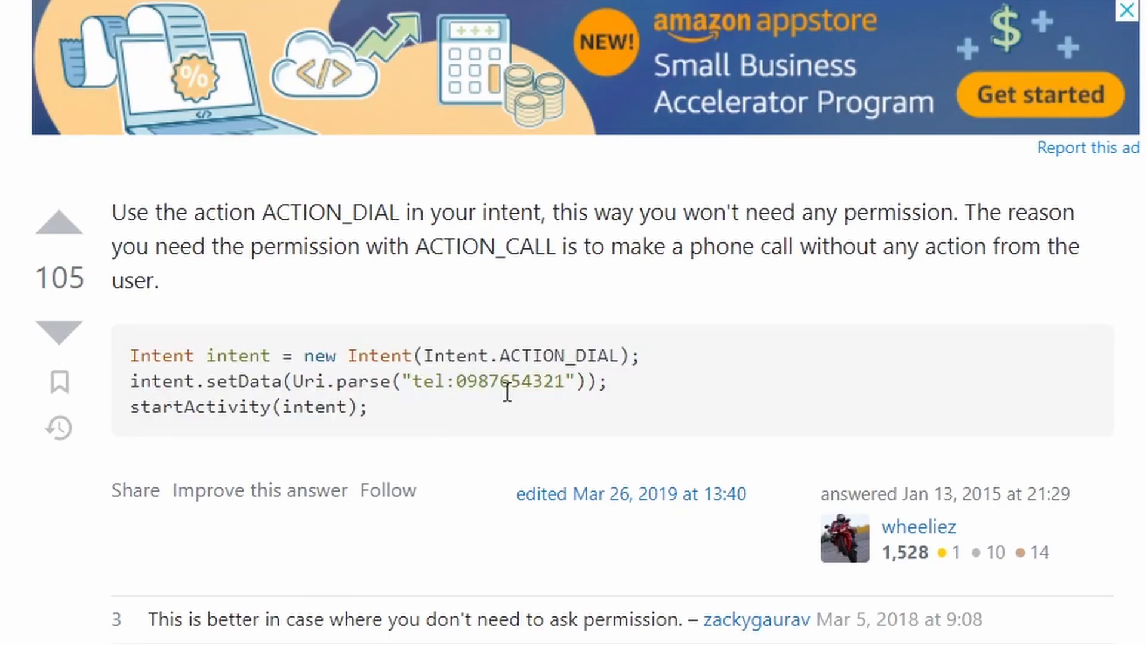
mouse_move(457, 420)
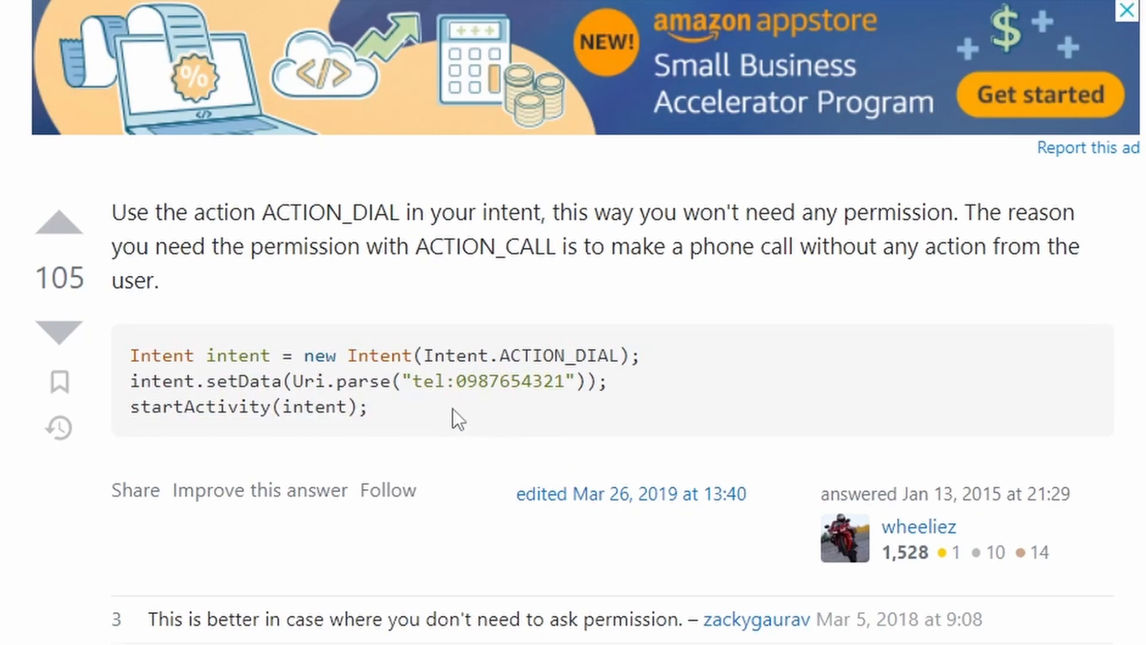
mouse_move(440, 416)
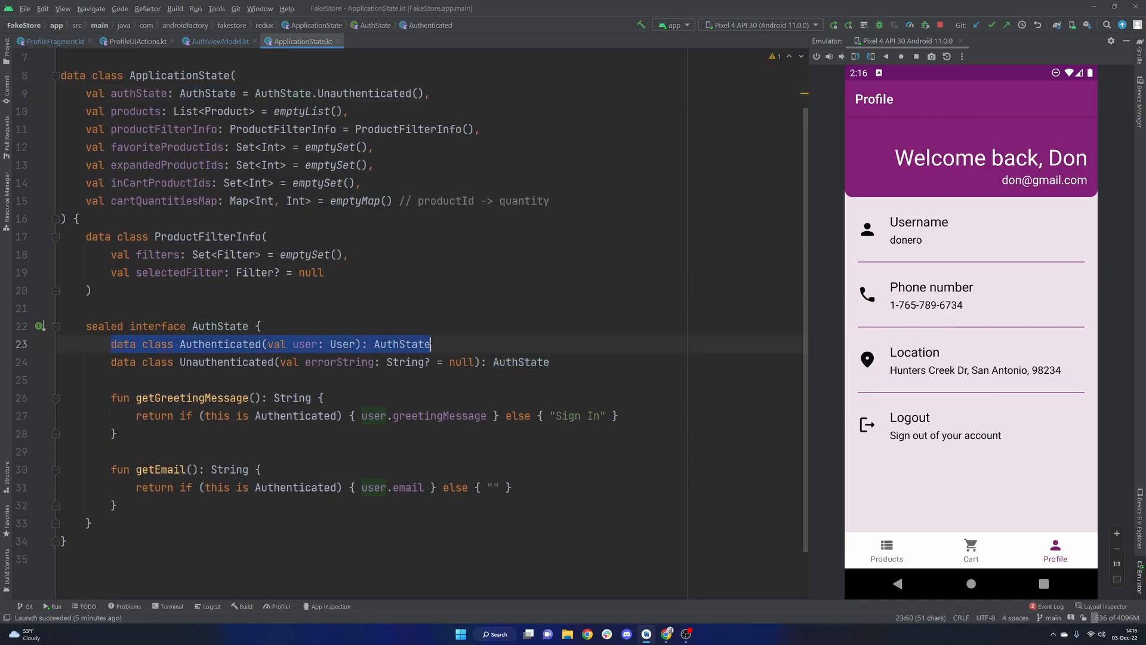
Check the Authenticated auth state, then return to AuthViewModel.kt below logout().
double_click(344, 344)
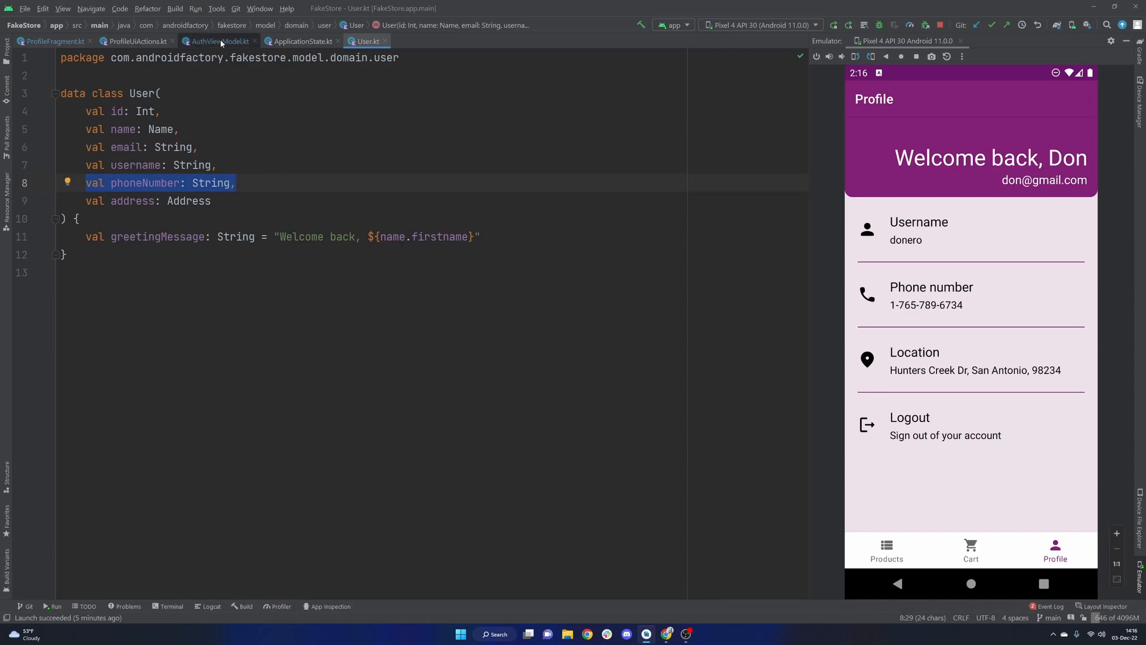
left_click(217, 41)
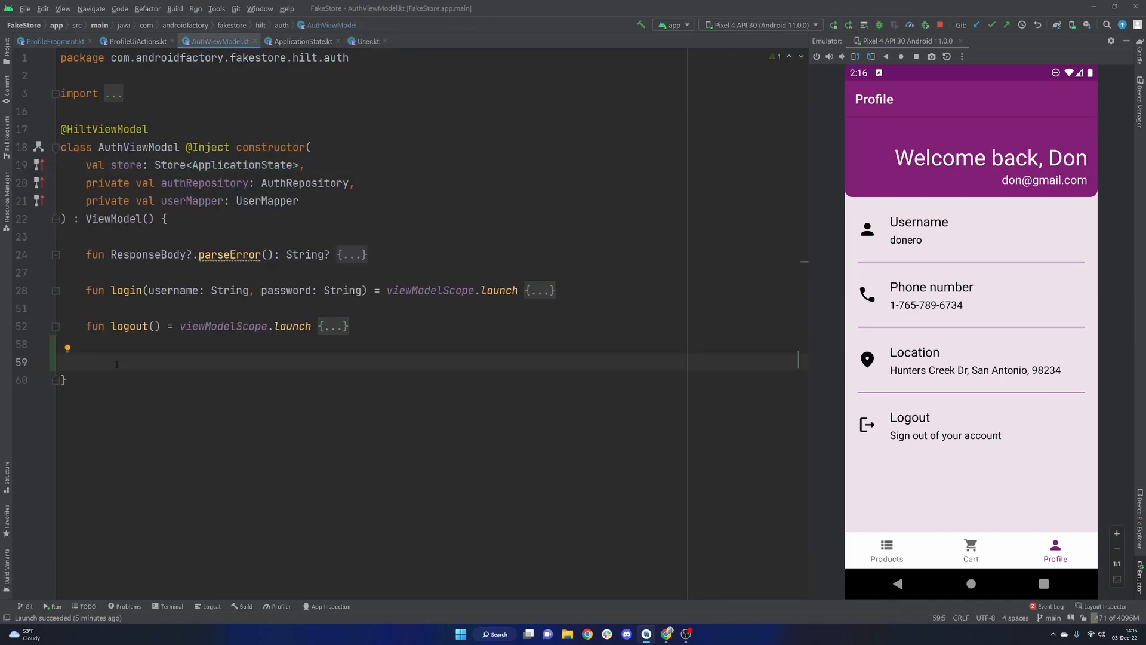
Add a sendCallIntent() function creating val intent = Intent(Intent.ACTION_DIAL).
type("fun")
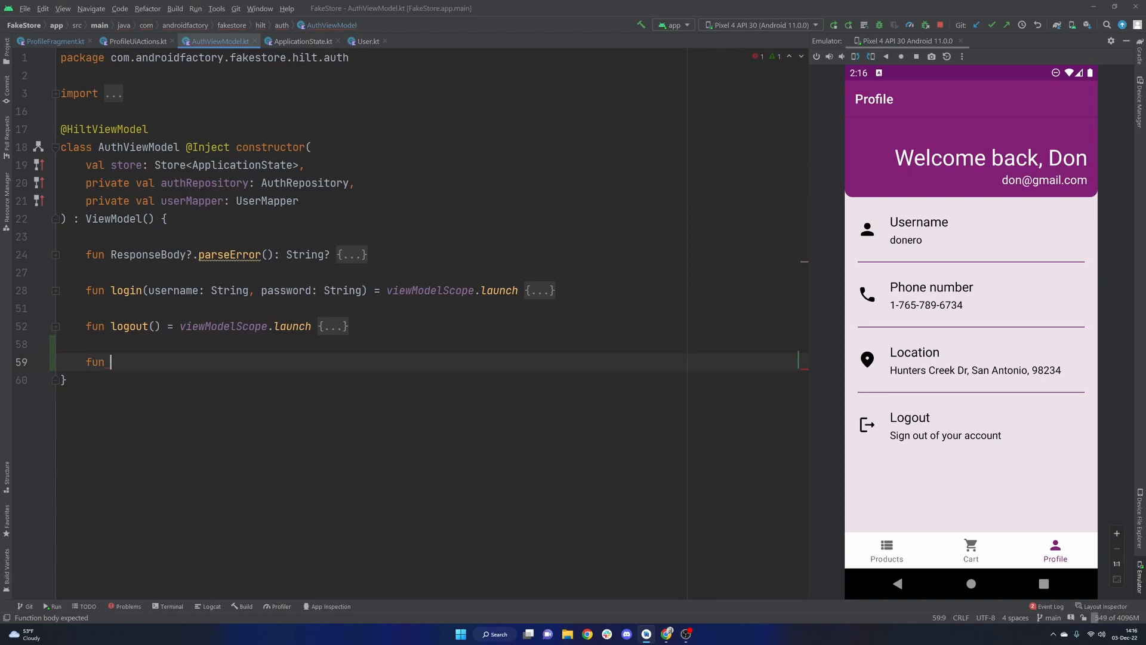
type("sendCallIntent()")
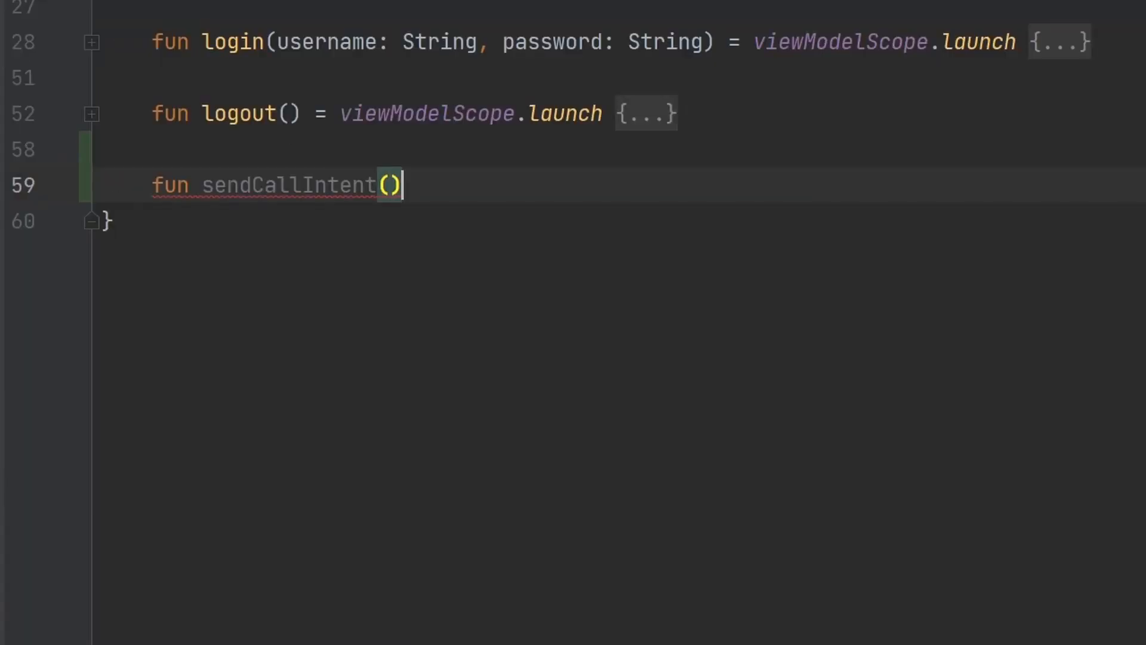
type("{")
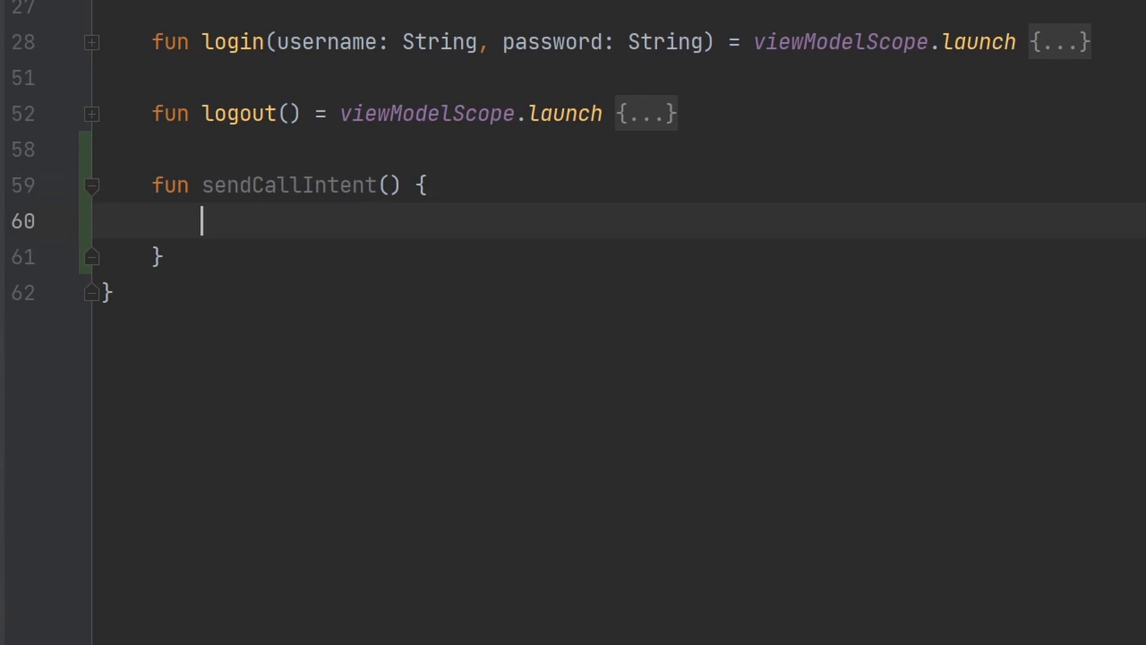
type("val intent =")
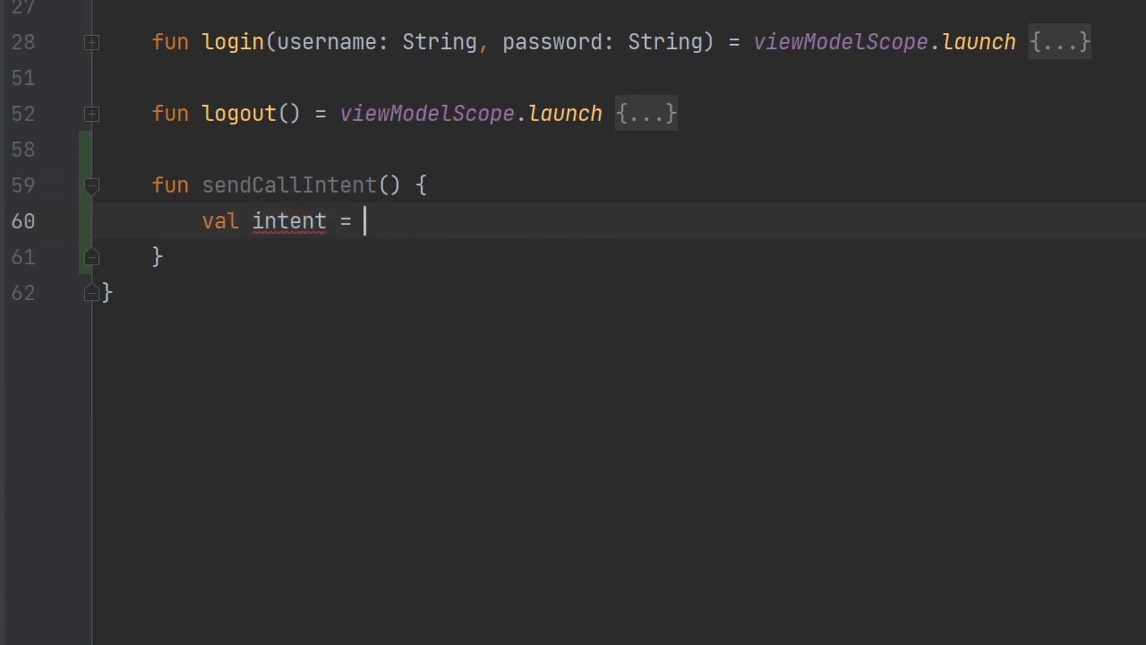
type("Intent()")
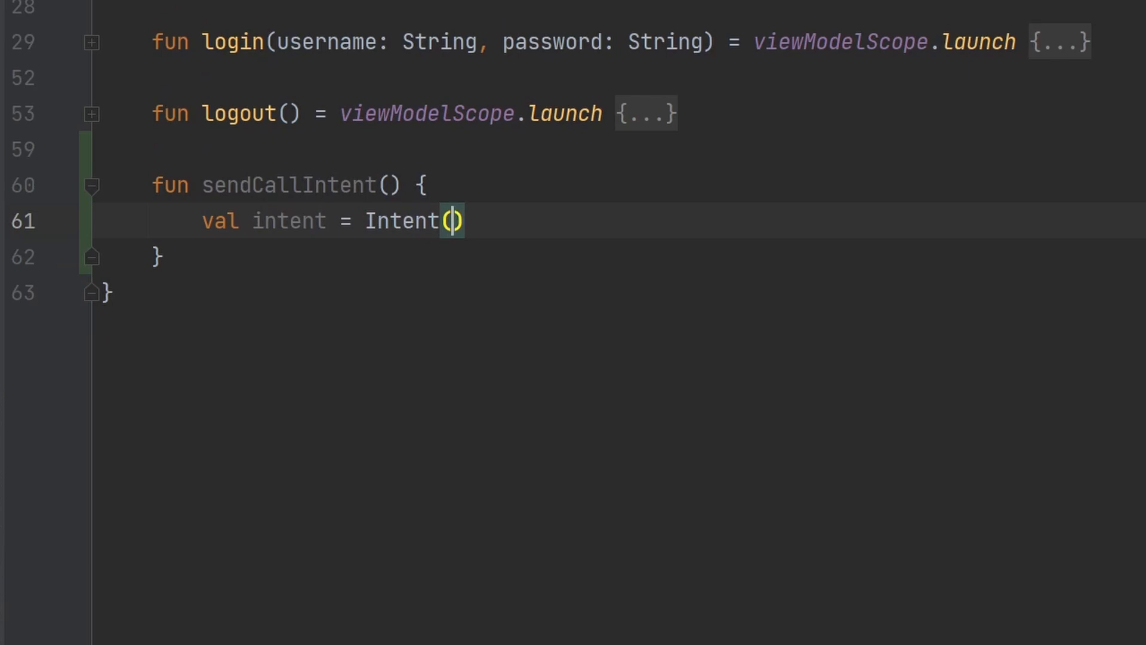
type("Intent.ACTION_DIAL")
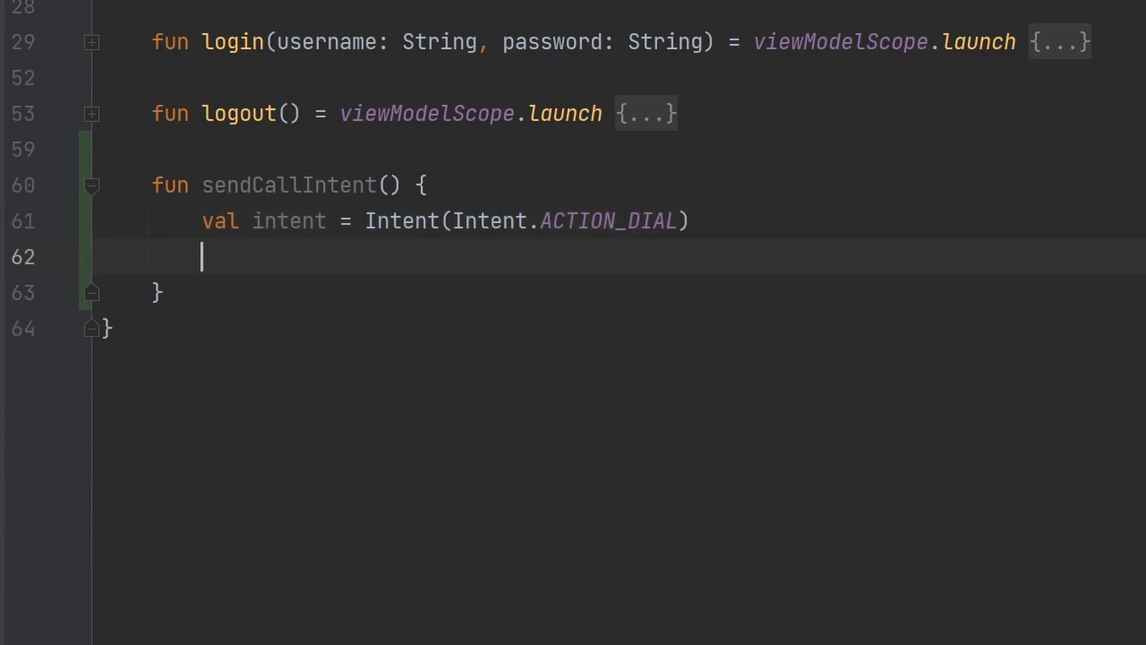
Set intent.data to Uri.parse("tel:${phoneNumber}") using autocomplete for Uri.parse.
type("intent.data")
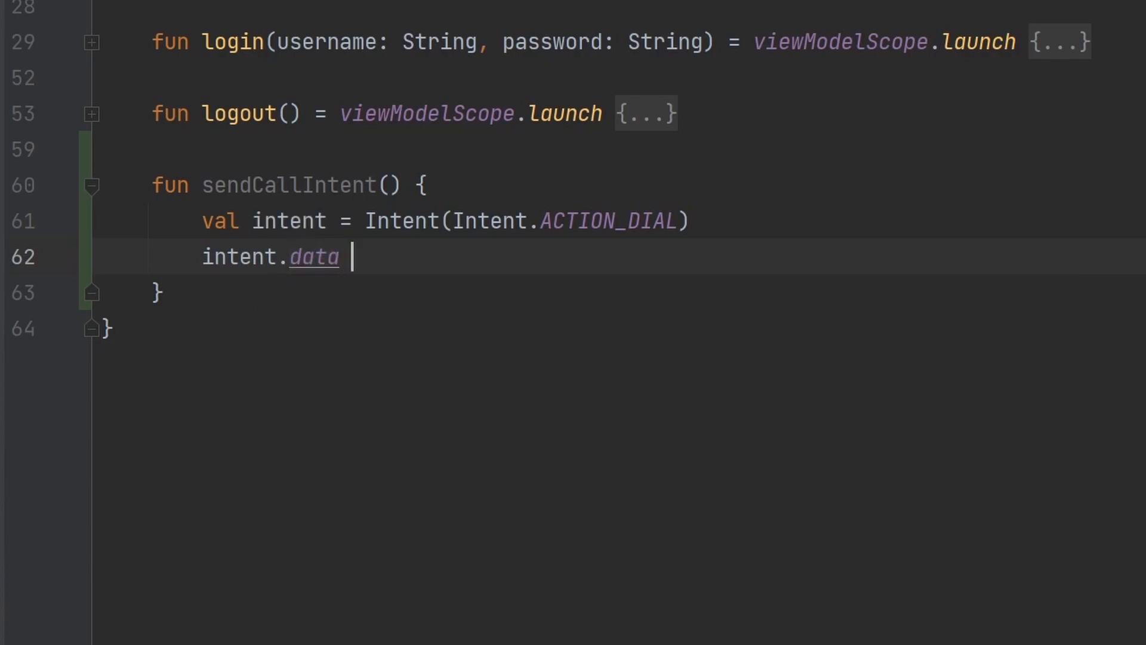
type("= Uri")
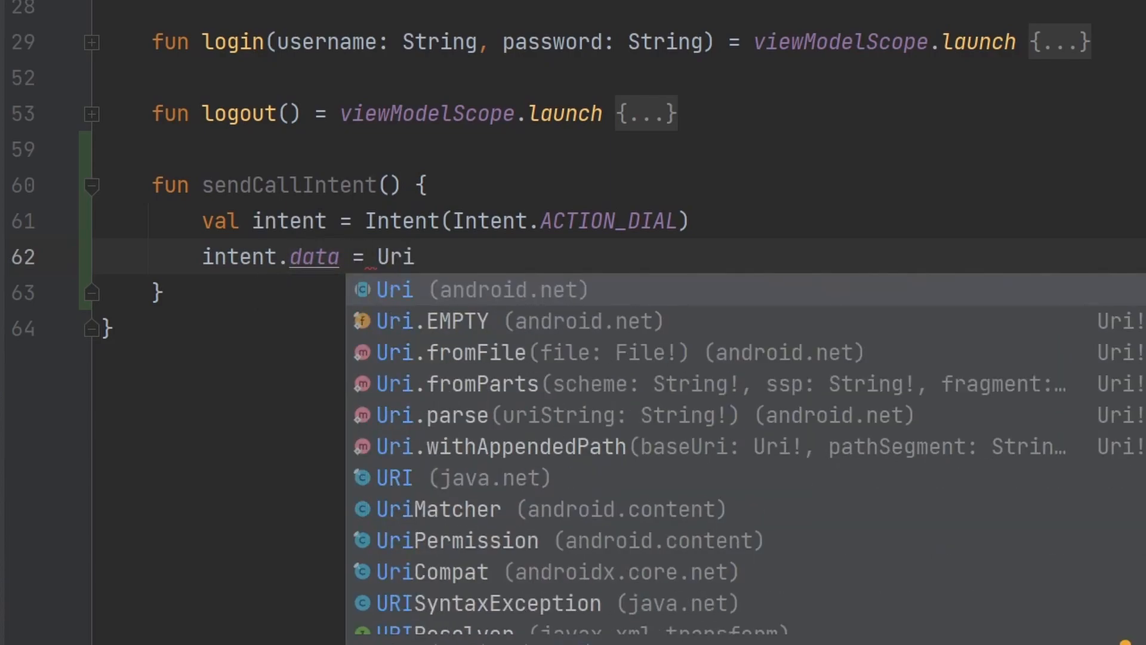
left_click(458, 414)
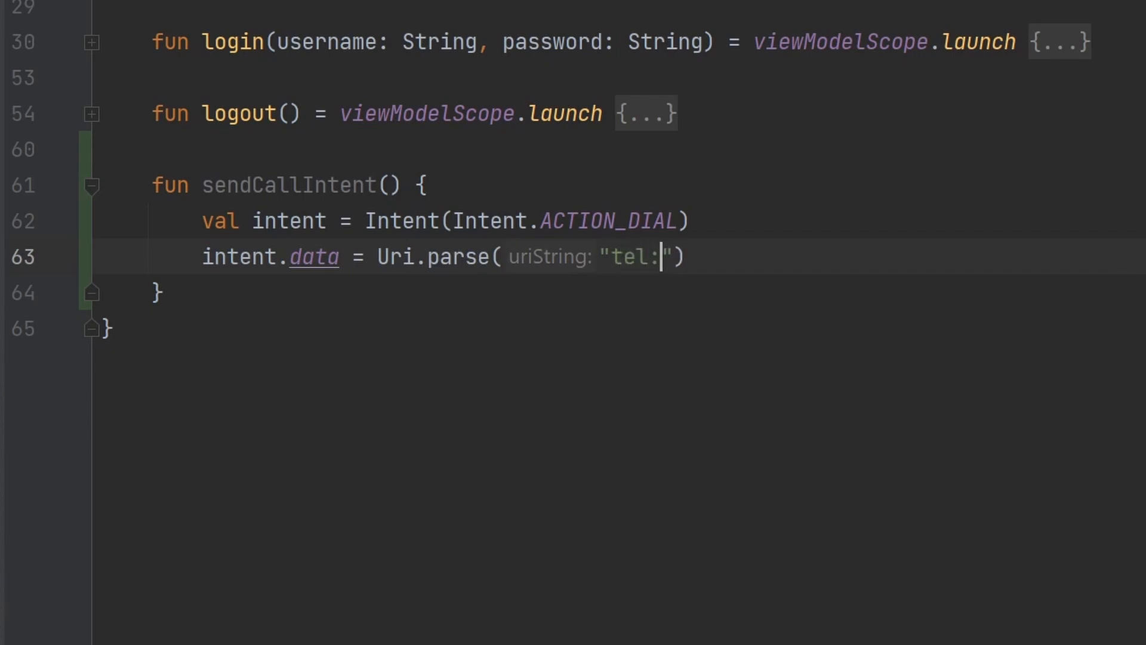
type("${}")
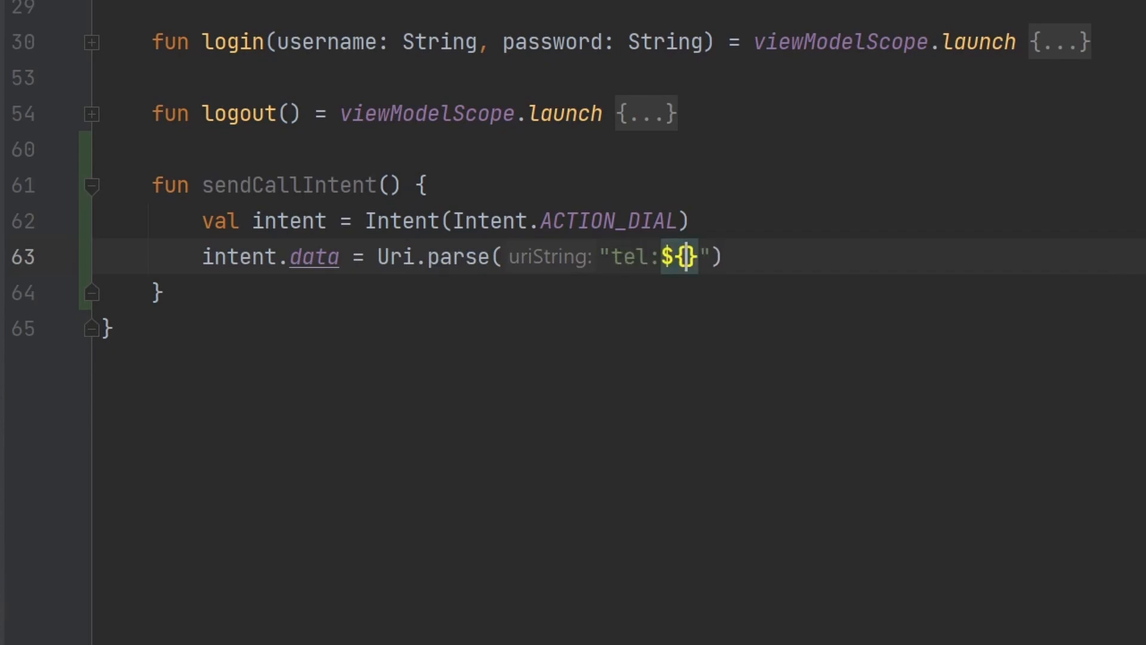
mouse_move(680, 257)
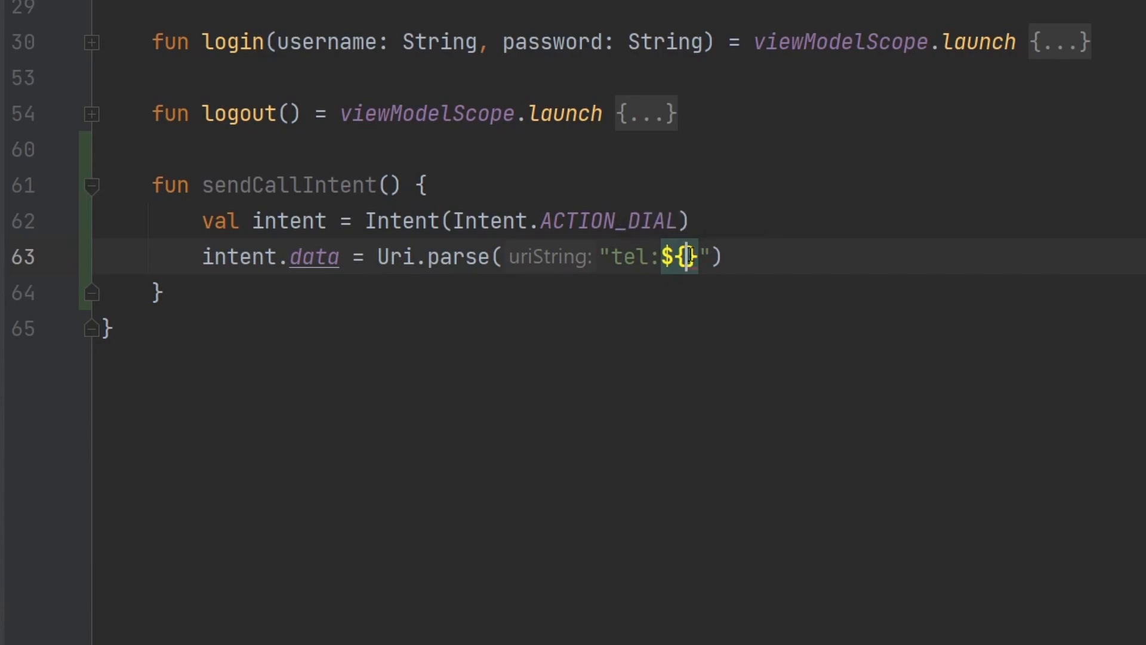
type("phon")
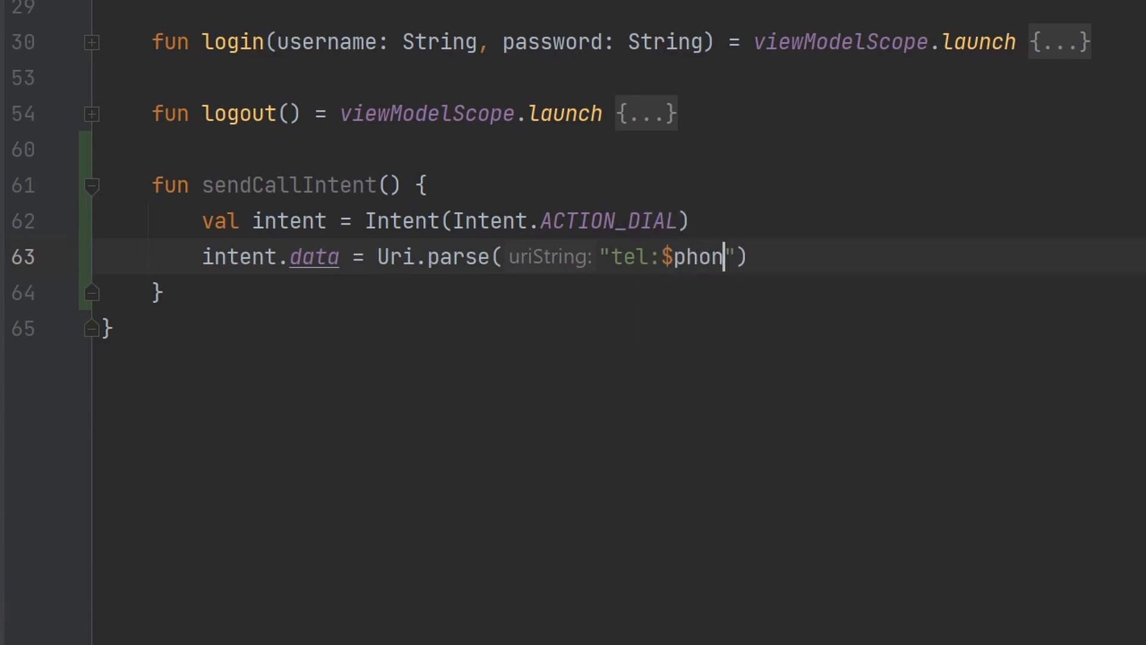
type("eNumber")
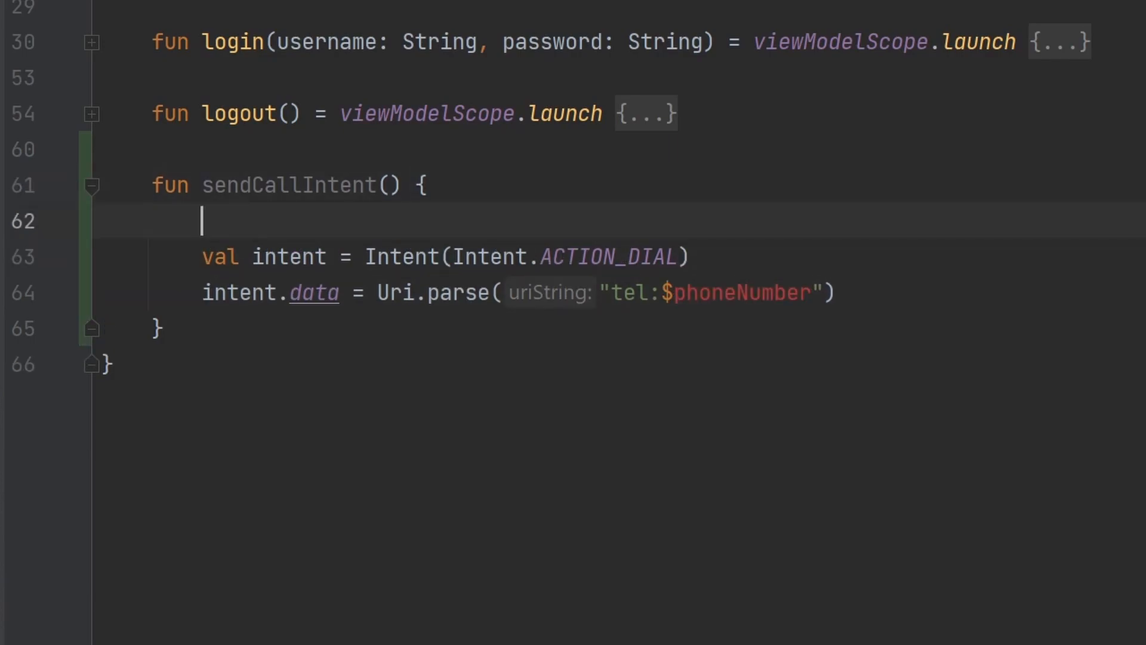
Read phoneNumber from the store as it.authState.user.phoneNumber when Authenticated.
type("val phone")
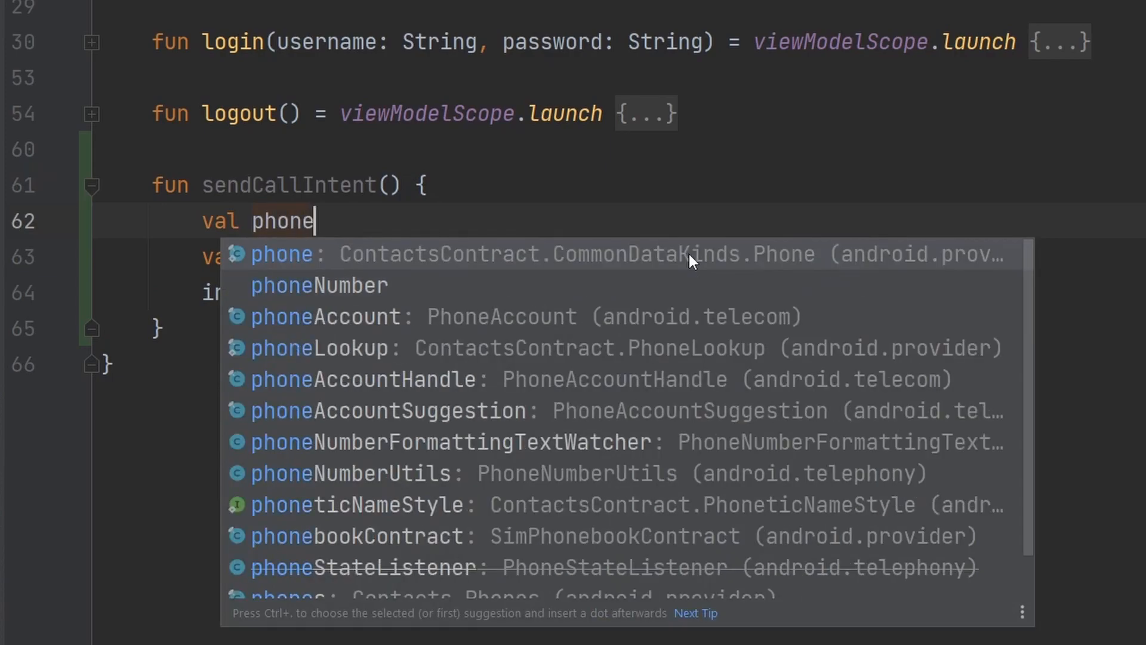
left_click(318, 286)
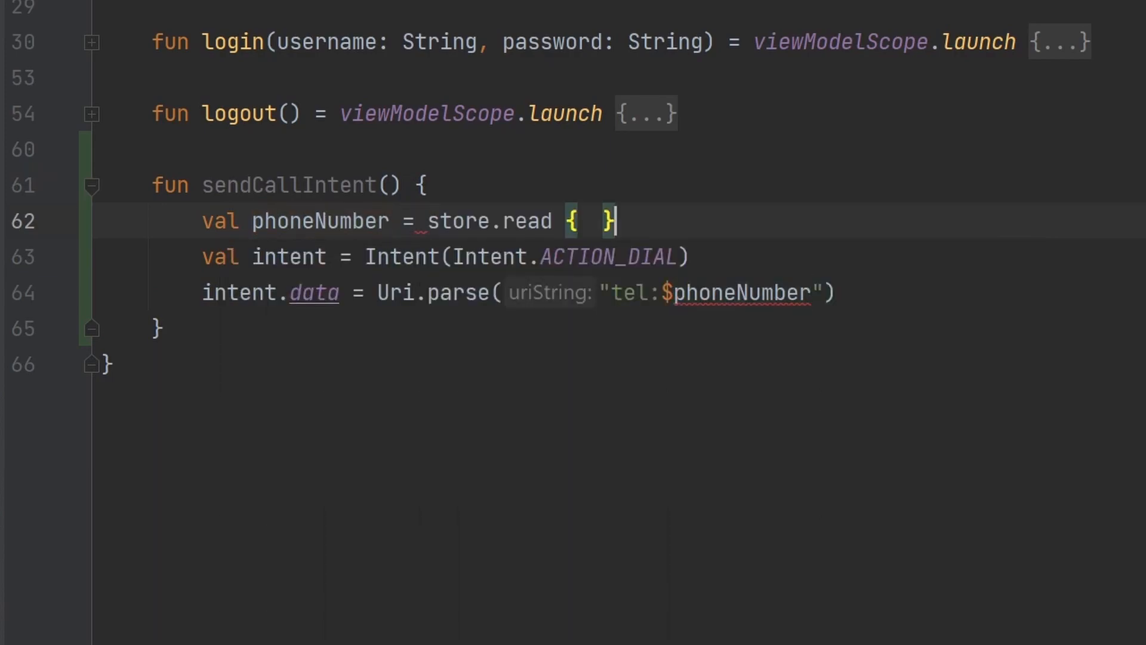
key("Enter")
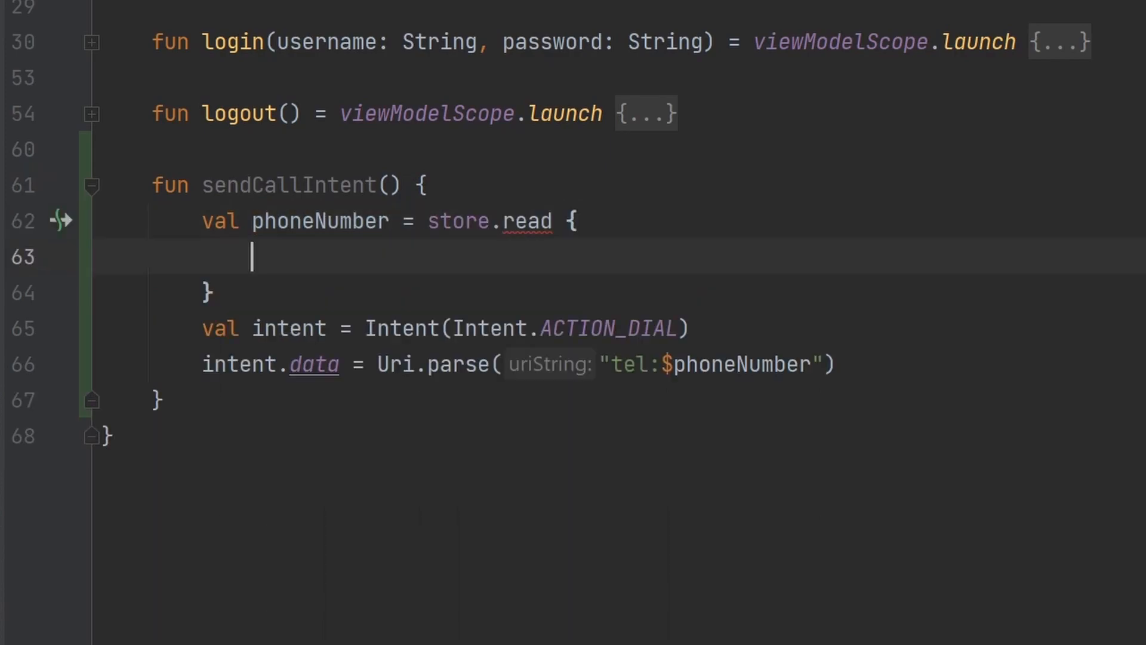
type("if (it.authState is")
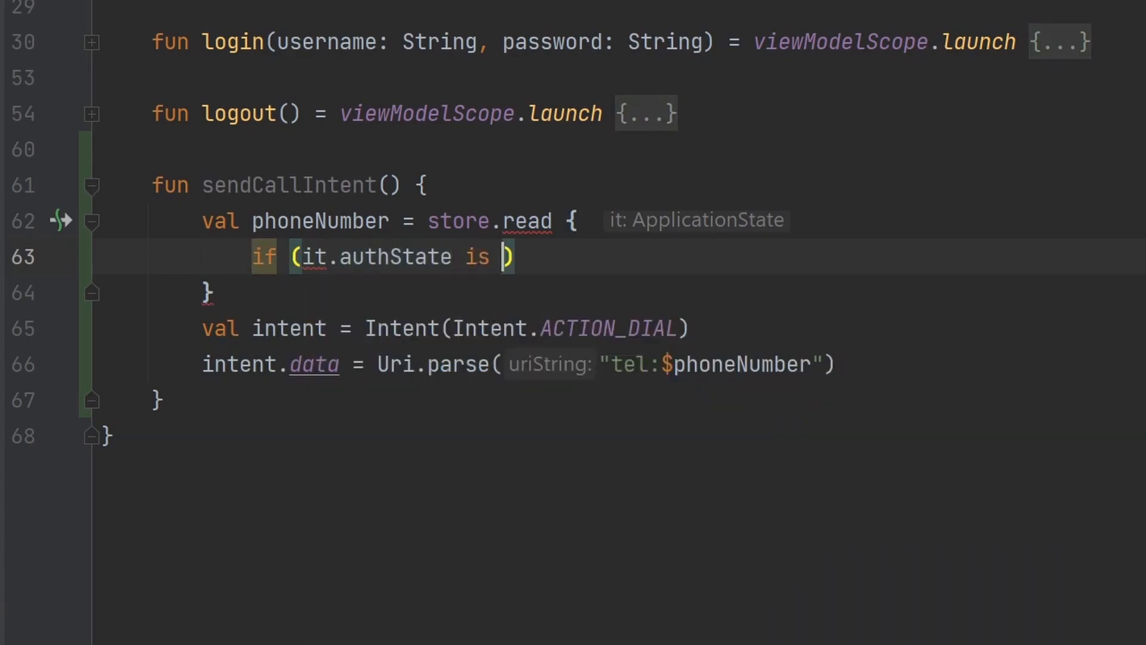
type("AuthState.Authenticated")
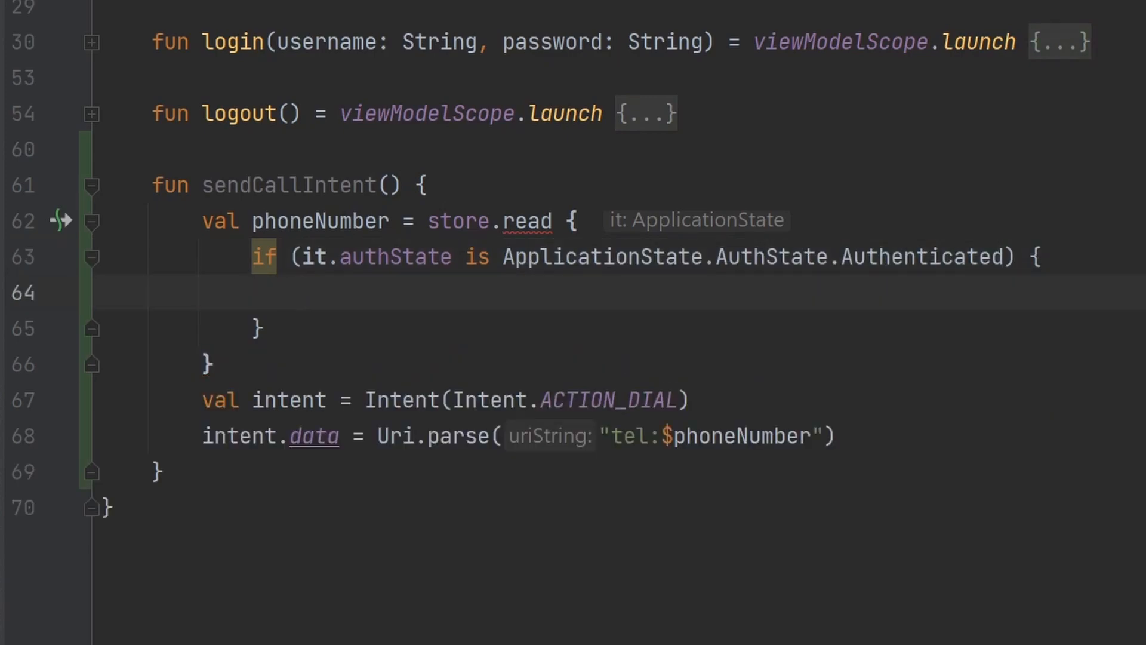
type("it.authState.user.")
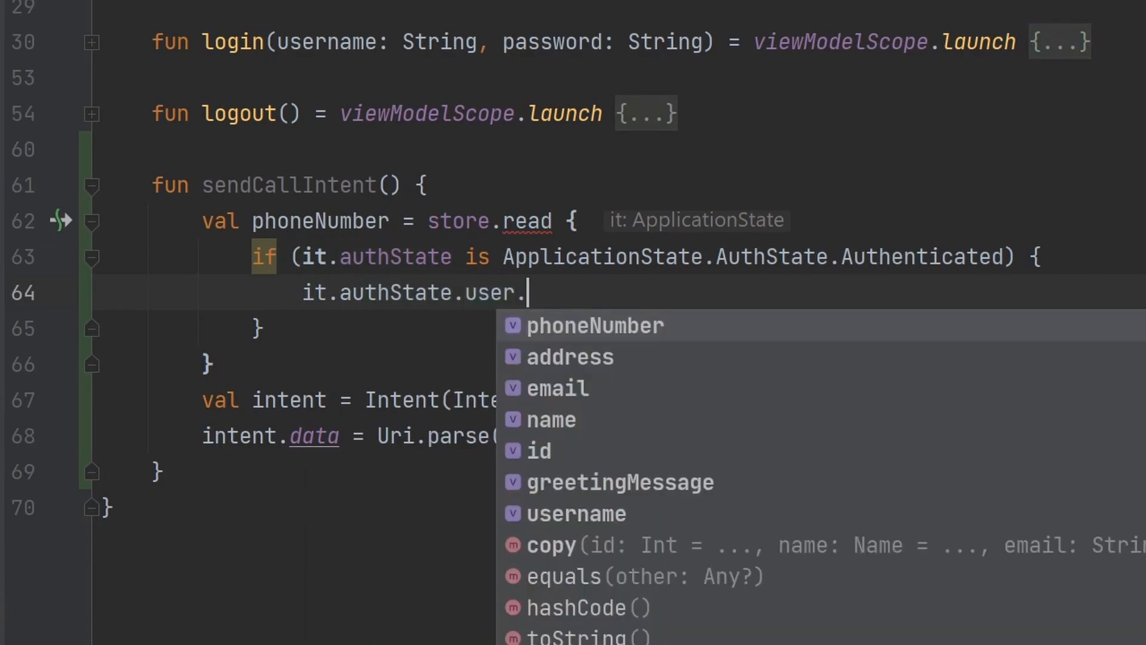
left_click(595, 325)
type("= viewModelScope ")
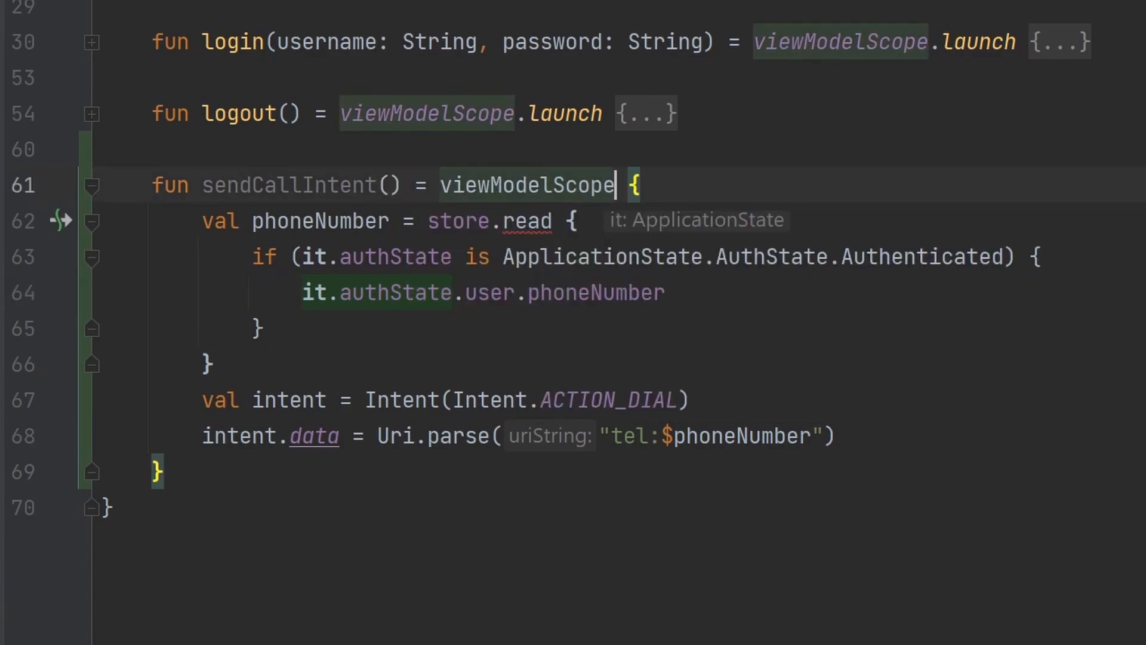
Make sendCallIntent use viewModelScope.launch, add else null, and type phoneNumber as String?
type(".launch")
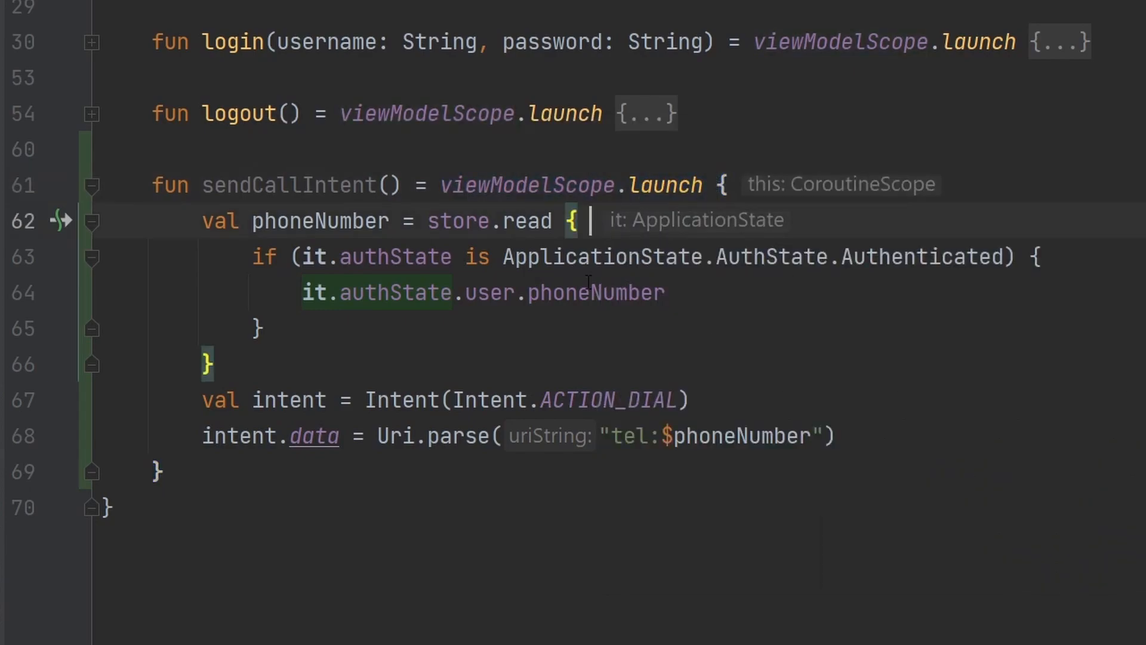
double_click(319, 221)
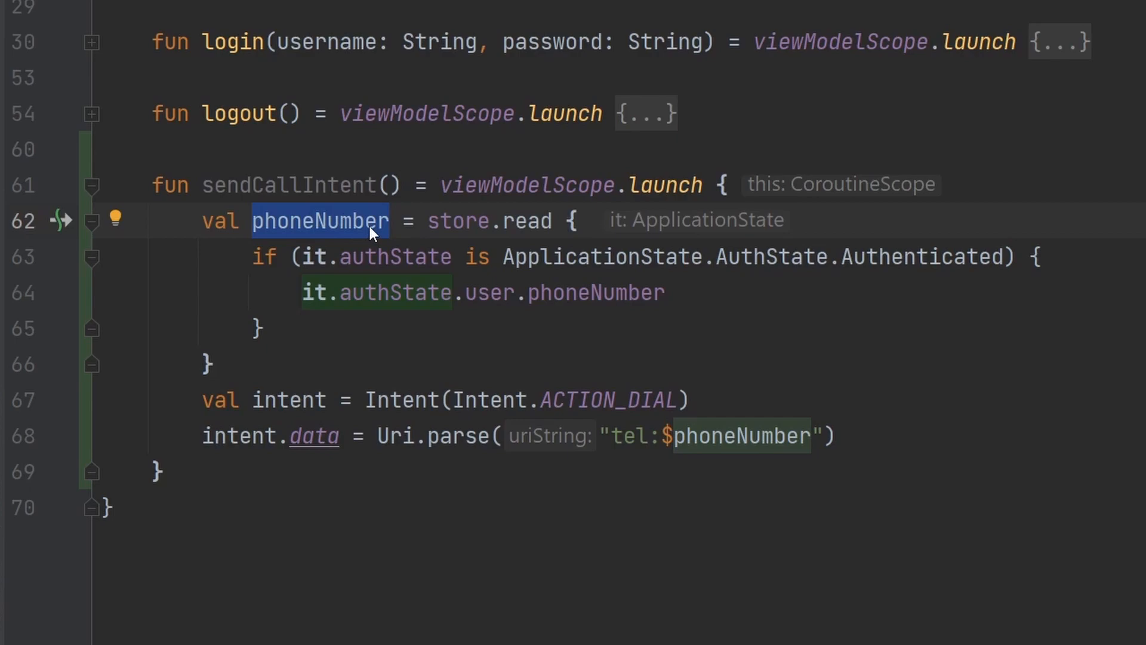
left_click(490, 256)
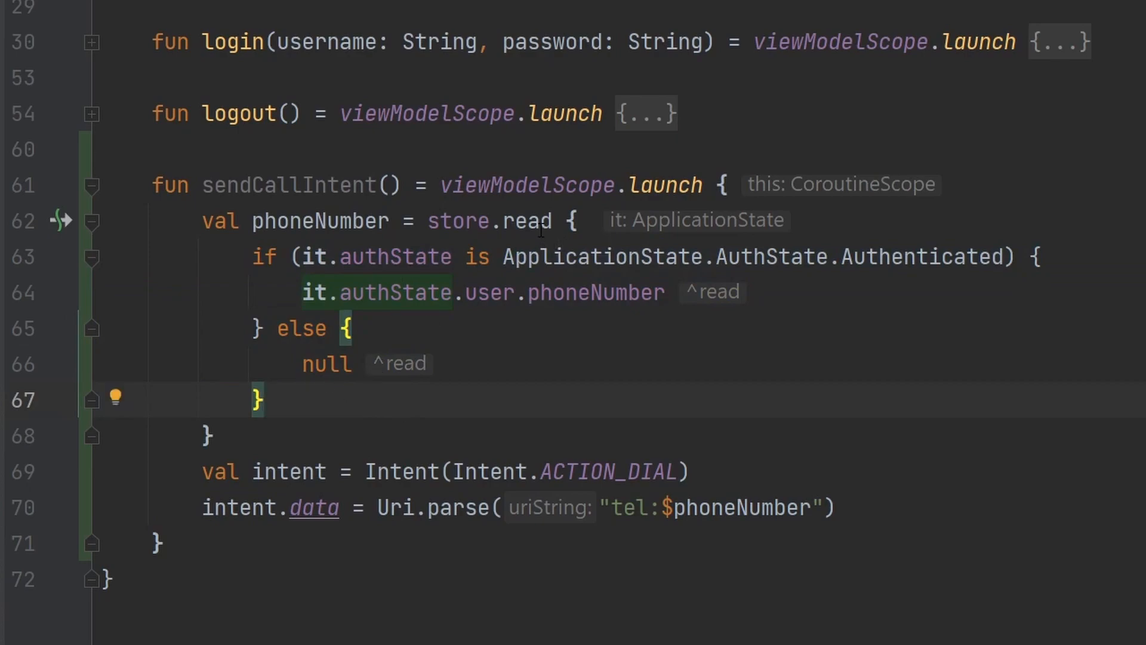
mouse_move(527, 221)
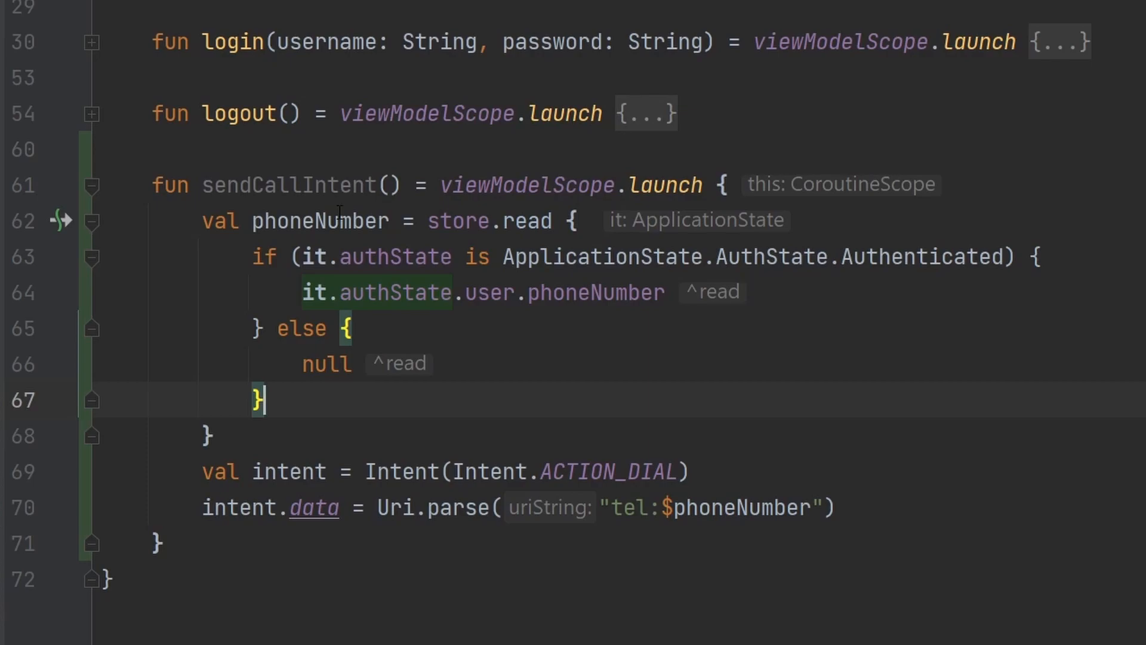
type(": String?")
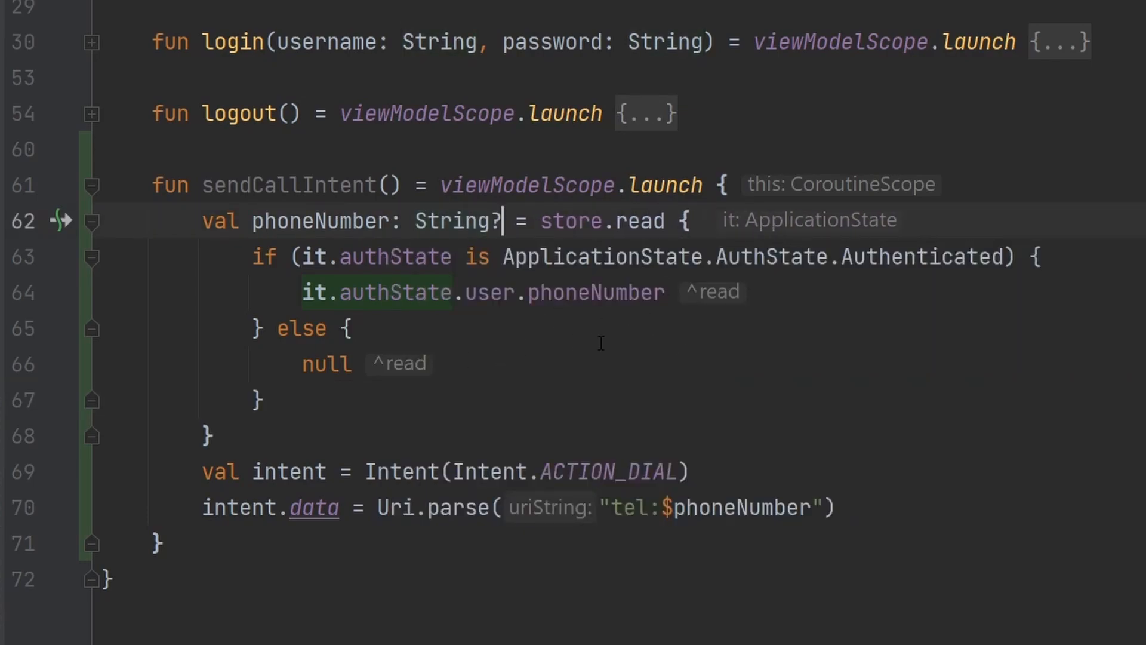
mouse_move(505, 357)
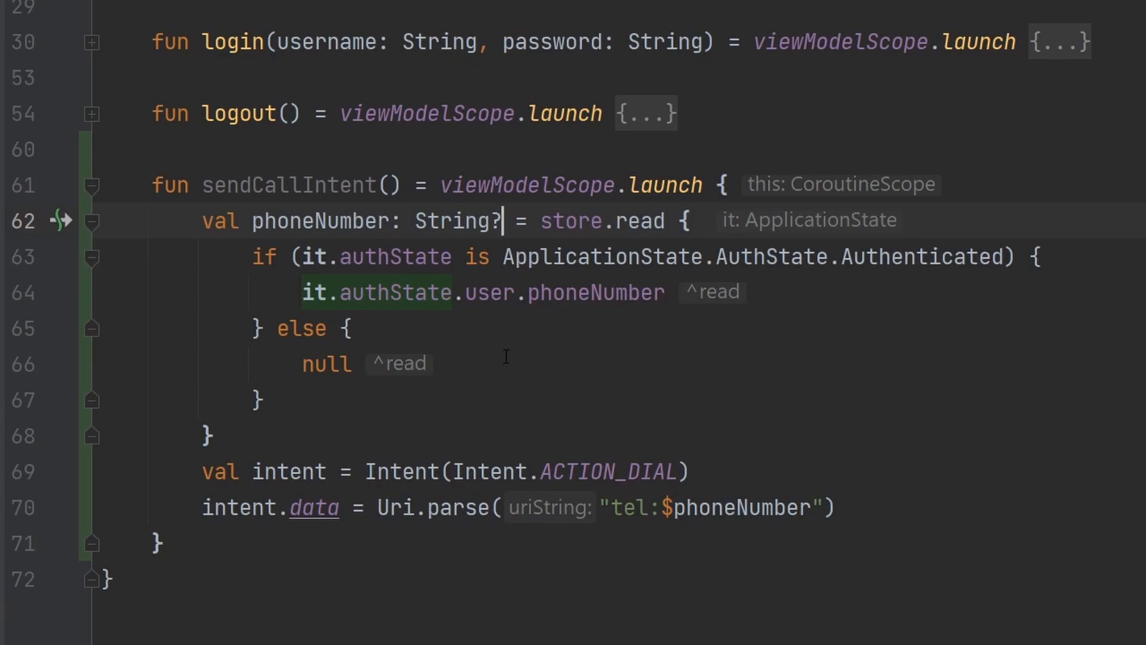
scroll("down", 3)
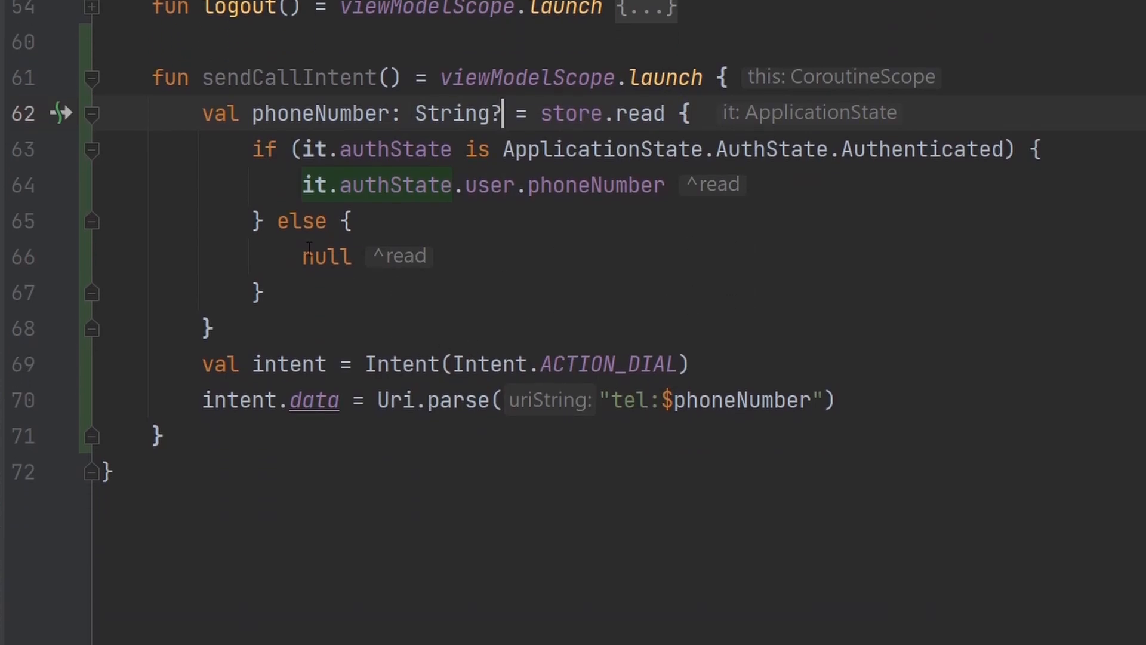
key("Enter")
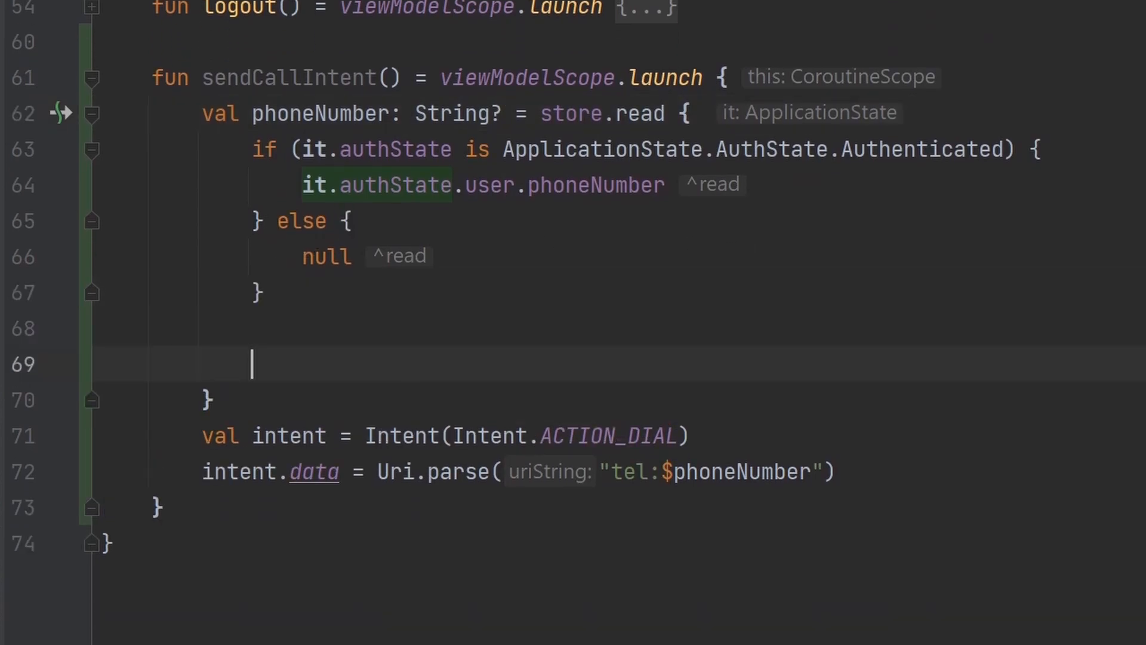
Read phoneNumber by casting authState to ApplicationState.AuthState.Authenticated, replacing the if/else.
type("it.authState as")
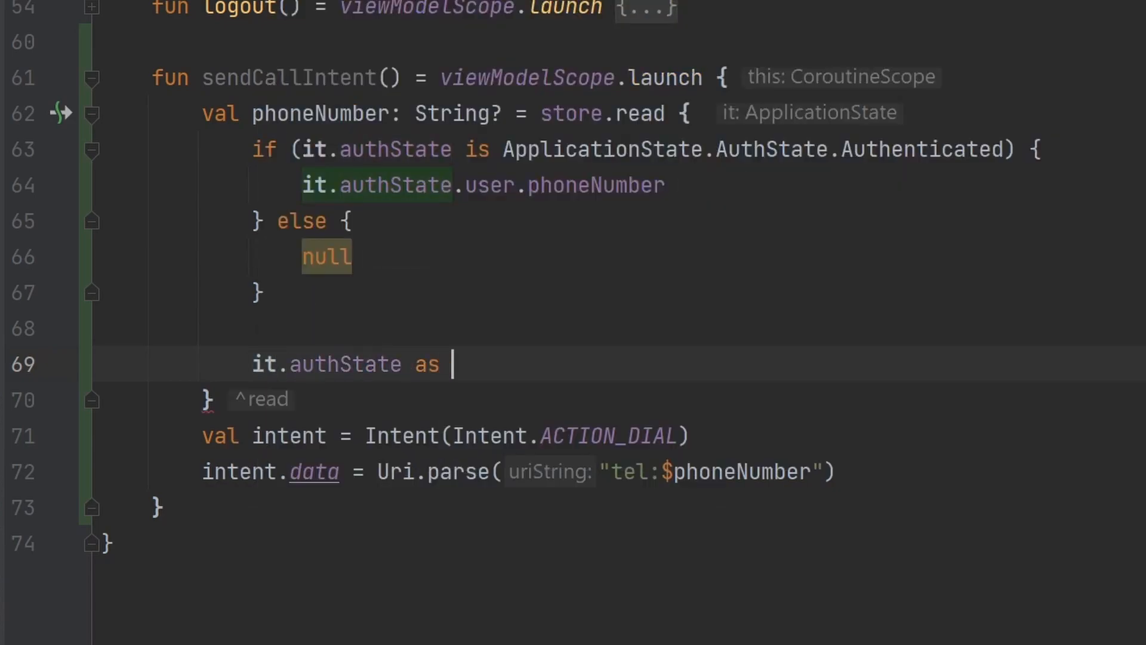
type(">")
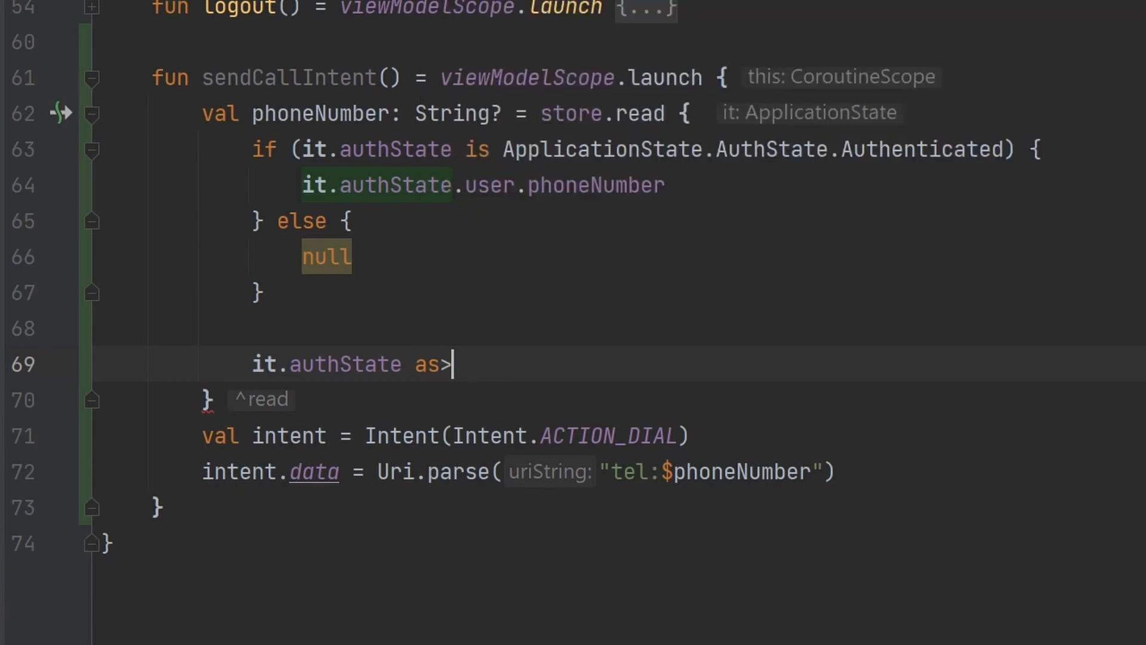
key("Backspace")
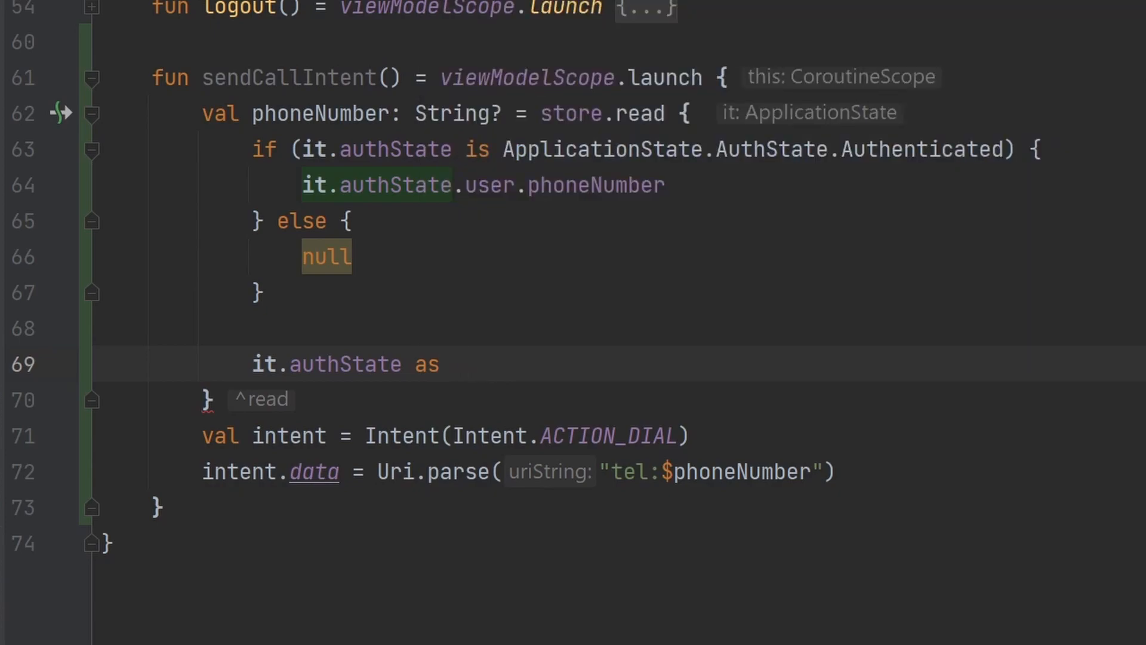
left_click(446, 364)
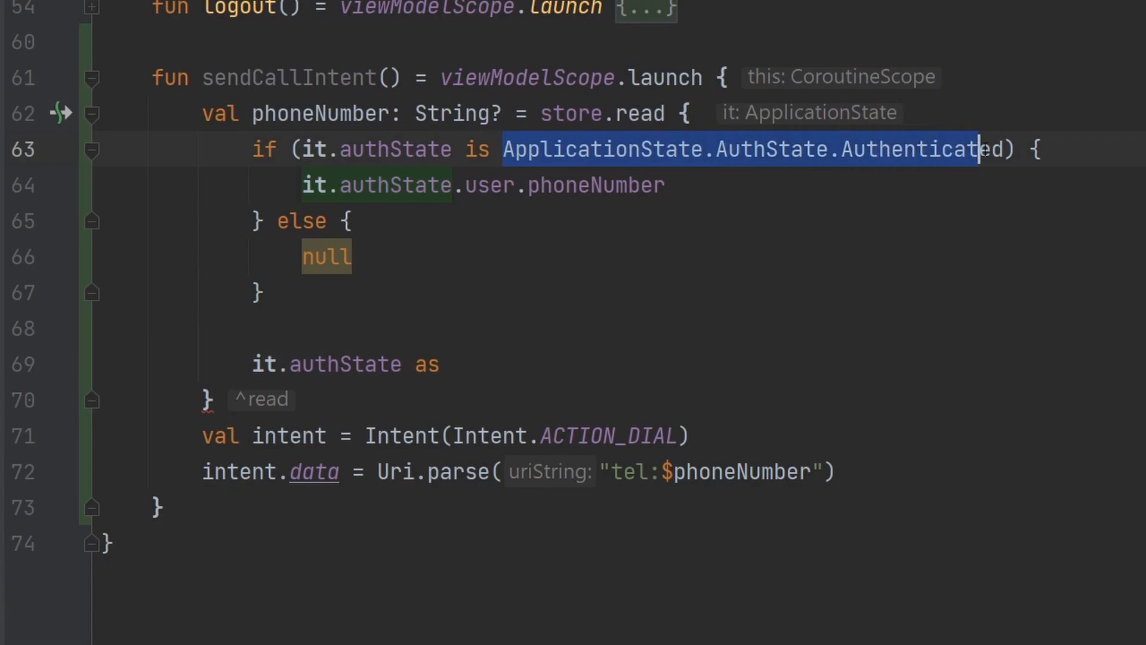
type("ApplicationState.AuthState.Authenticated")
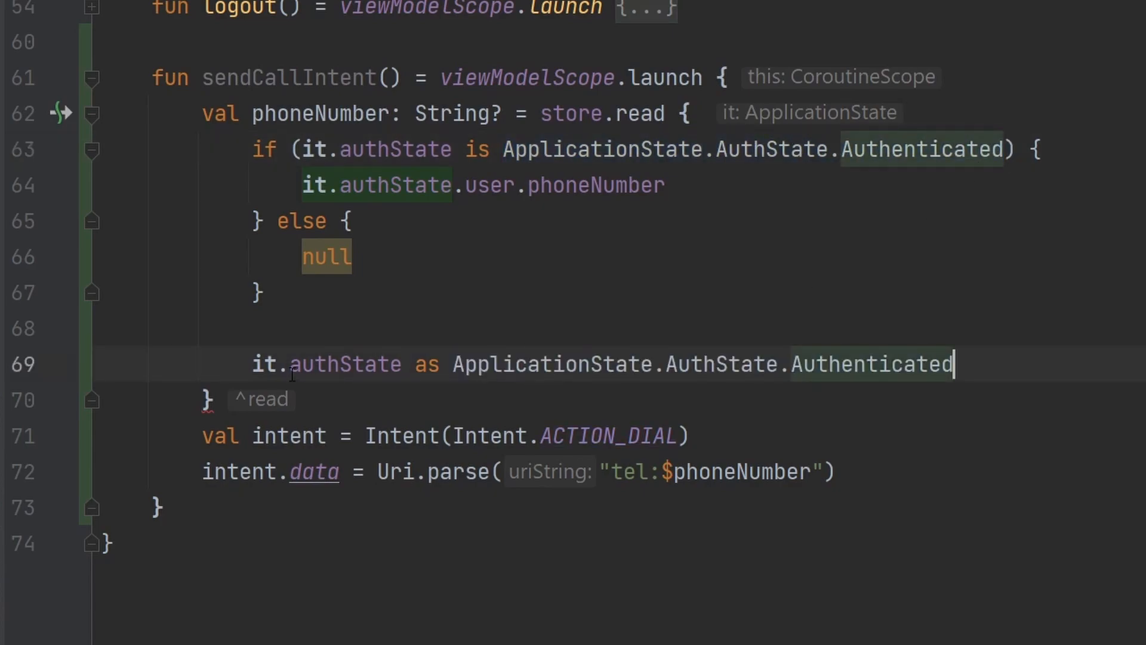
type("(")
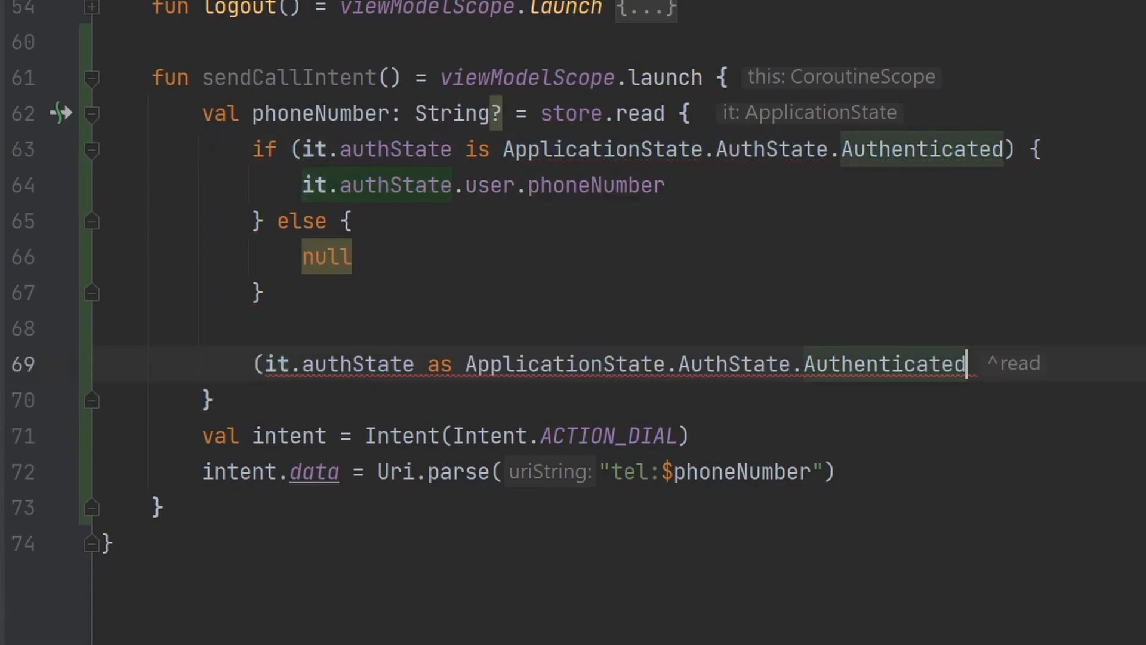
type(").user.phoneNu")
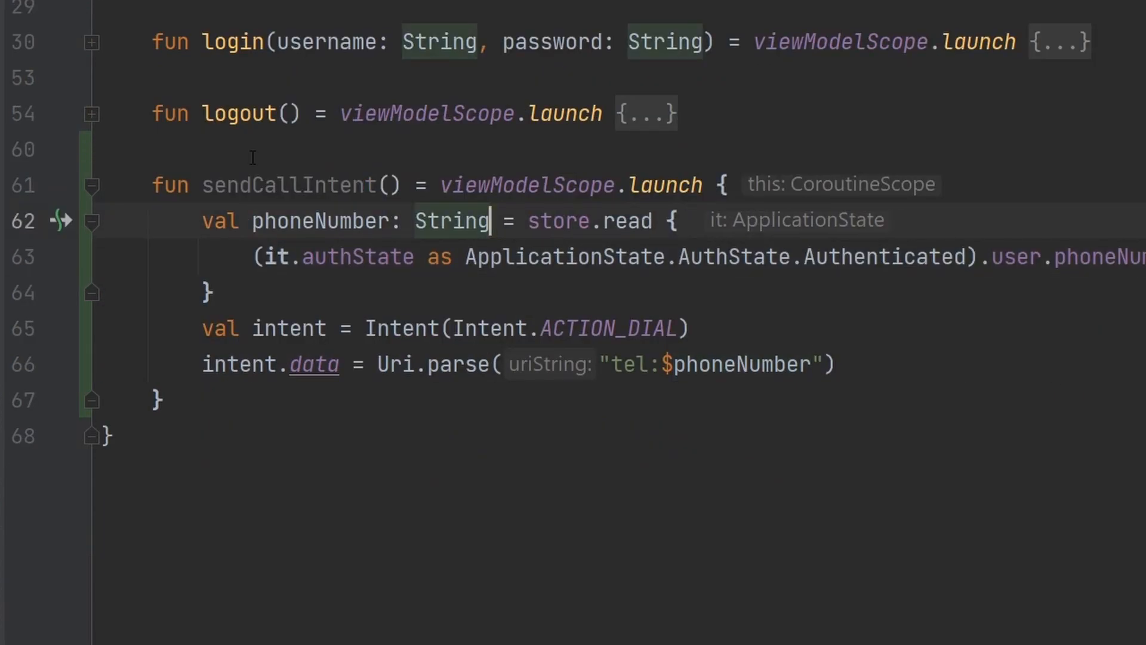
double_click(319, 220)
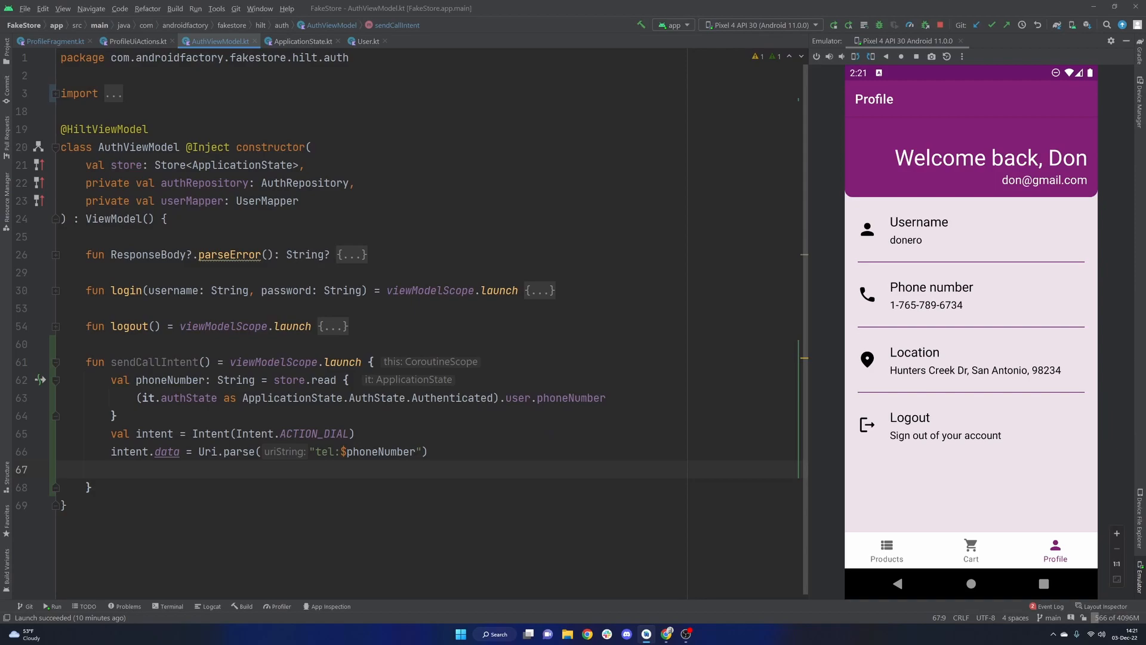
Add startActivity(intent) on the last line of sendCallIntent.
left_click(110, 469)
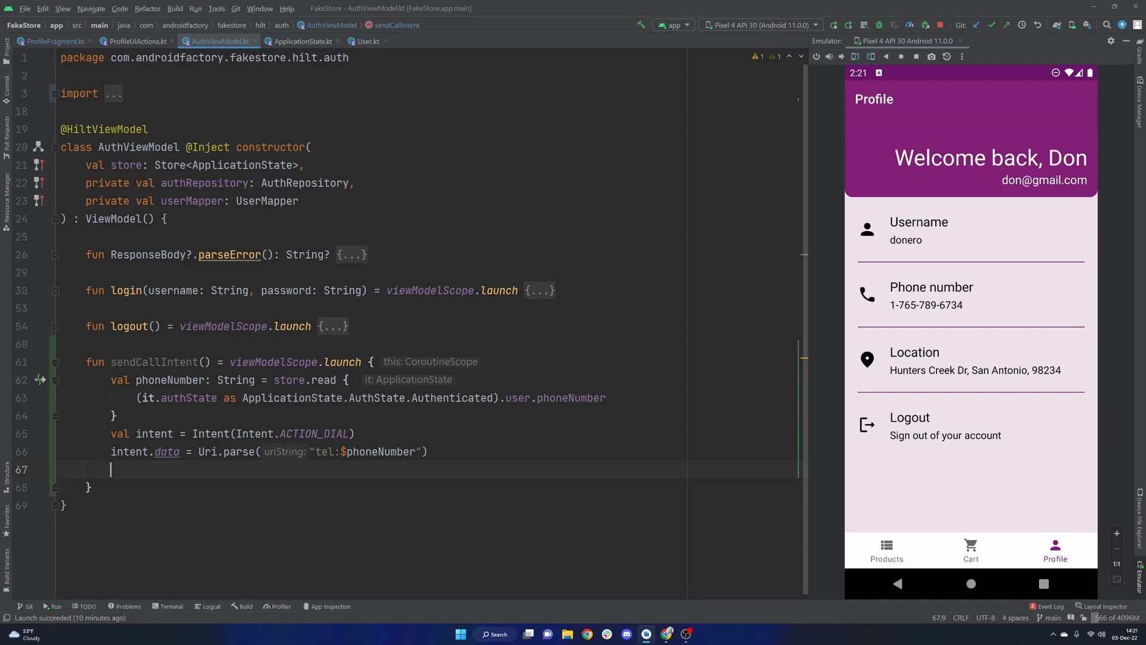
type("startActivity")
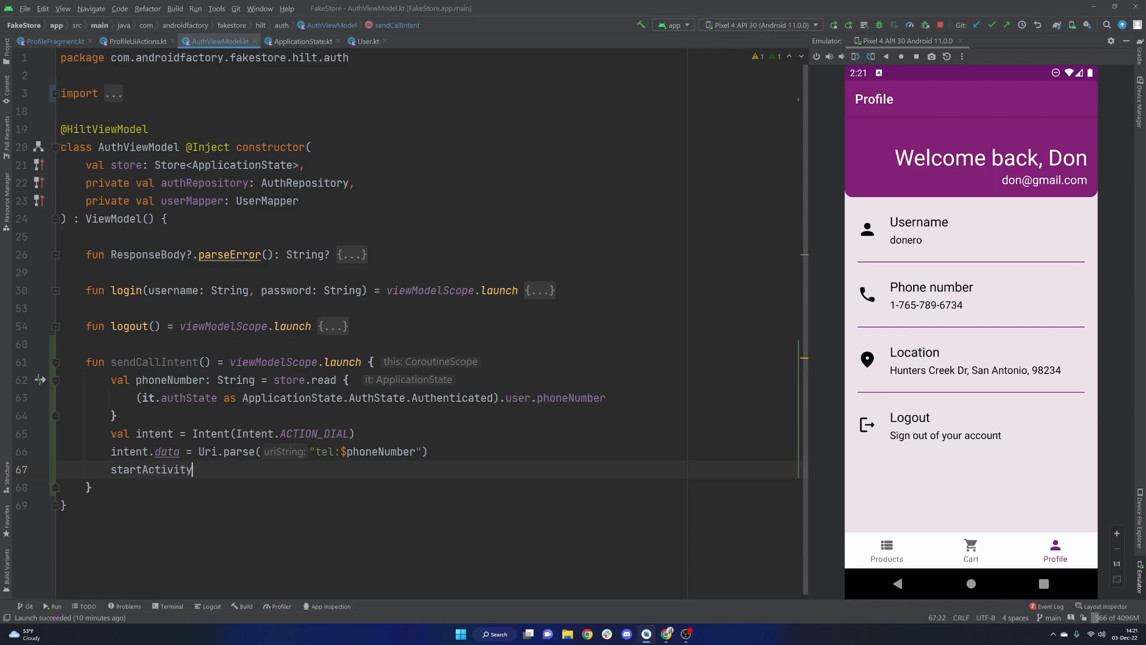
type("(intent)")
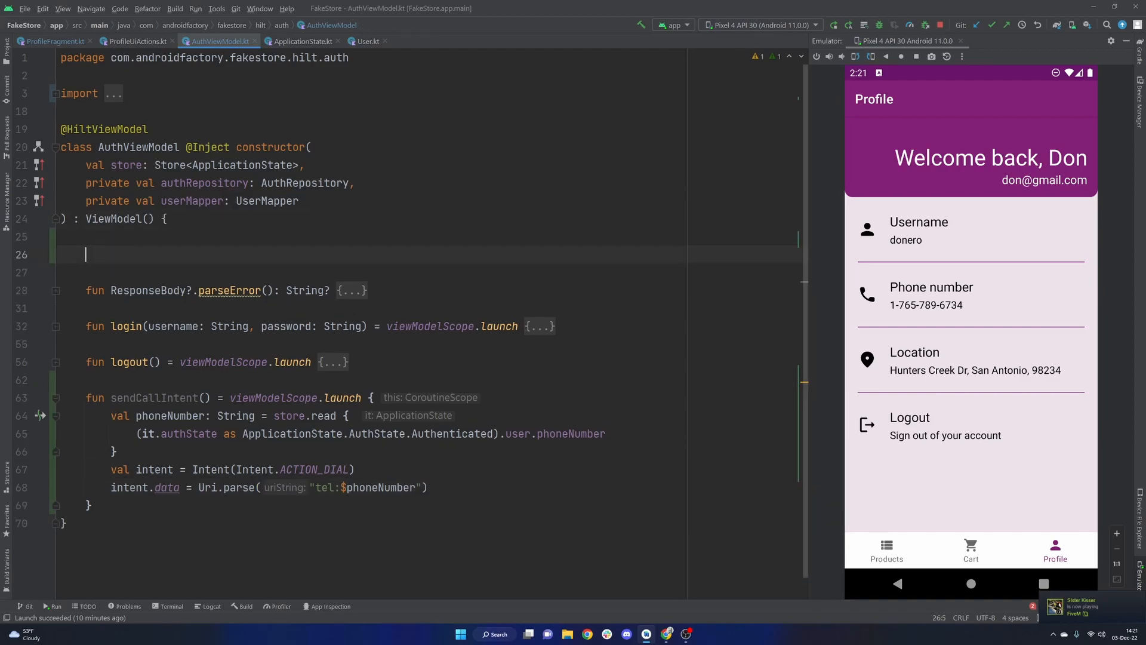
Declare private _intentFlow = MutableStateFlow<Intent?>(null) and public intentFlow: StateFlow<Intent?>.
type("pri")
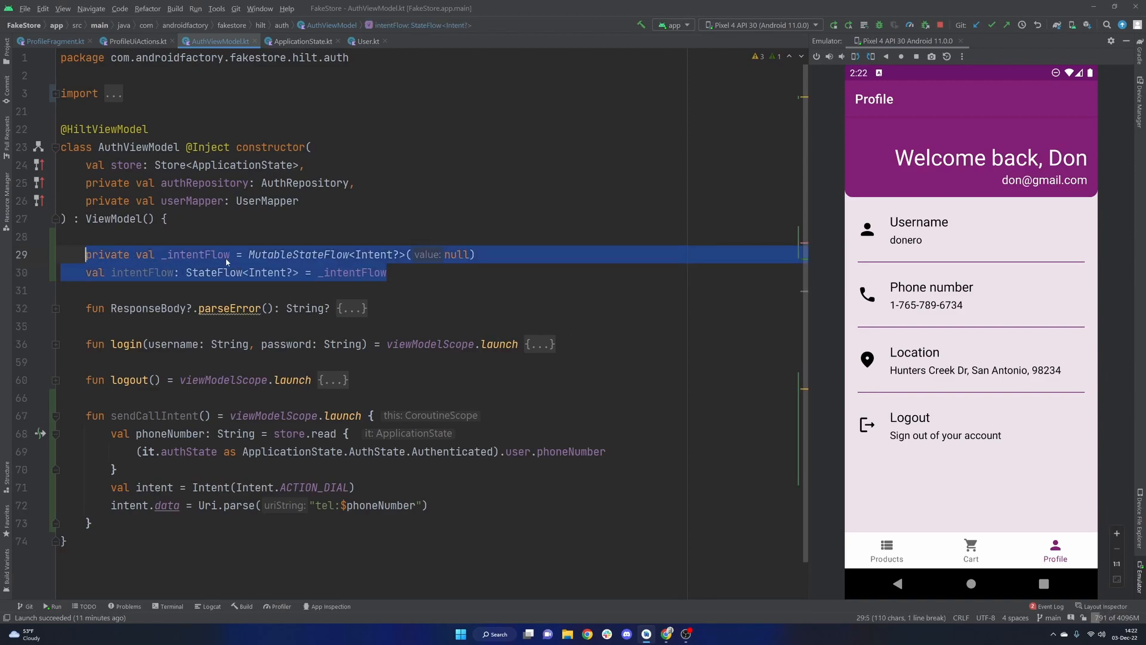
left_click(238, 254)
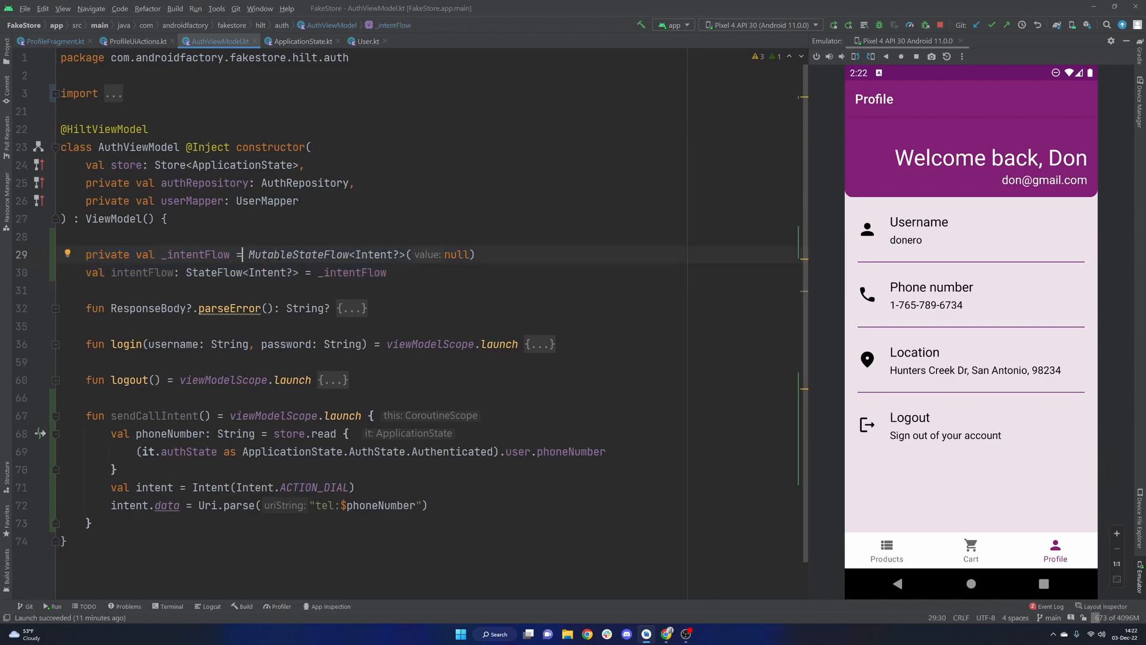
double_click(298, 255)
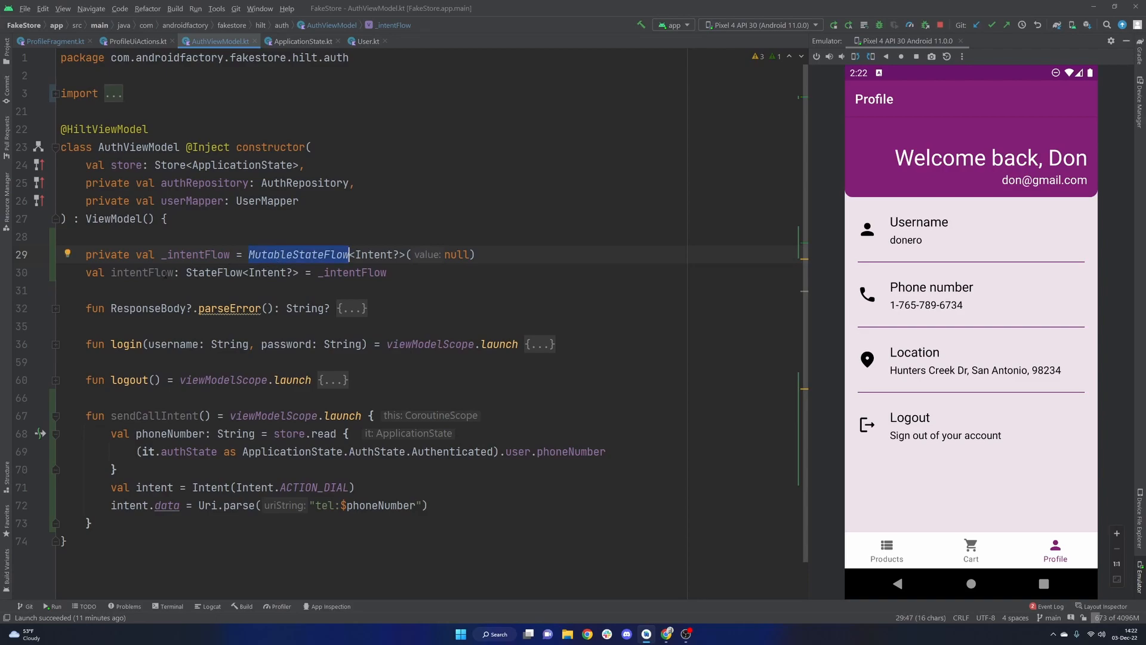
left_click(353, 254)
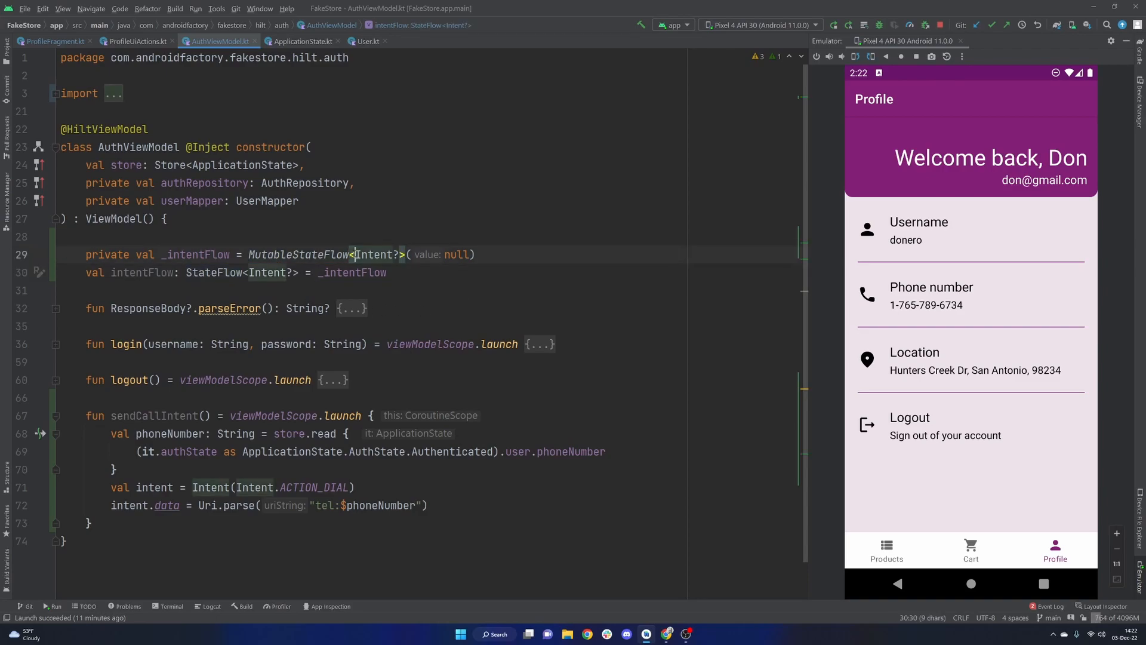
double_click(376, 254)
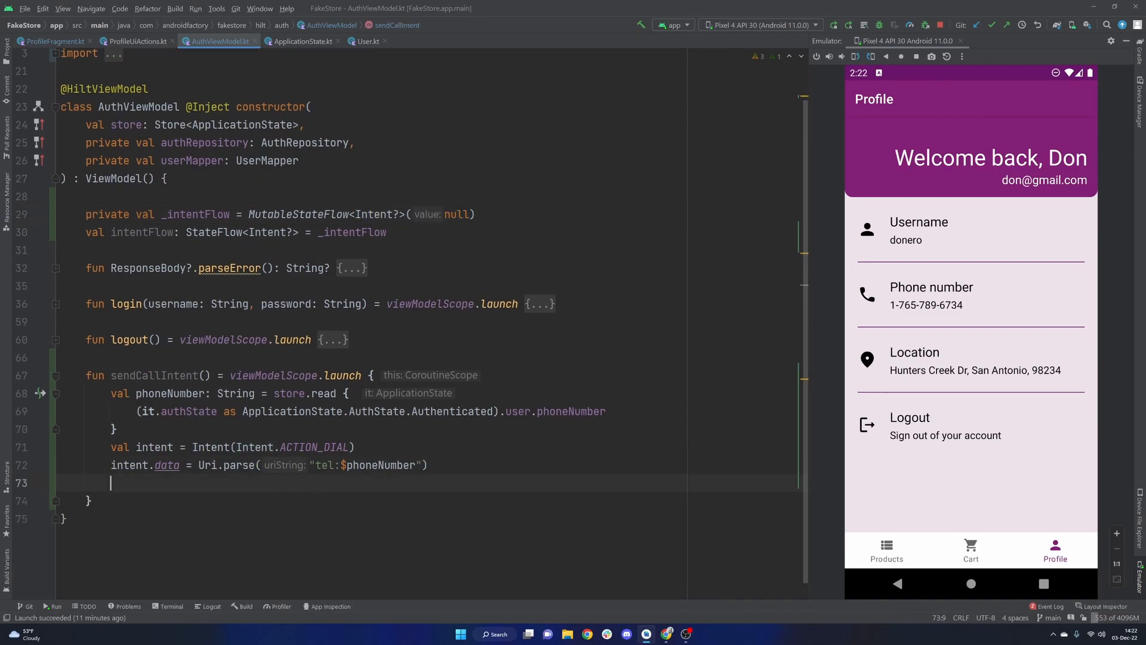
Add _intentFlow.emit(intent) as the final line of sendCallIntent.
type("_intentFlow.emit(")
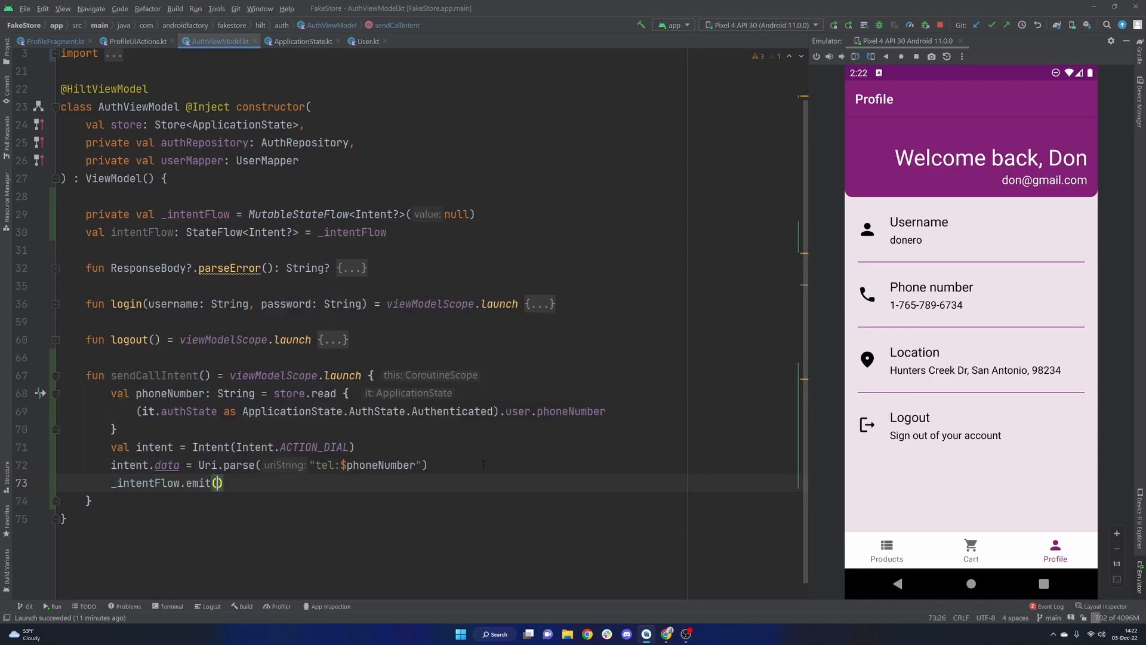
type("intent")
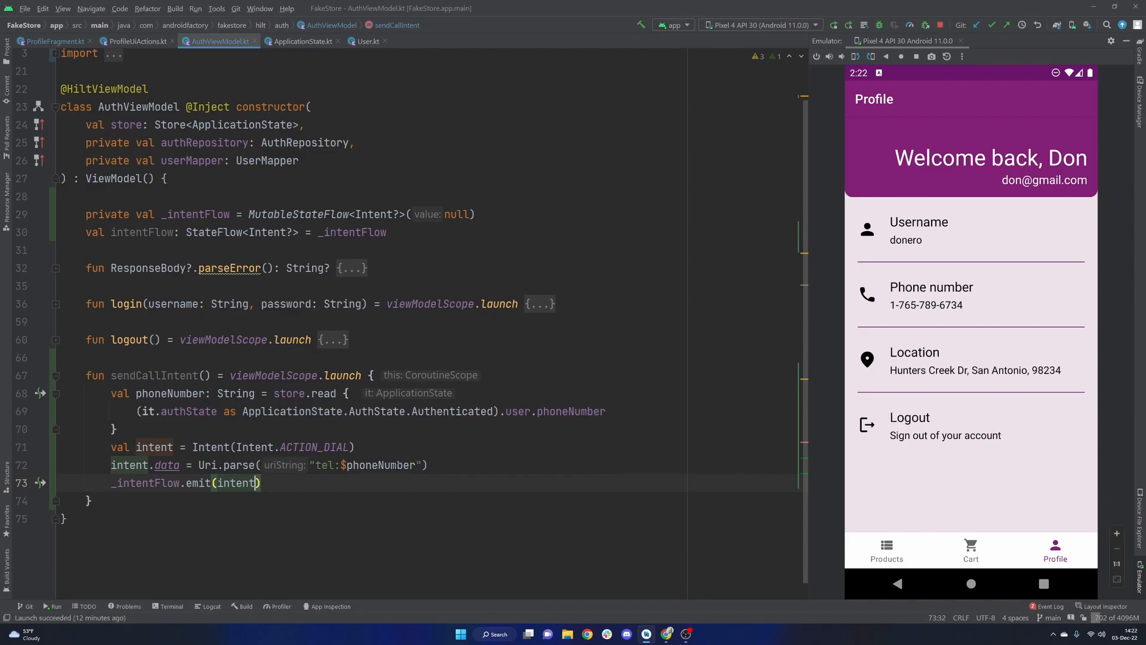
double_click(154, 375)
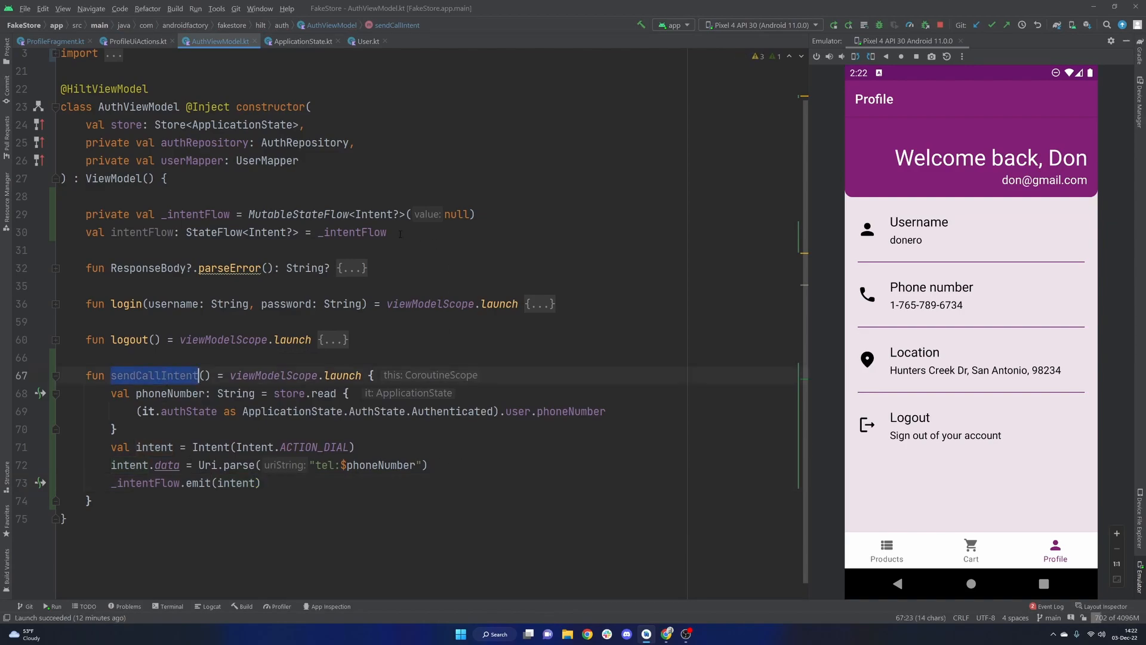
In ProfileFragment, observe authViewModel.intentFlow.filterNotNull() with viewLifecycleOwner, calling startActivity(intent).
left_click(51, 41)
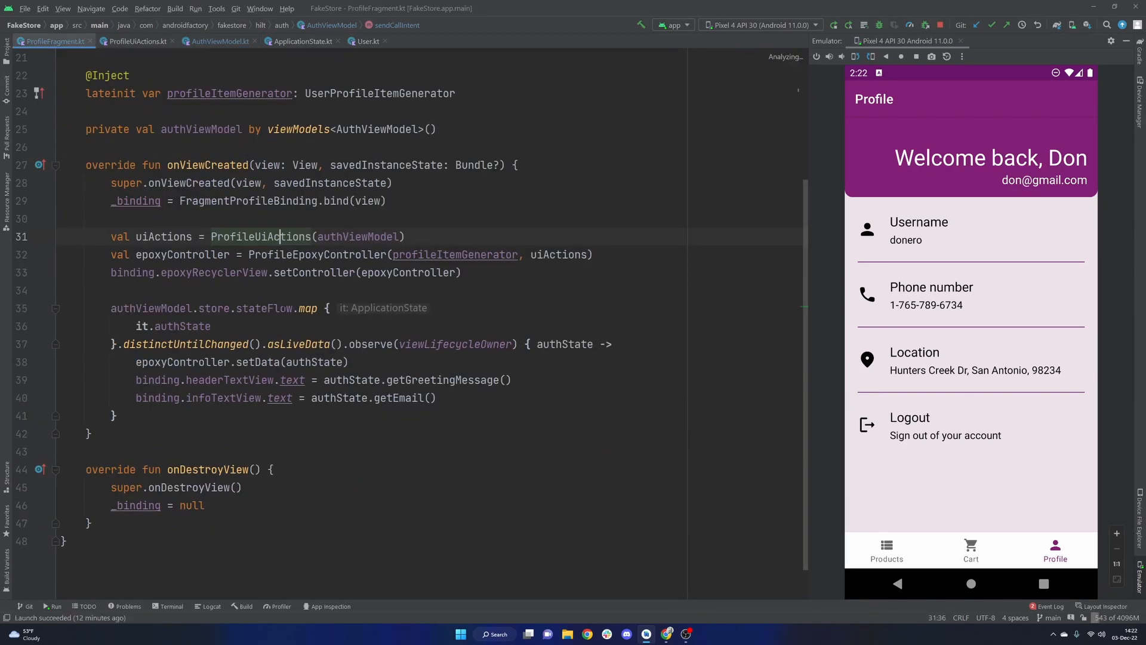
type("vie")
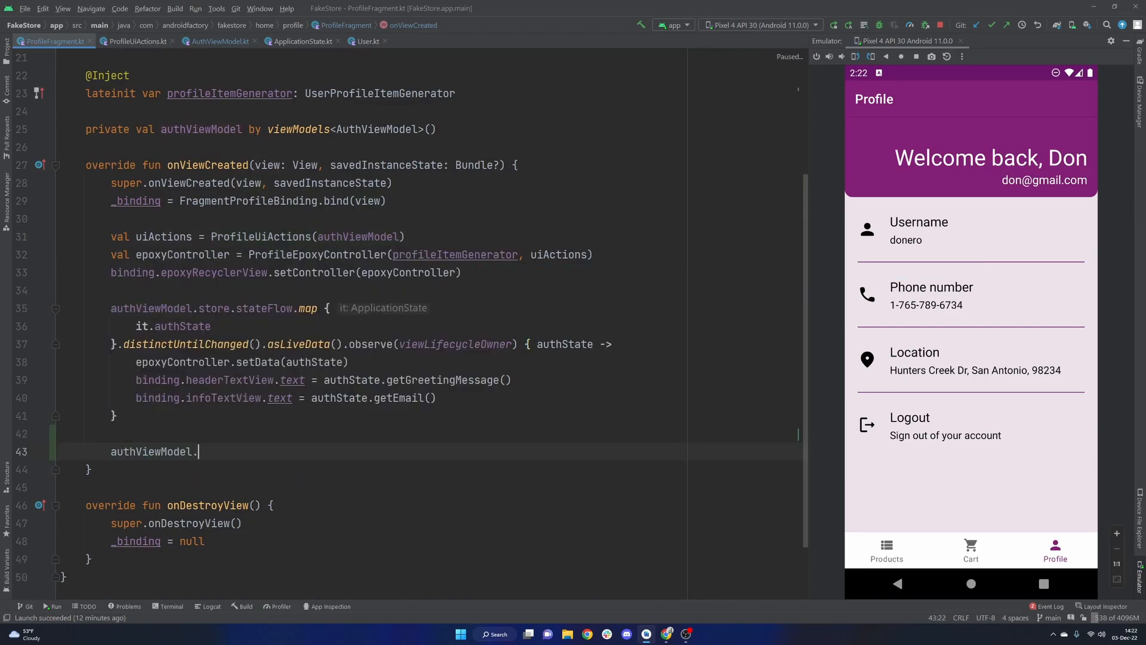
type(".")
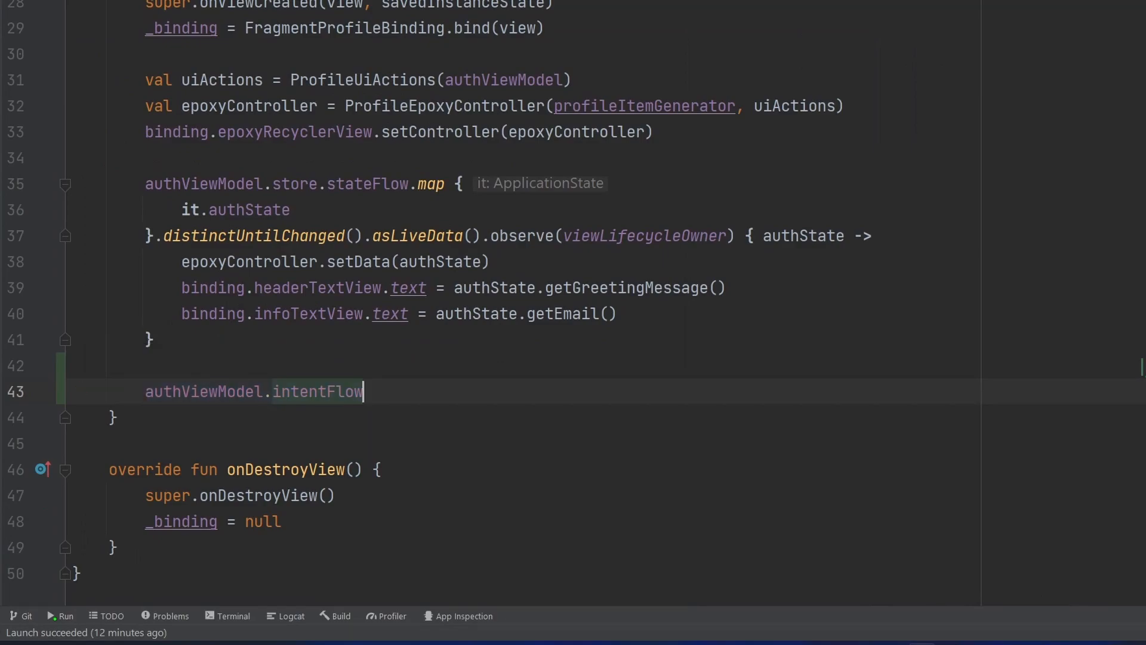
type(".filterNotNull(")
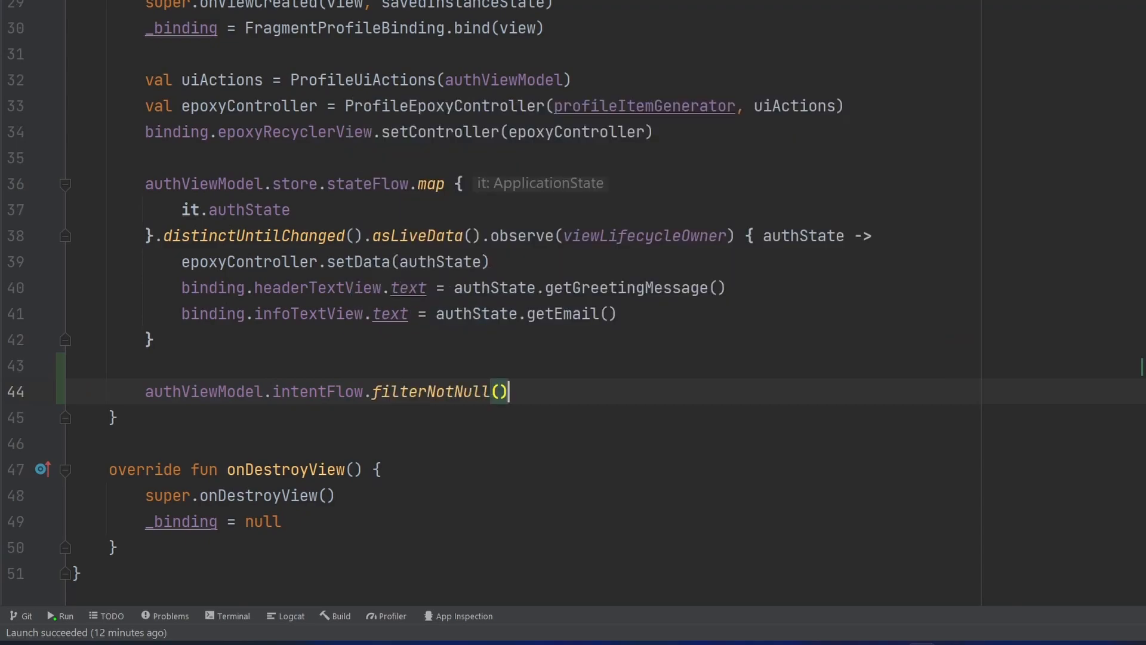
type(".observe(")
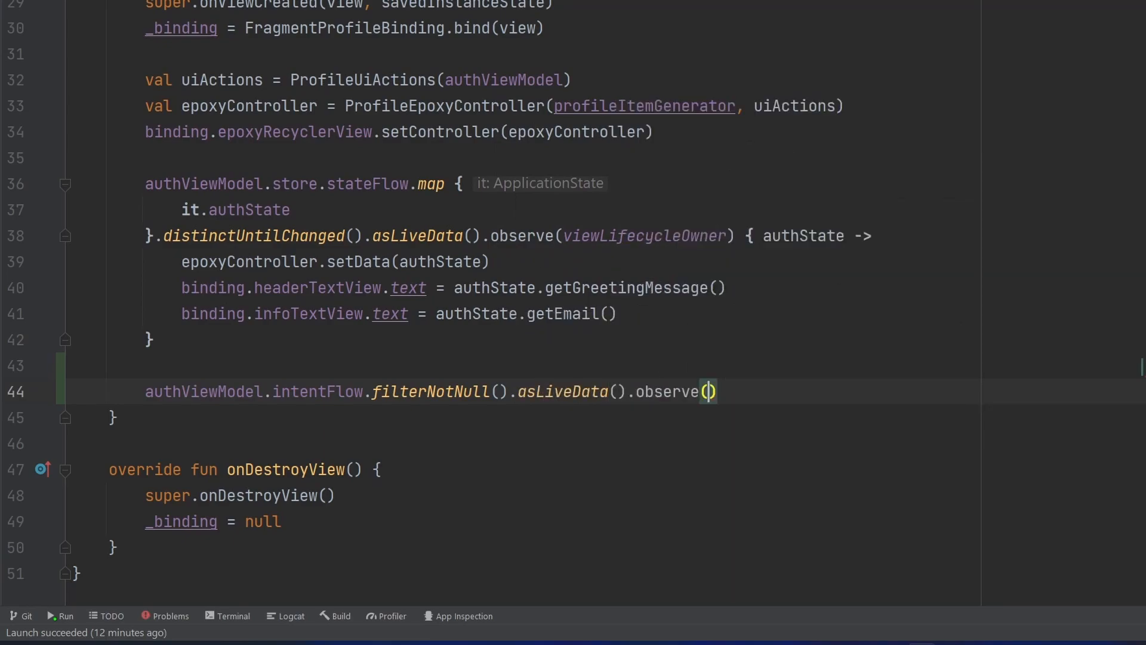
type("viewLifecycleOwner")
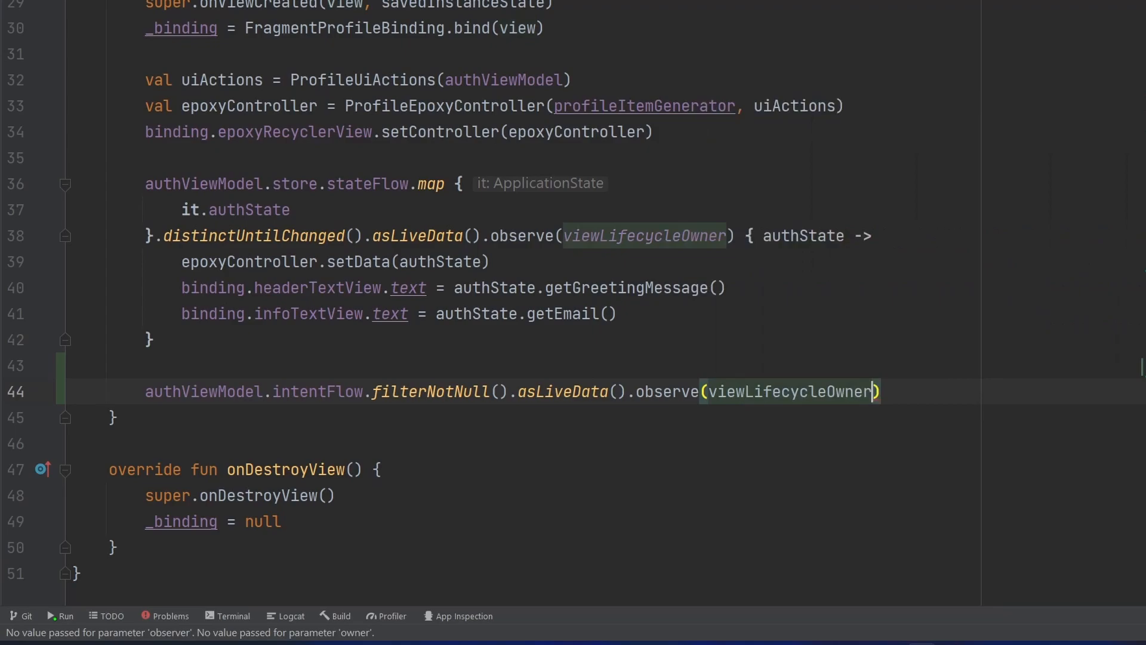
type("{ intent ->")
type("sta")
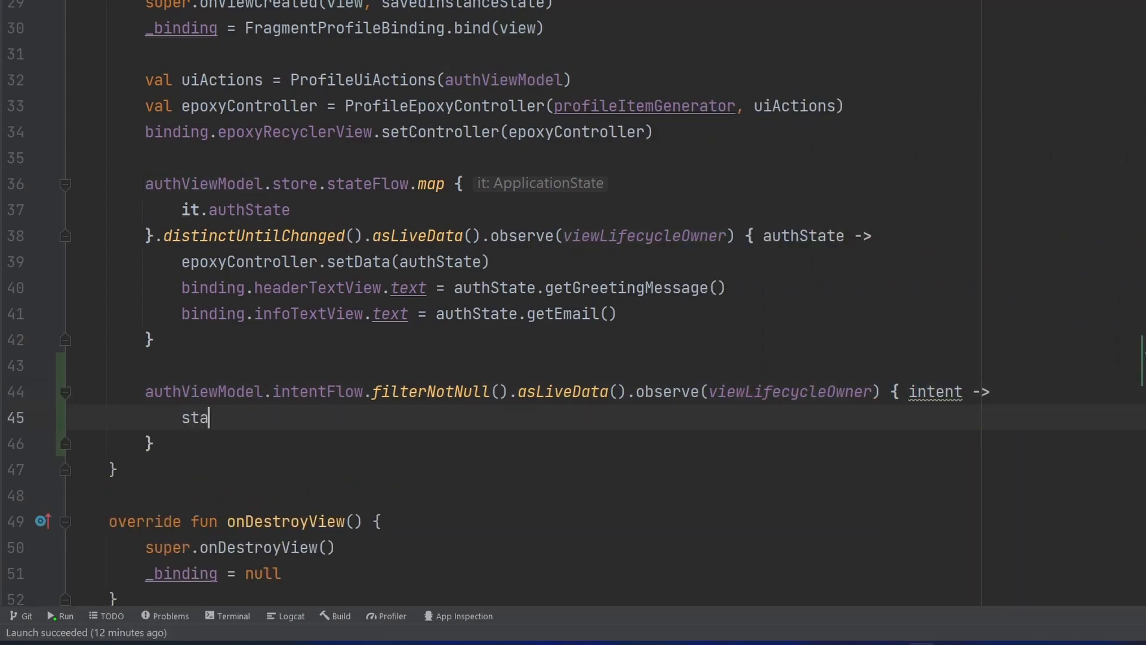
type("rtActivity(intent")
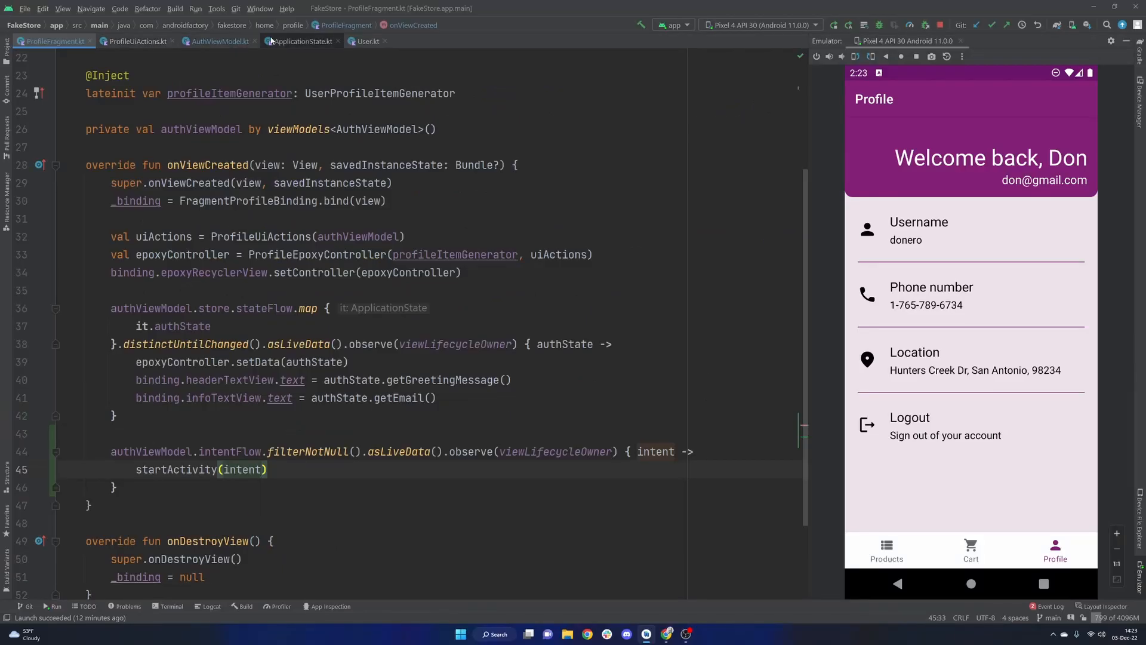
In ProfileUiActions, replace the '// call intent' placeholder with viewModel.sendCallIntent().
left_click(137, 42)
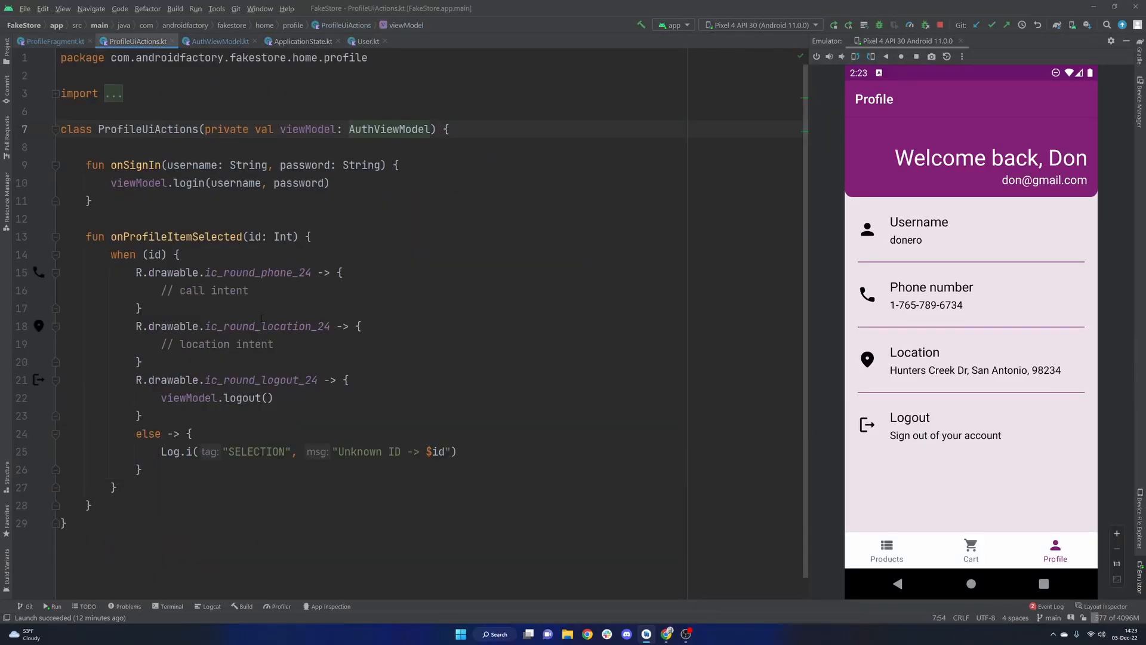
double_click(206, 291)
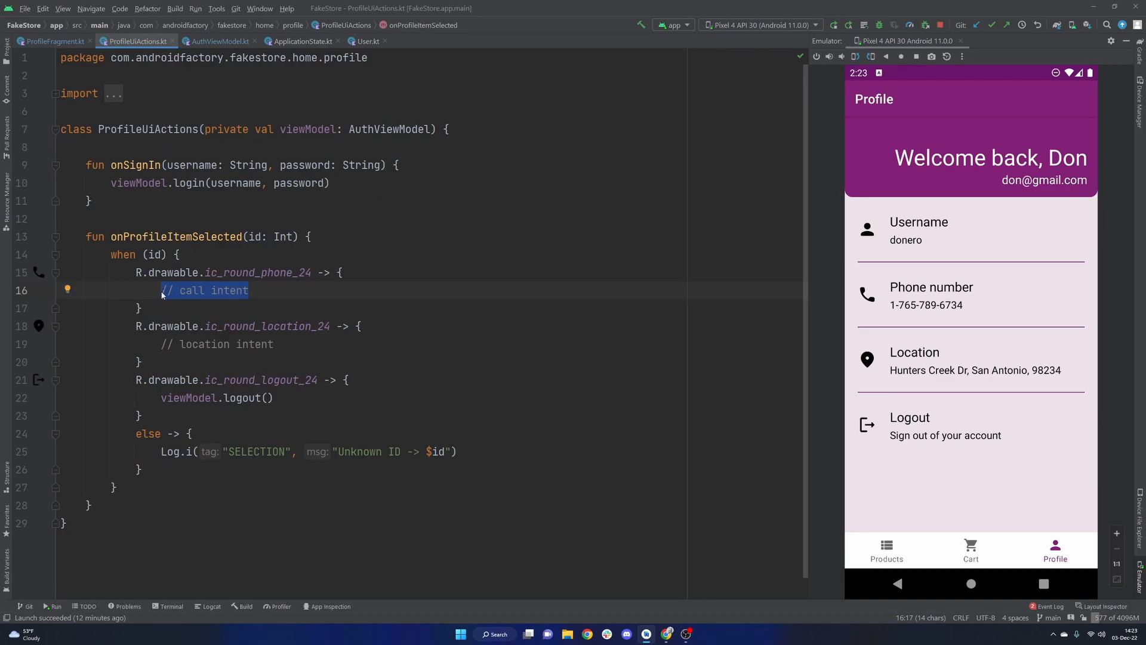
type("viewModel.")
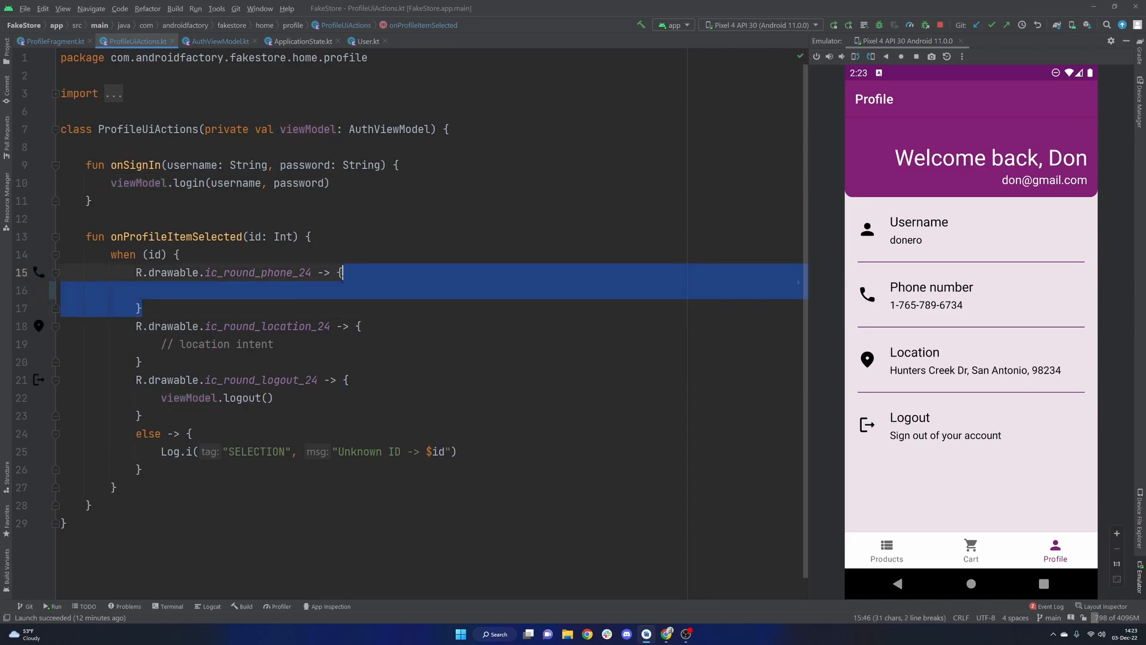
type("viewModel.sendCallIntent()")
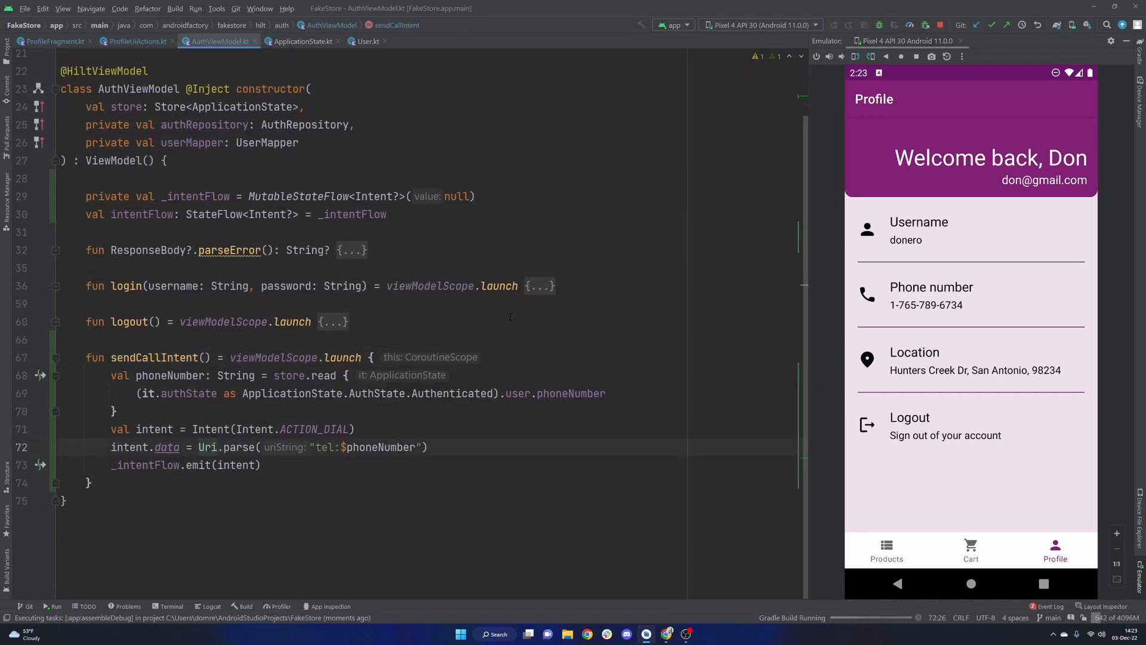
Open Profile in the emulator app and sign in with username donero and the suggested password.
left_click(886, 550)
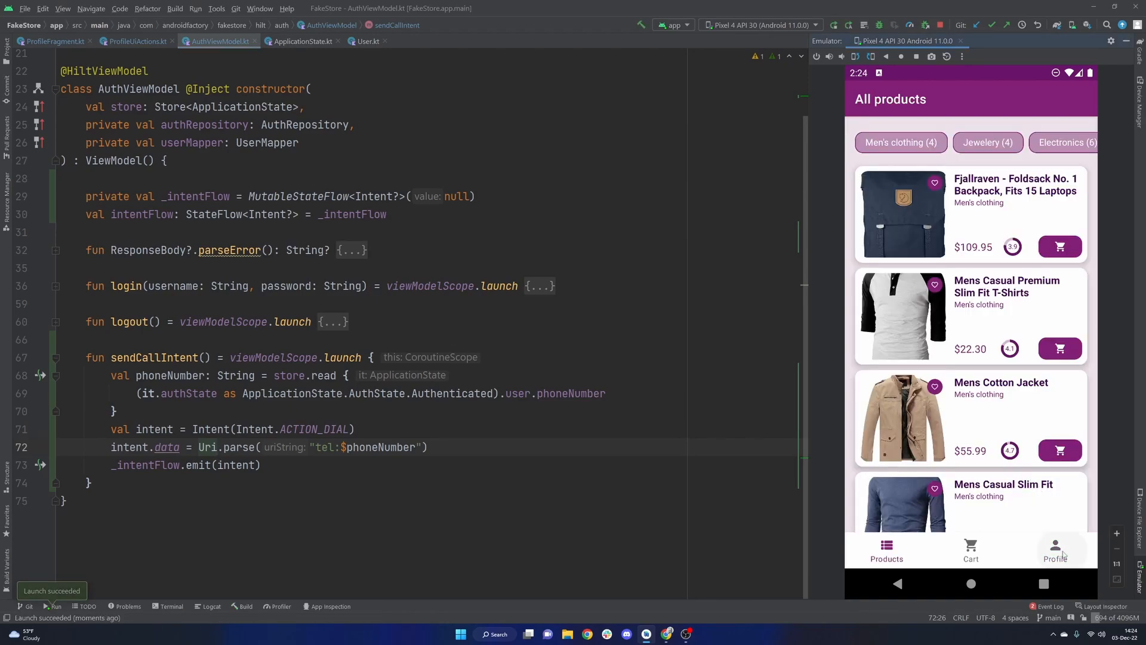
left_click(1055, 552)
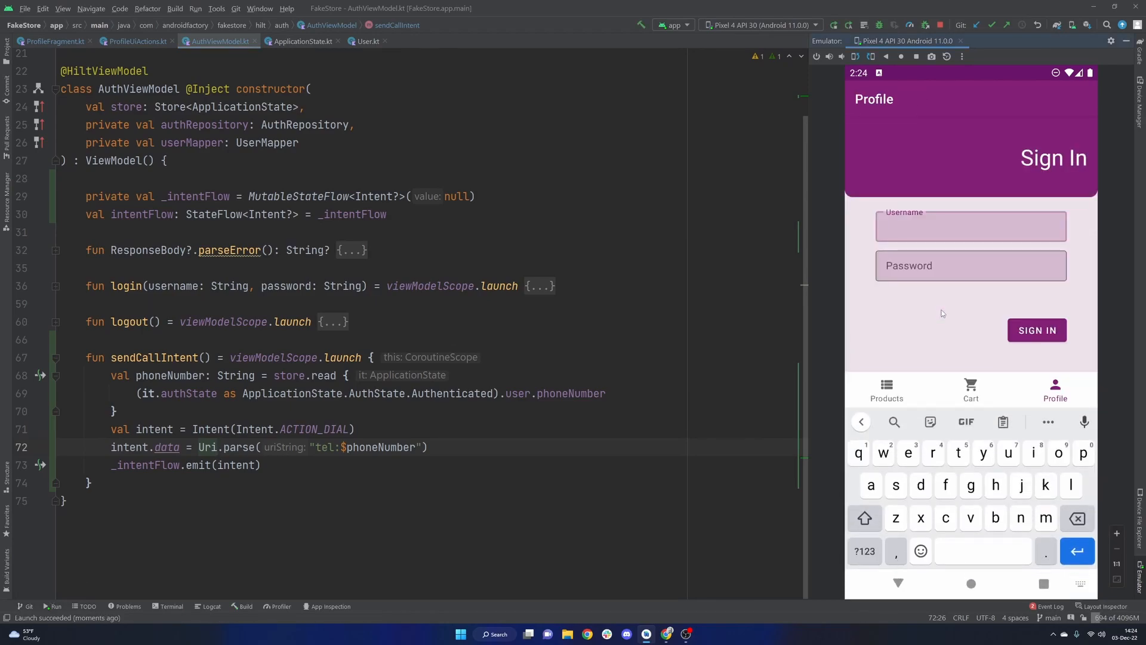
type("ewedon")
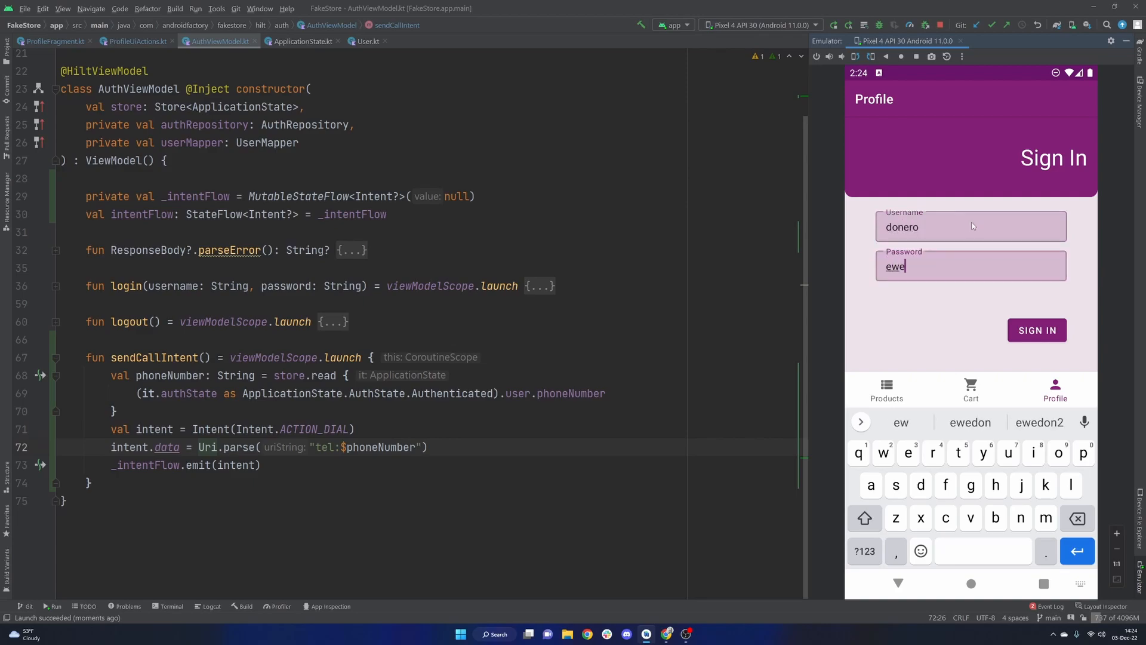
left_click(970, 423)
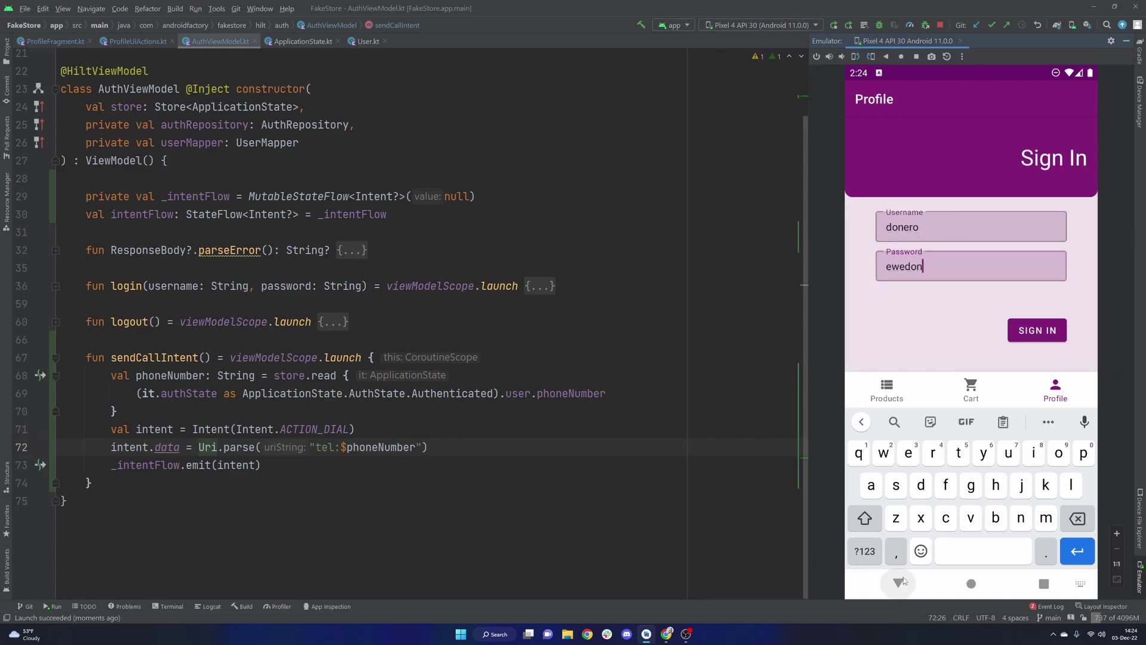
left_click(899, 583)
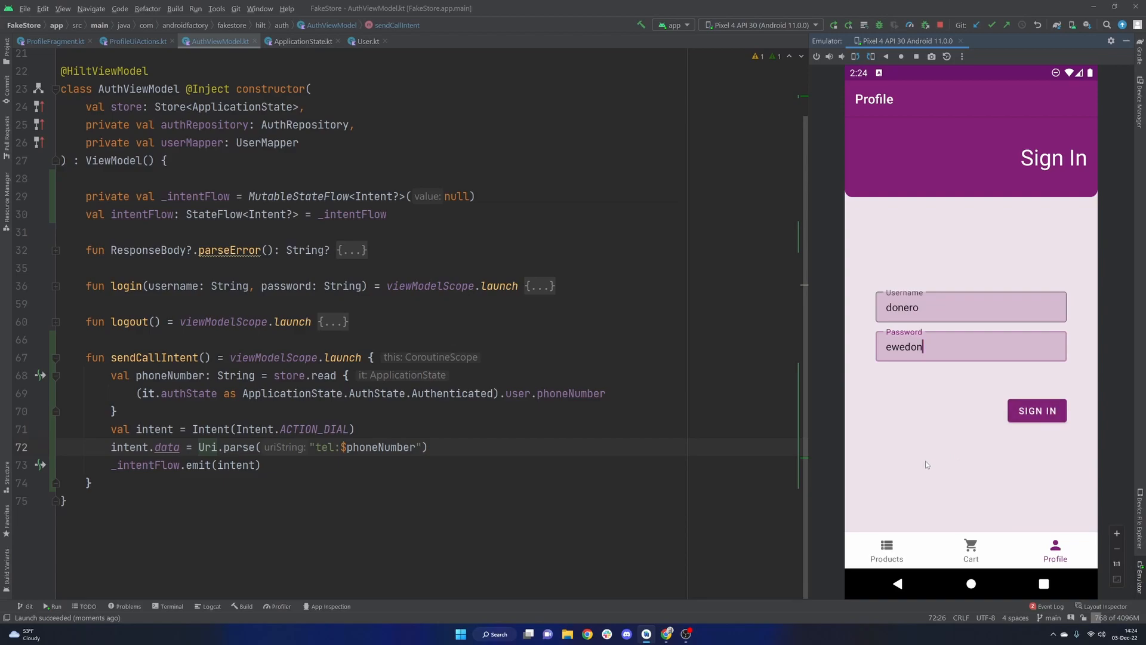
left_click(1036, 411)
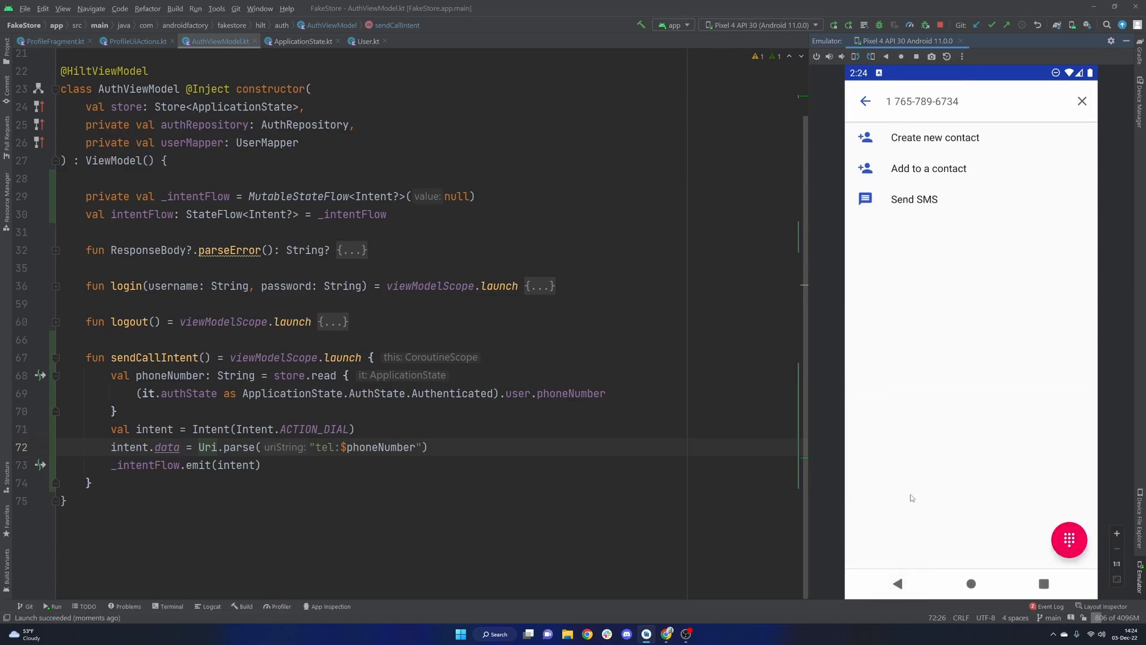
left_click(1069, 540)
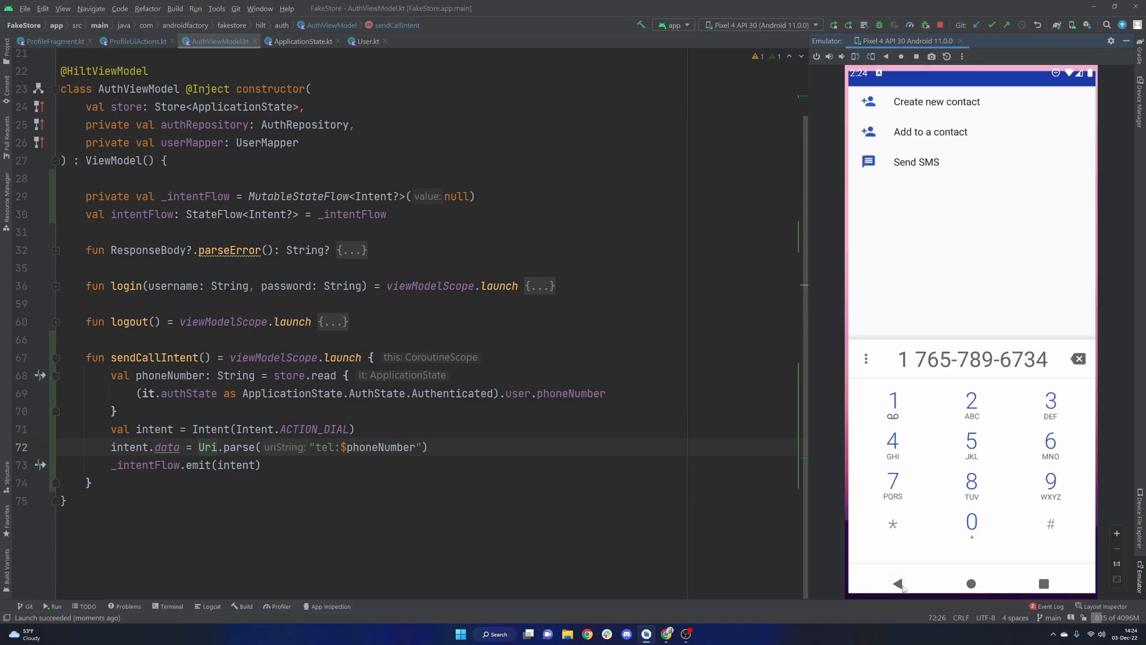
left_click(899, 584)
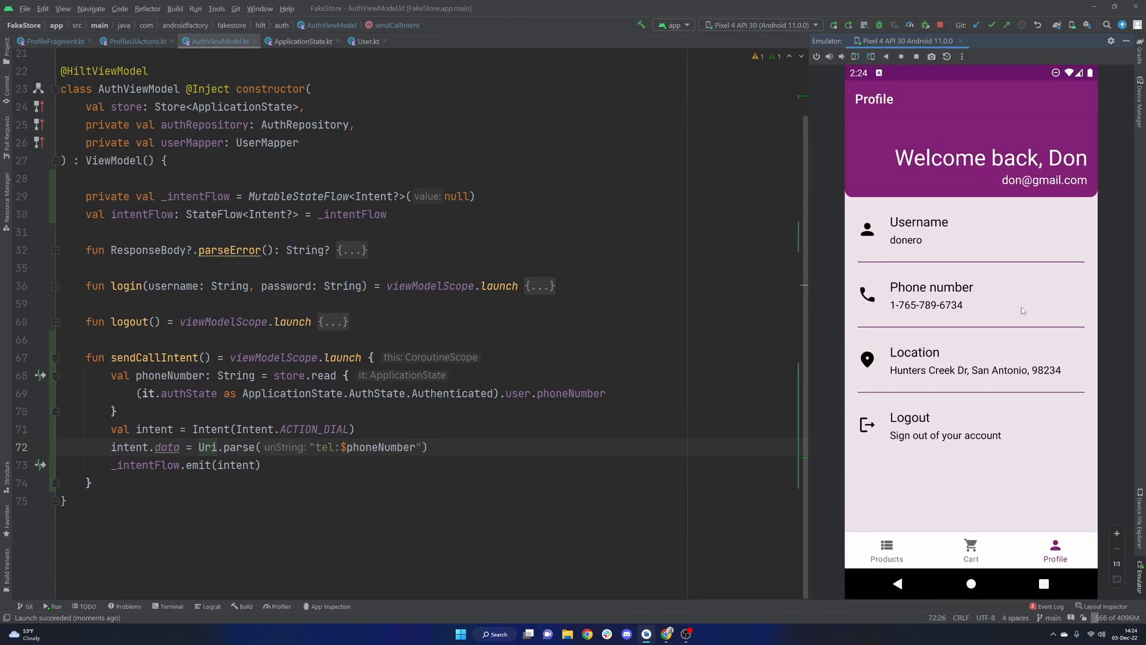
mouse_move(980, 528)
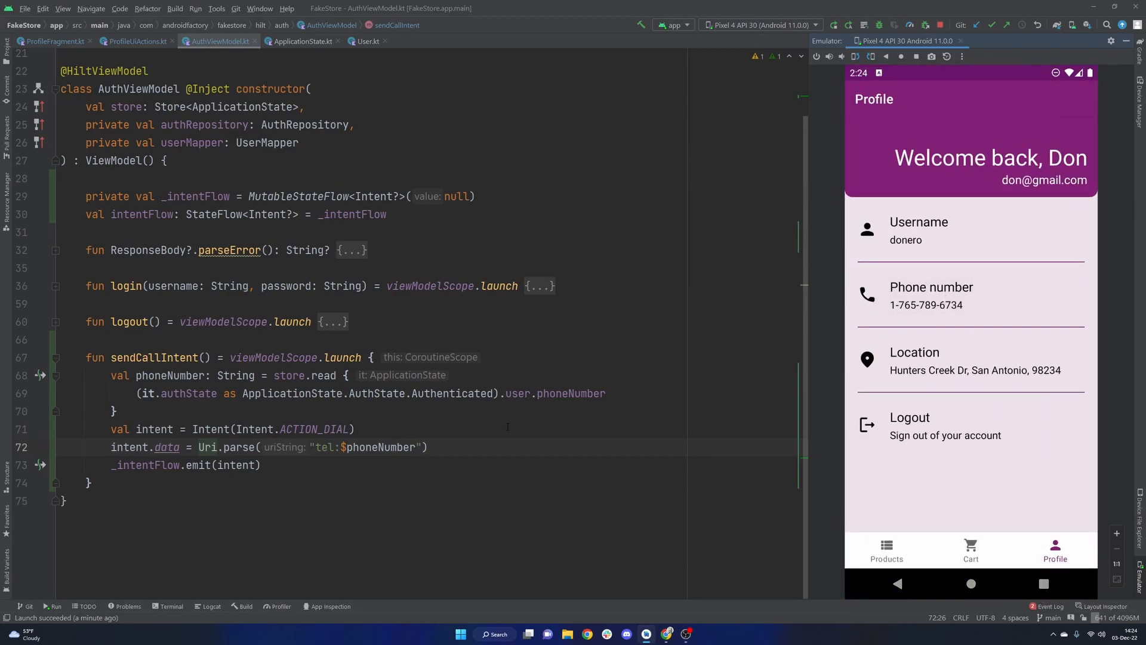
left_click(309, 446)
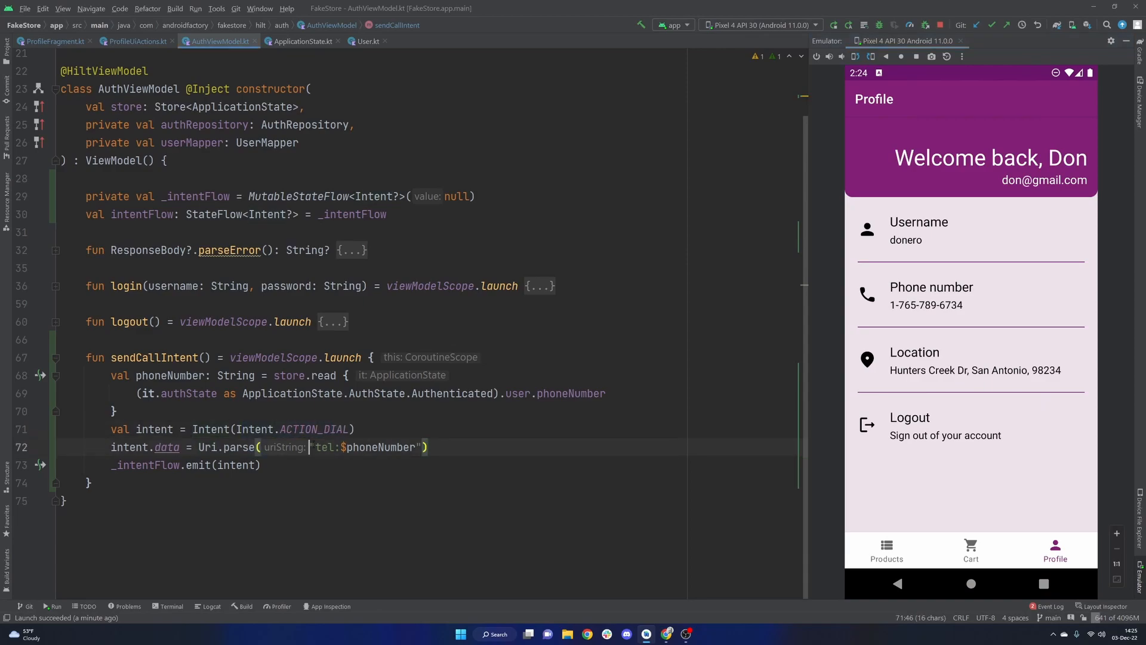
double_click(369, 447)
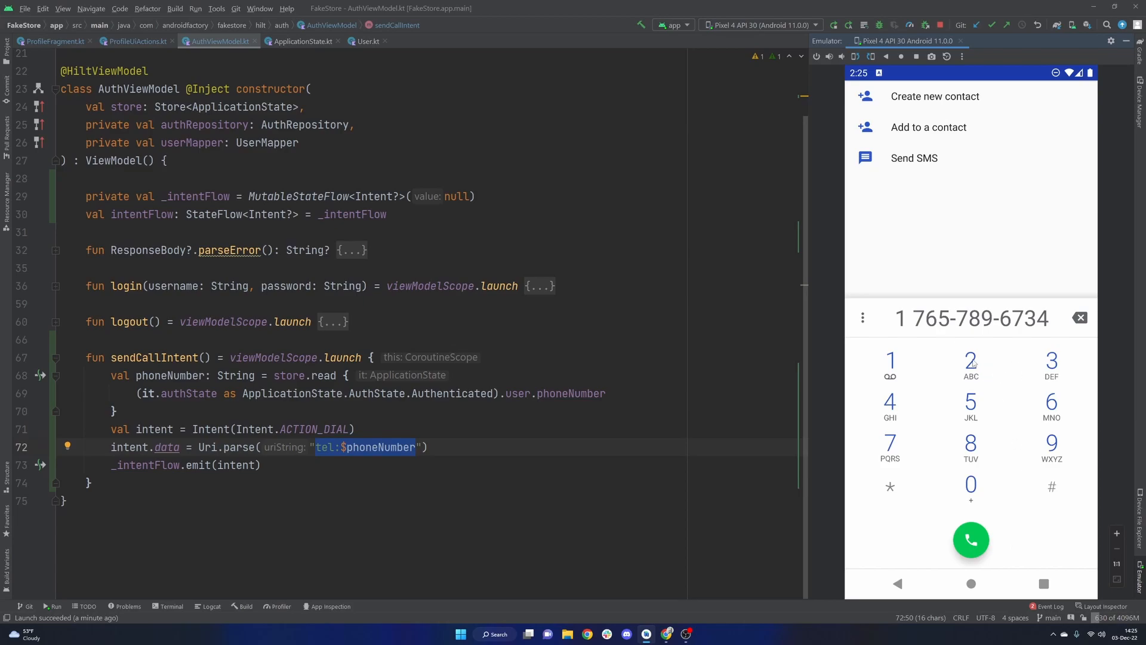
left_click(1080, 317)
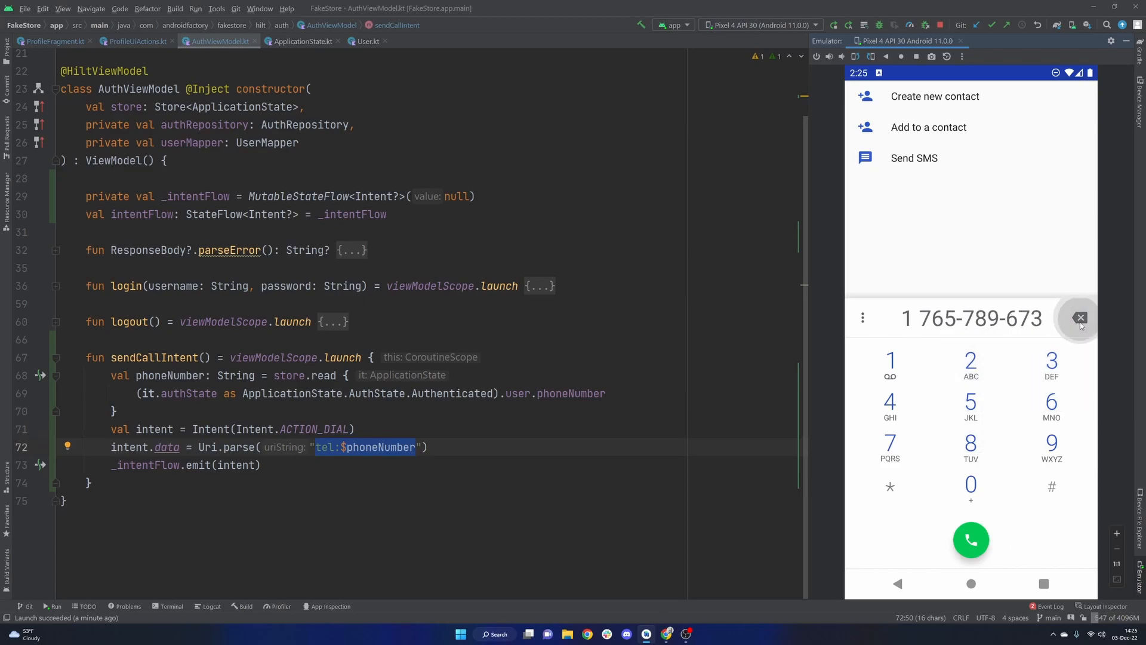
left_click(897, 583)
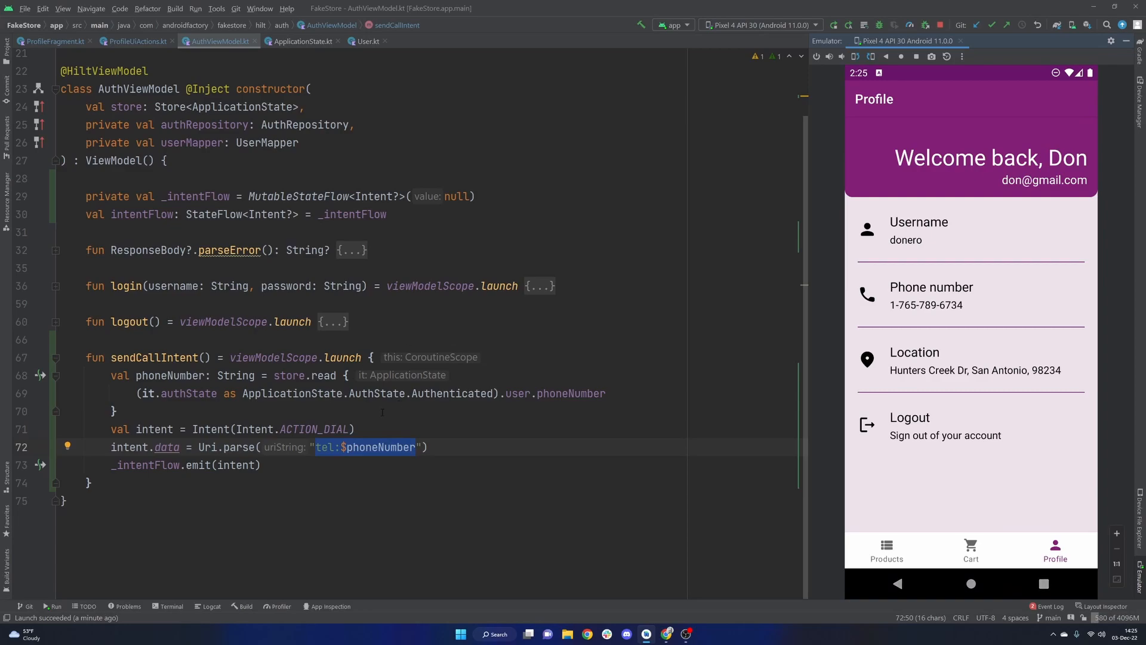
double_click(150, 358)
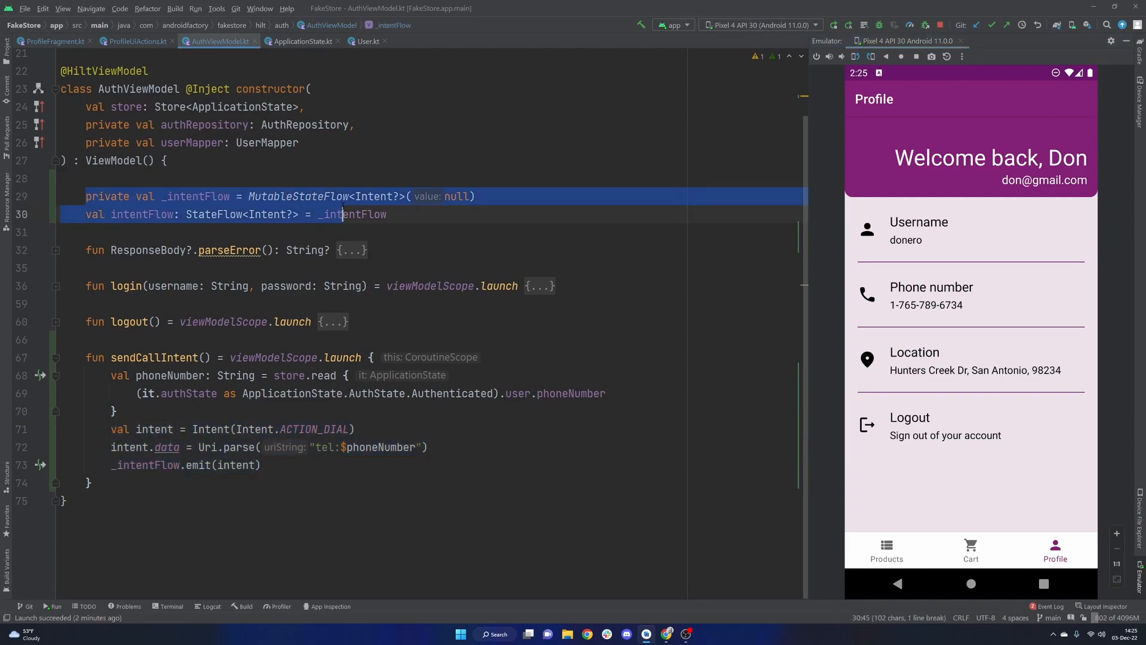
left_click(54, 42)
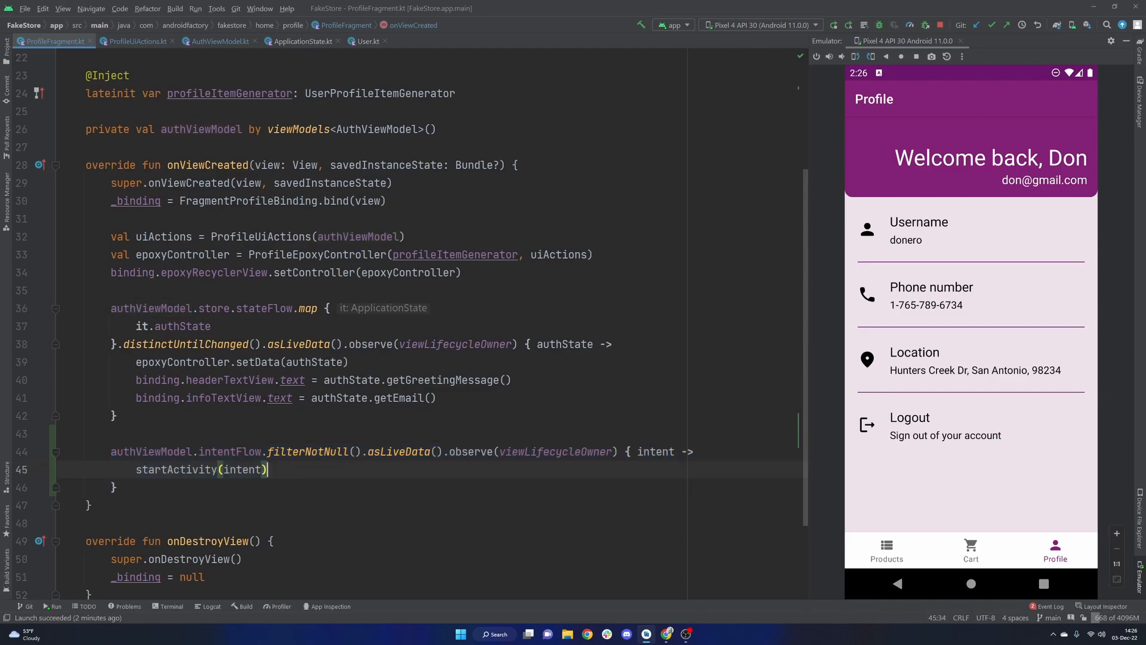
left_click(137, 41)
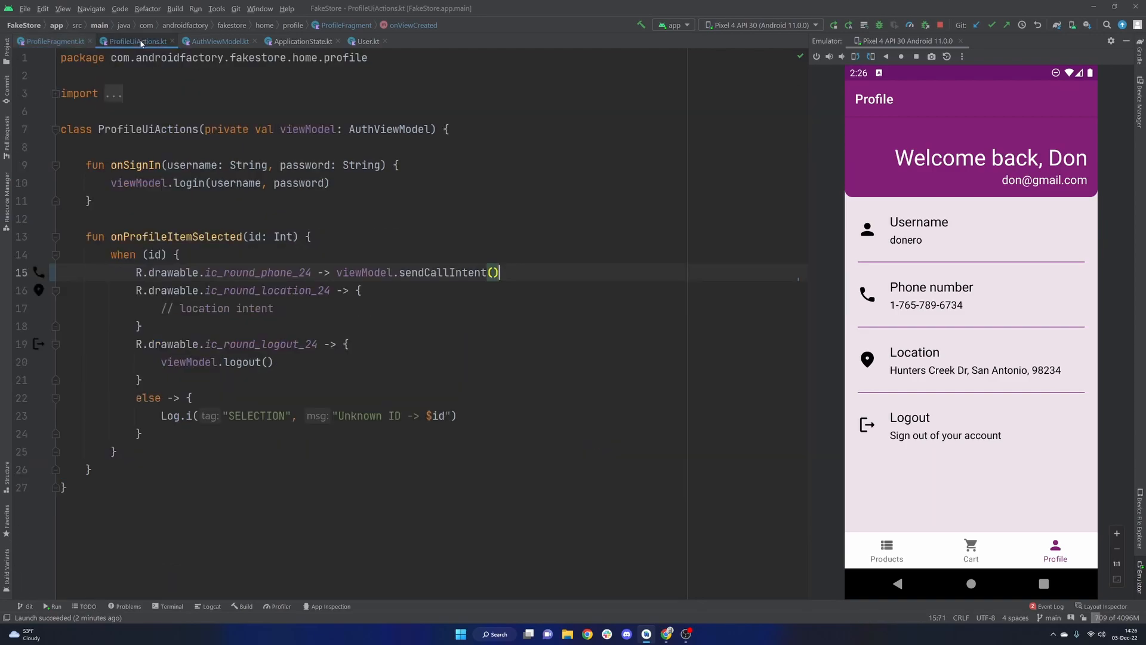
left_click(219, 41)
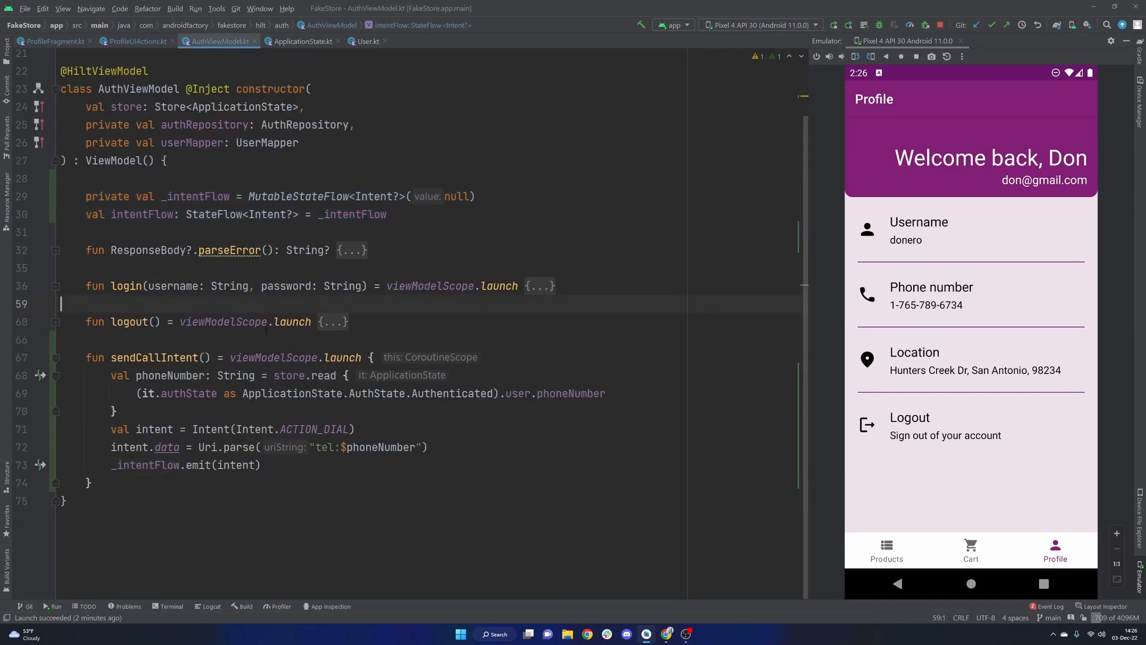